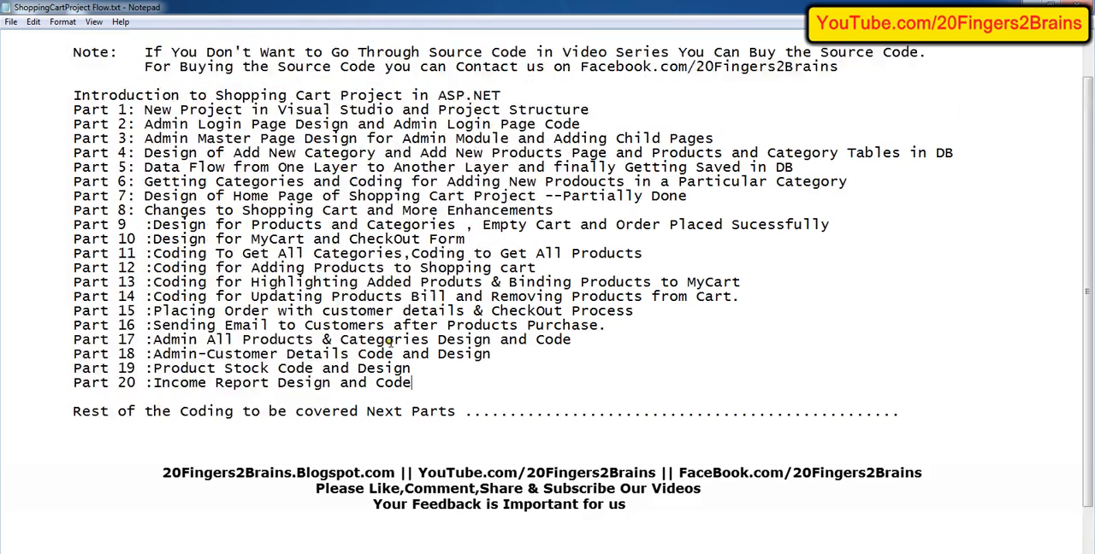
Scroll the Notepad parts list to Part 20, Income Report Design and Code, then return to Visual Studio
scroll("down", 3)
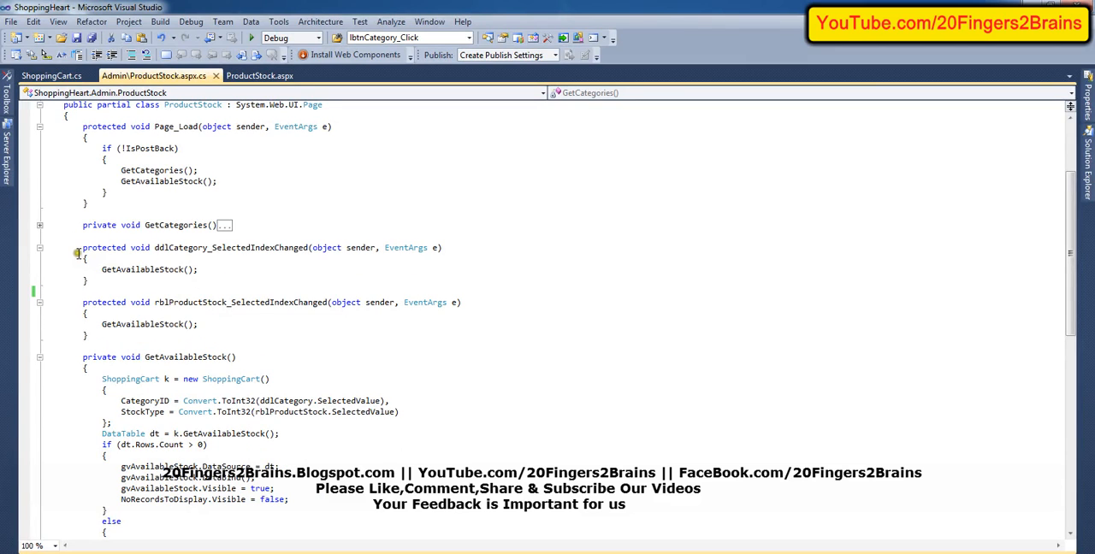
double_click(231, 247)
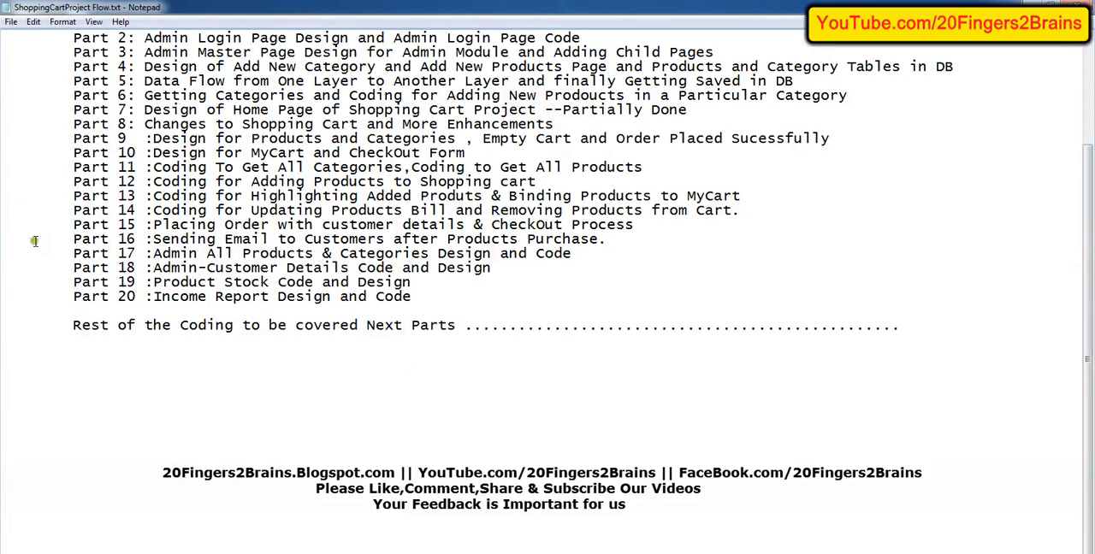
mouse_move(192, 296)
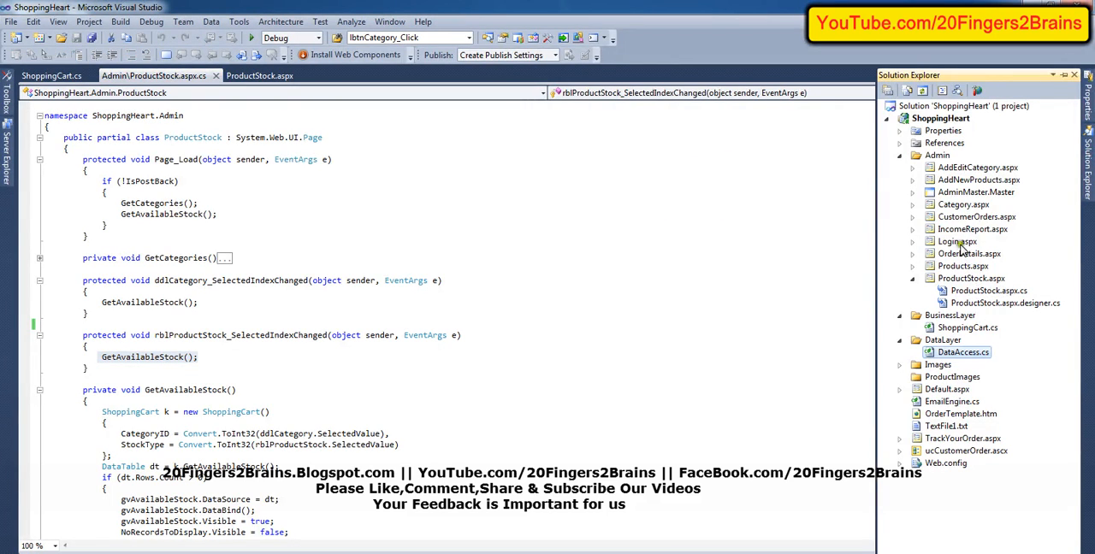
Run ShoppingHeart, log in as admin, and show this month's income report: 20 products, 66400
left_click(957, 241)
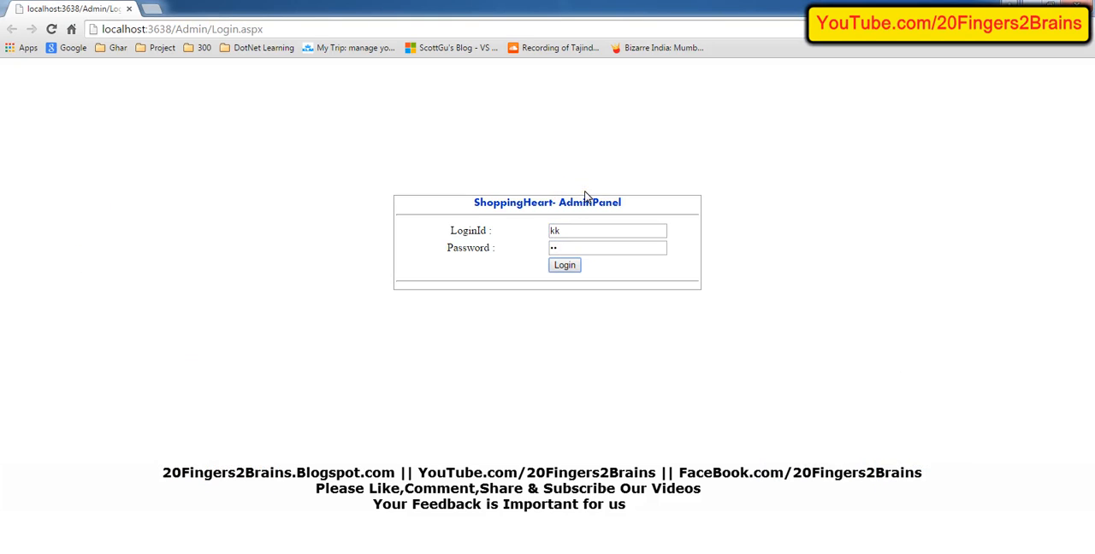
left_click(564, 264)
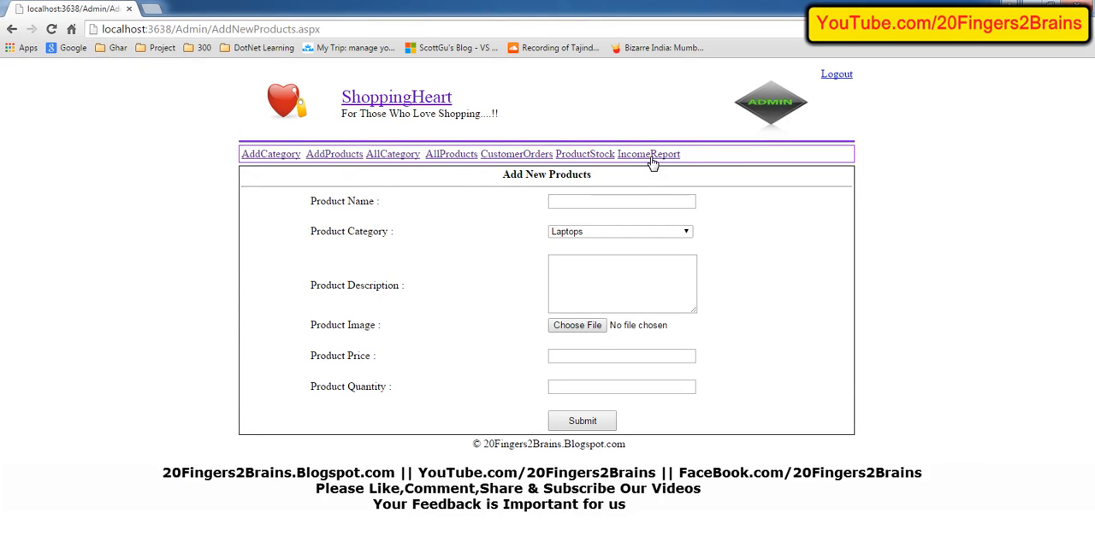
left_click(649, 154)
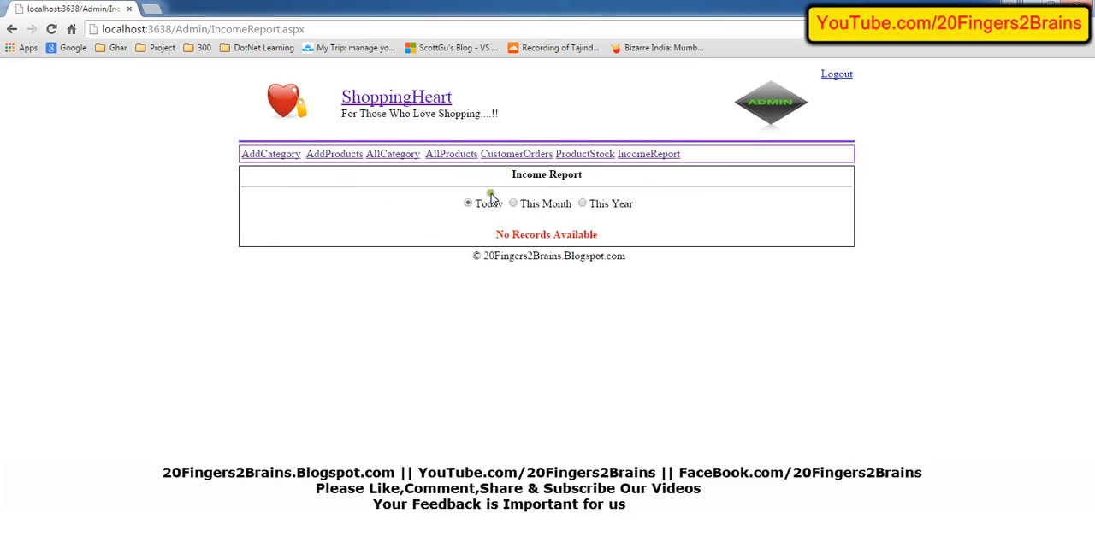
left_click(514, 203)
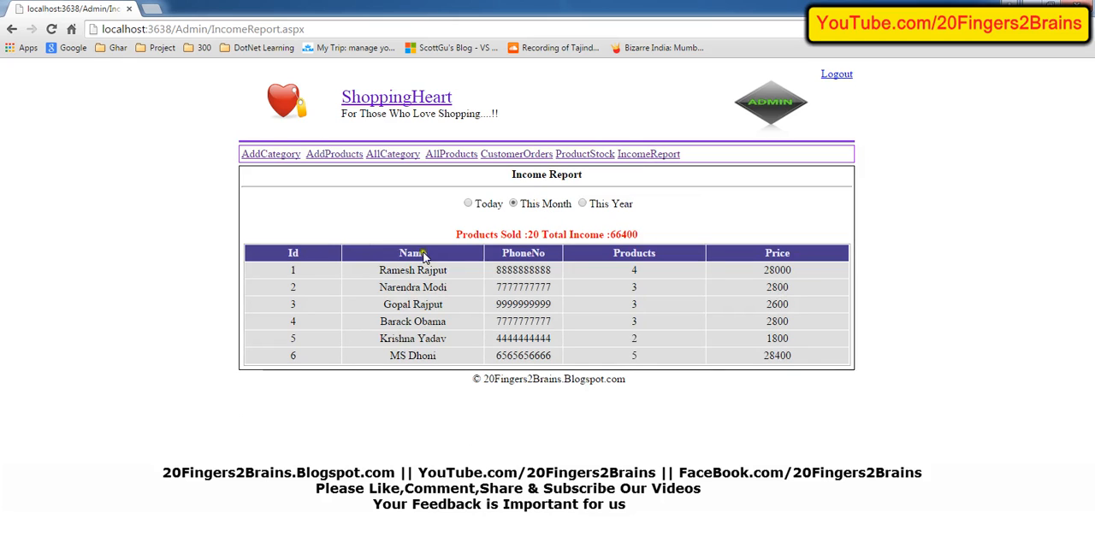
left_click_drag(540, 234, 638, 234)
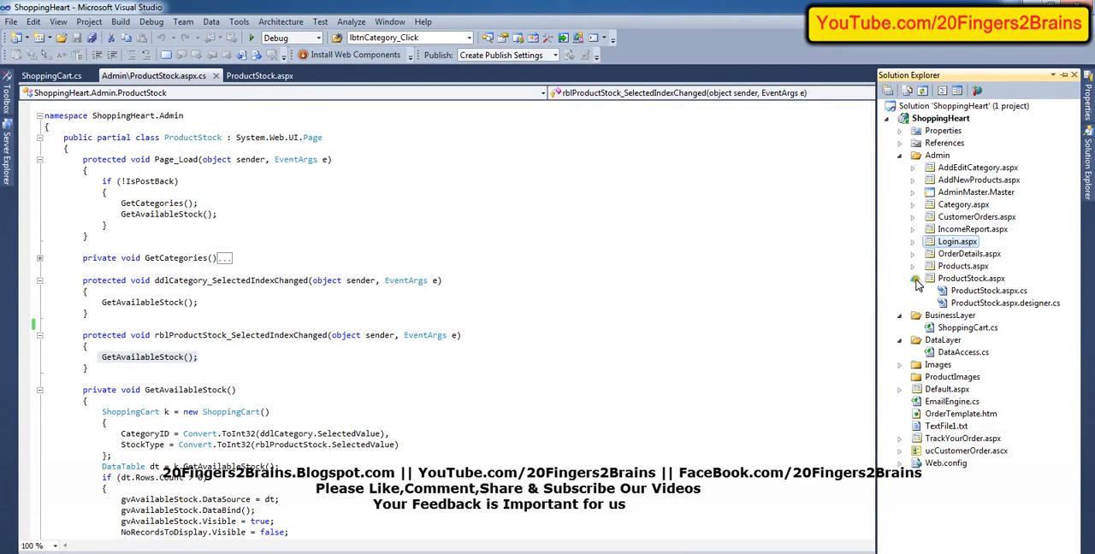
Start adding a master-page Web Form to Admin, then open the existing IncomeReport.aspx markup instead
right_click(937, 155)
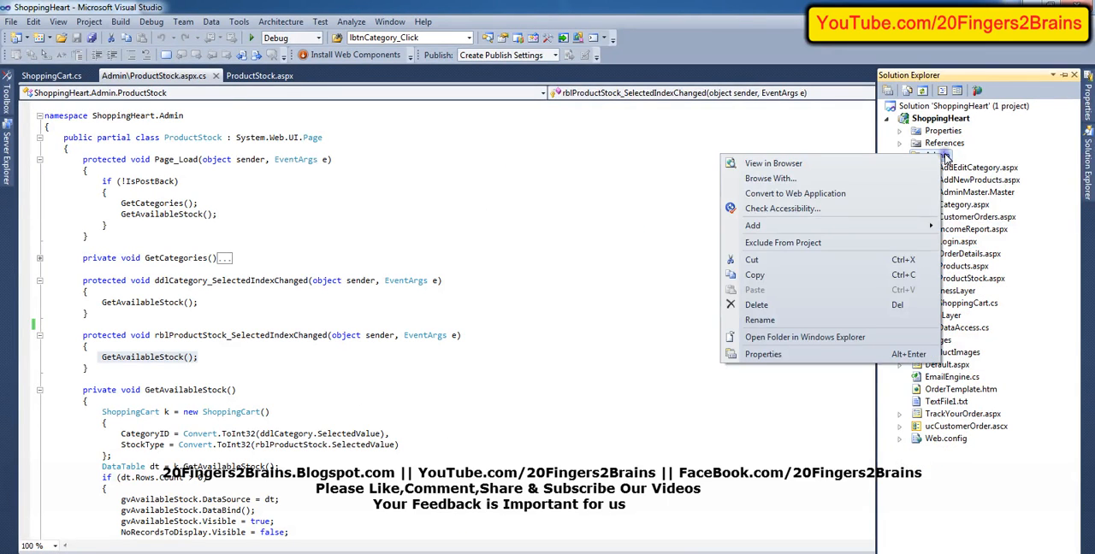
left_click(584, 227)
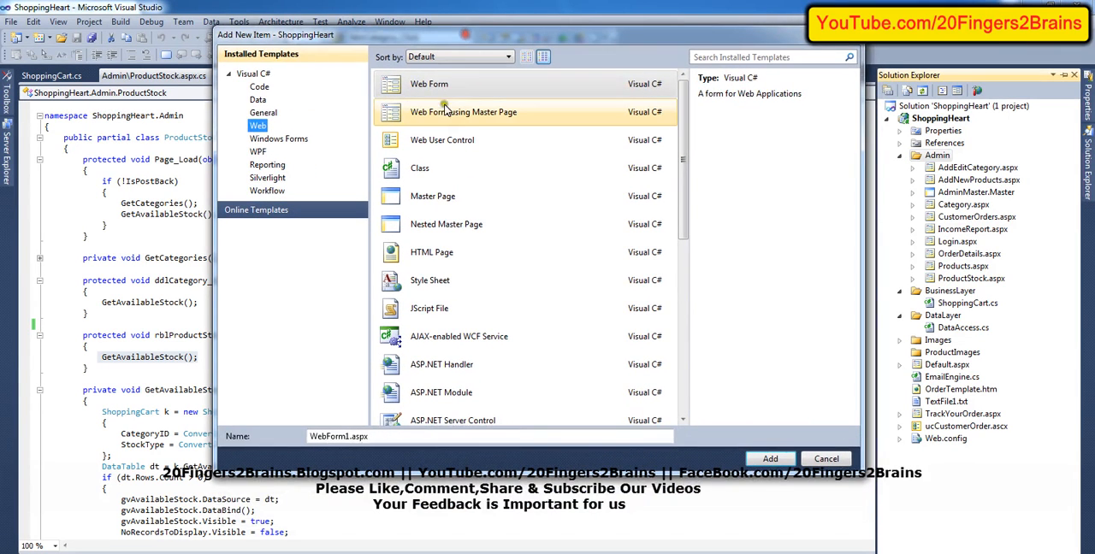
left_click(463, 112)
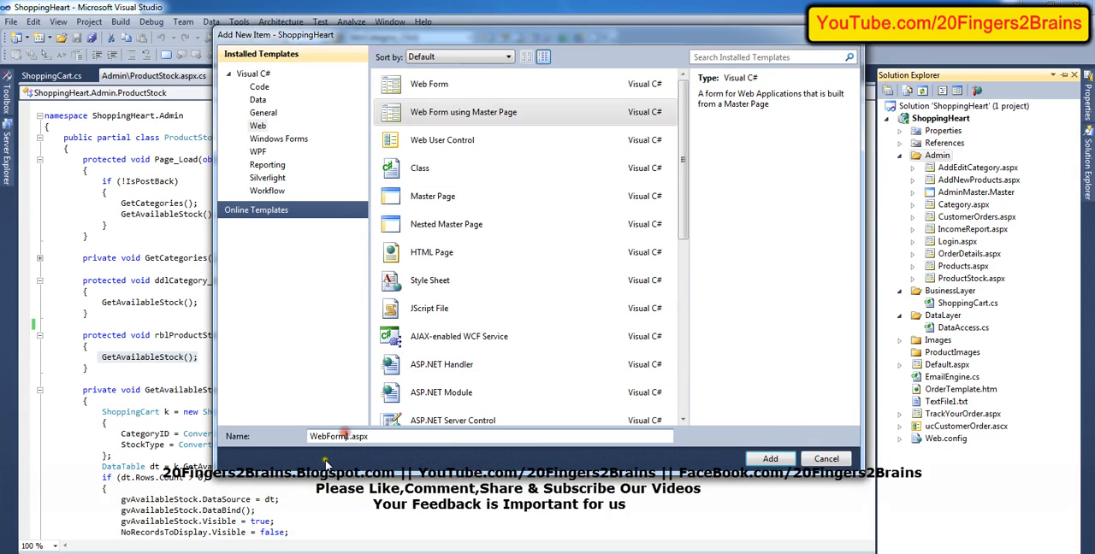
mouse_move(769, 459)
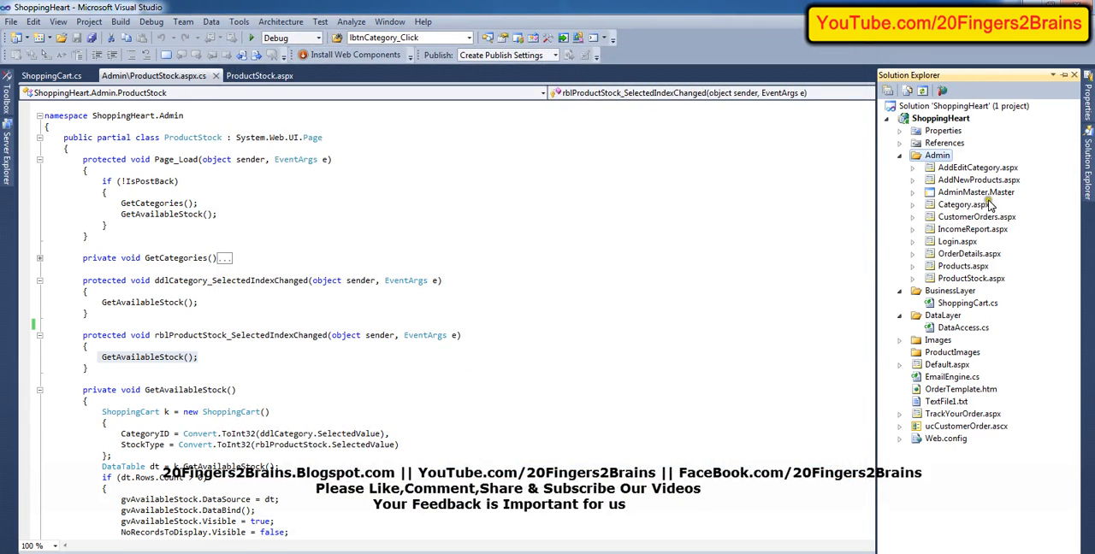
left_click(975, 192)
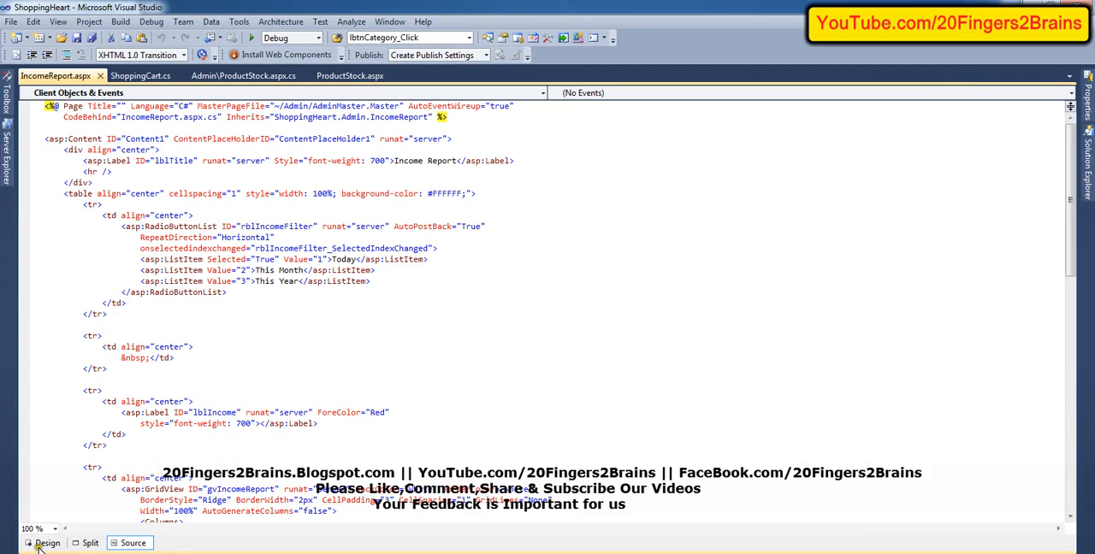
left_click(47, 542)
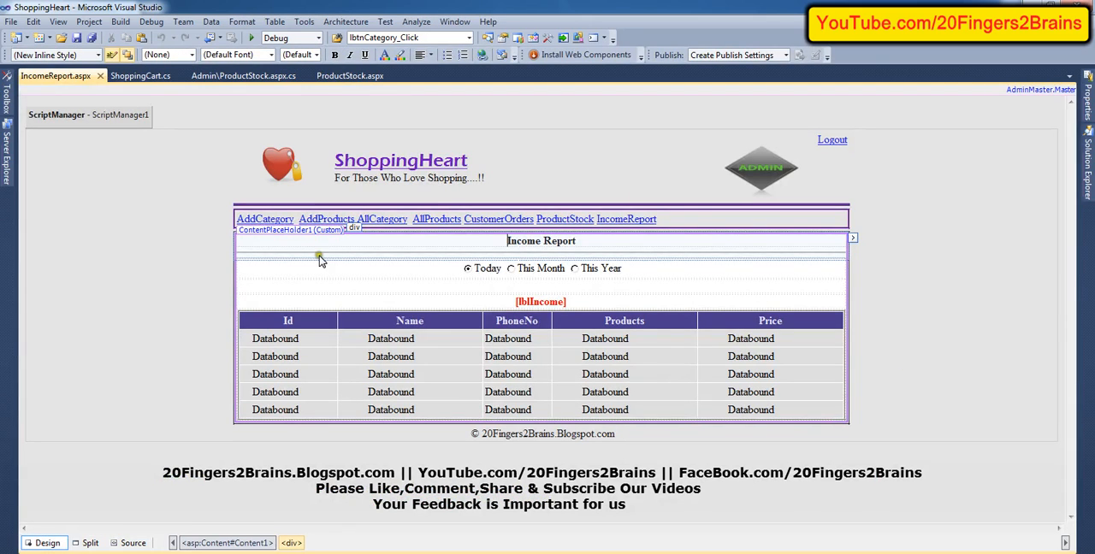
mouse_move(717, 357)
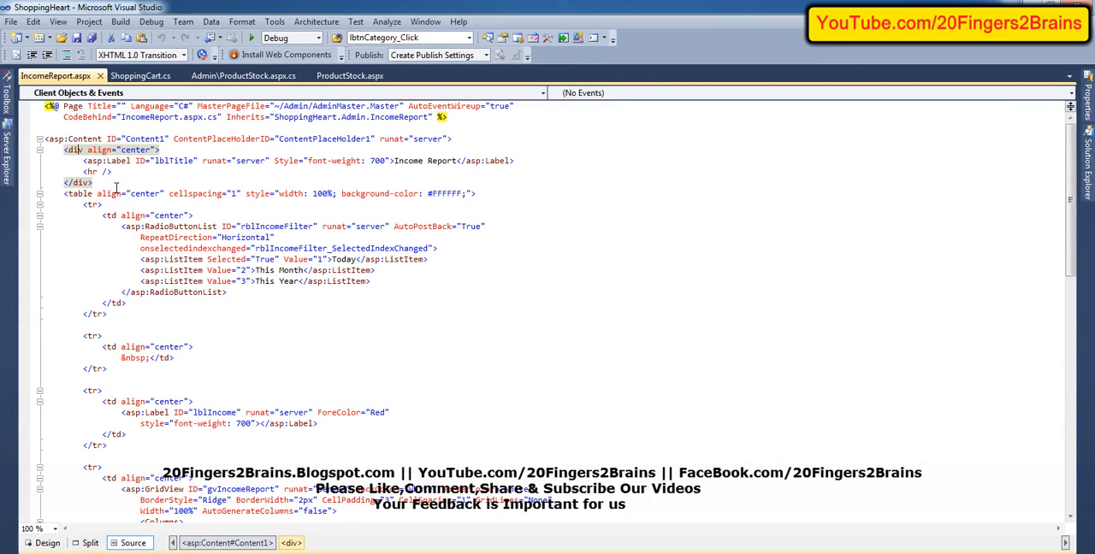
left_click(38, 193)
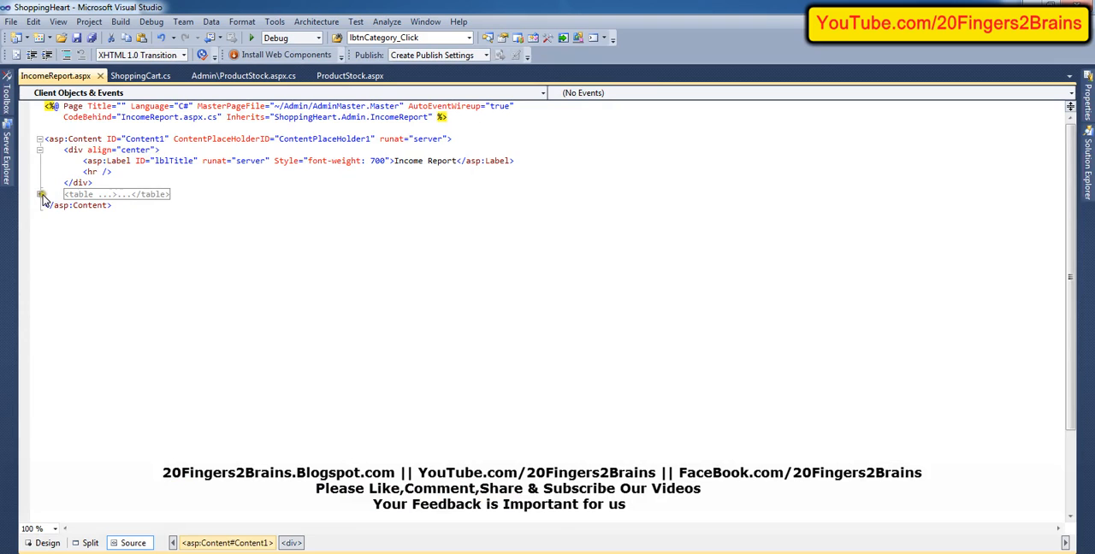
left_click(39, 194)
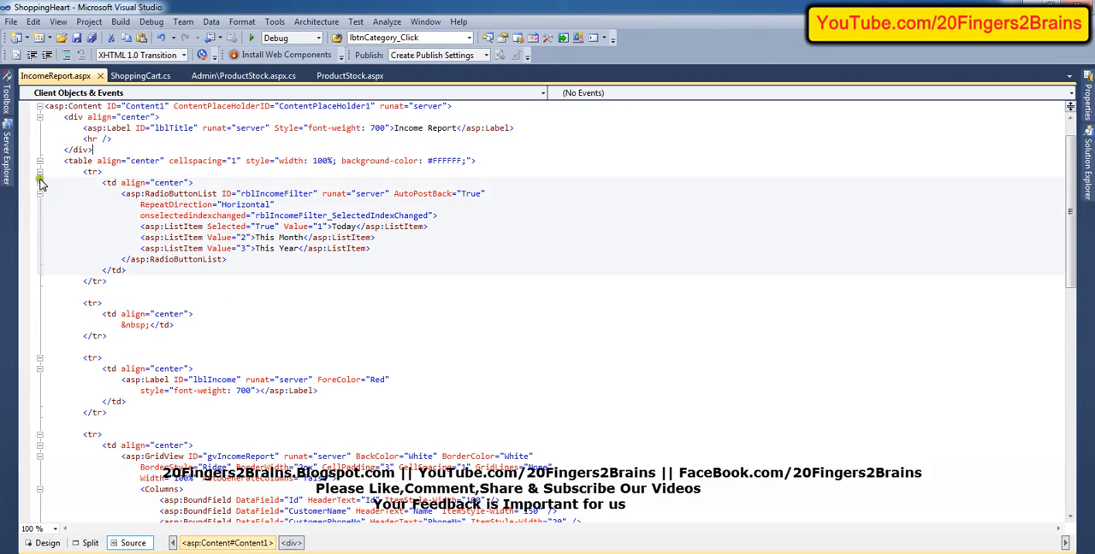
left_click(41, 183)
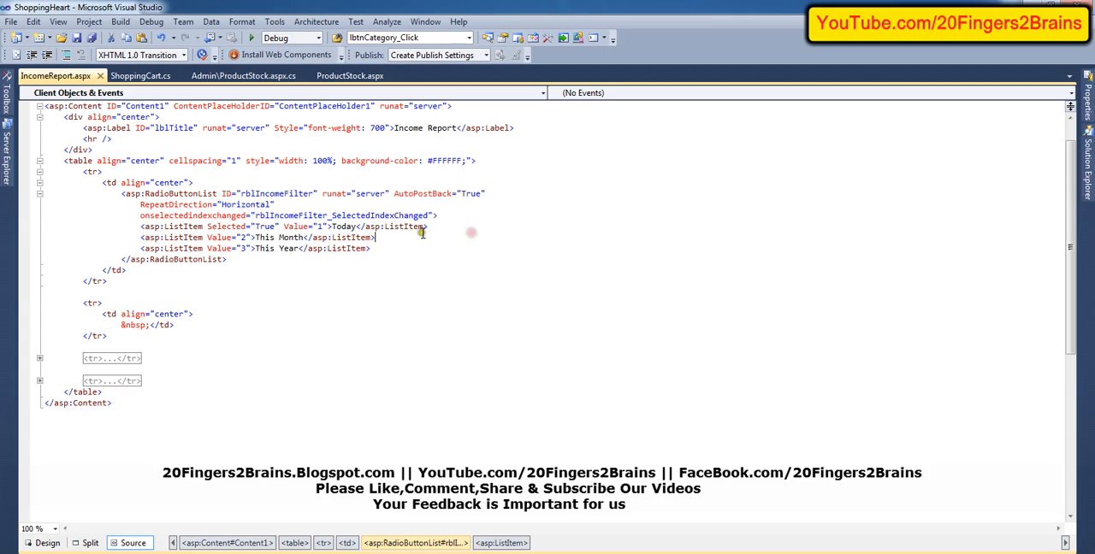
double_click(245, 204)
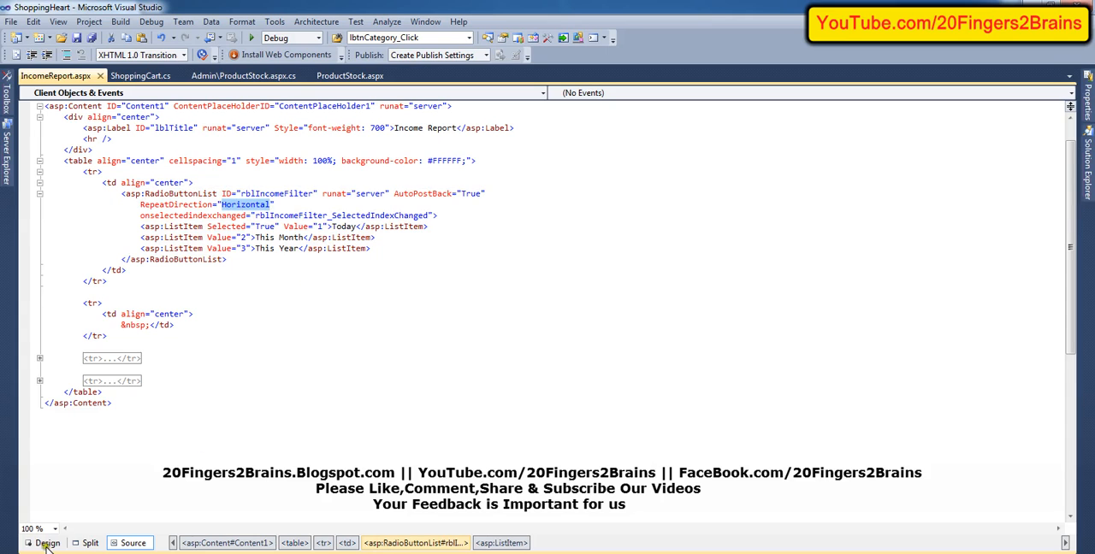
Open rblIncomeFilter's SelectedIndexChanged handler calling GetIncomeReport from the Properties events list
left_click(47, 543)
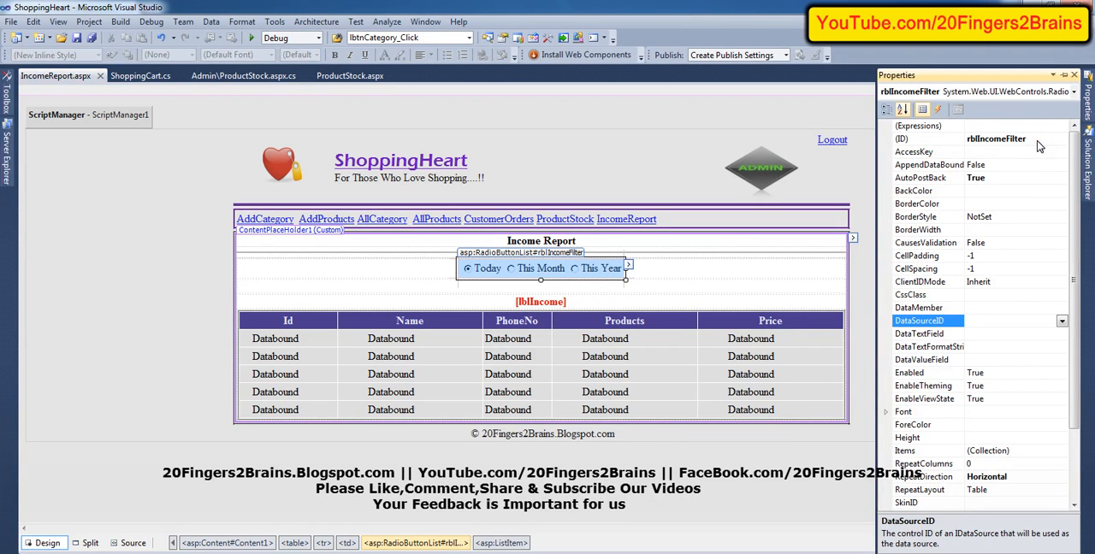
mouse_move(939, 110)
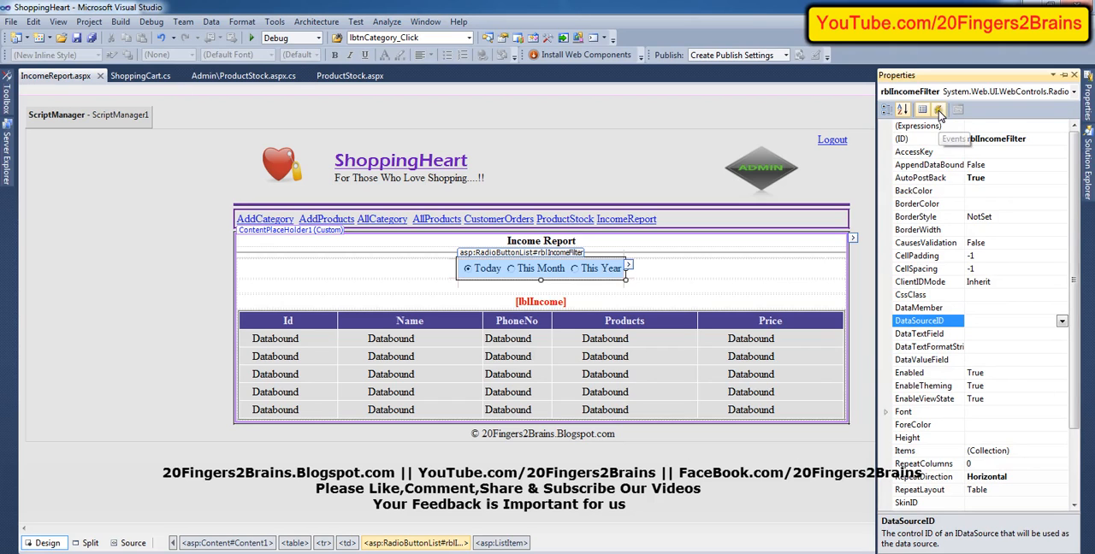
left_click(939, 110)
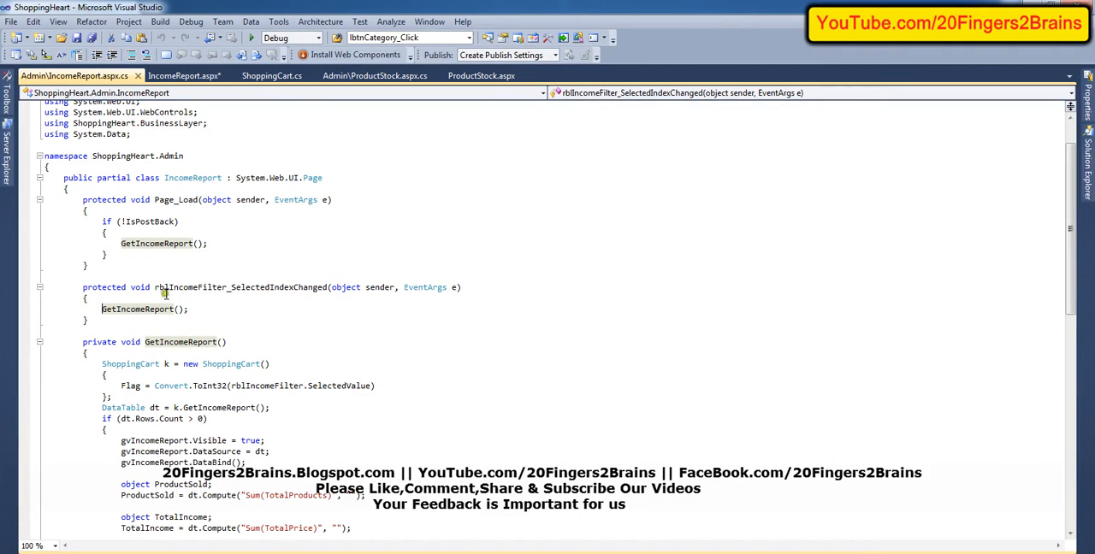
double_click(239, 286)
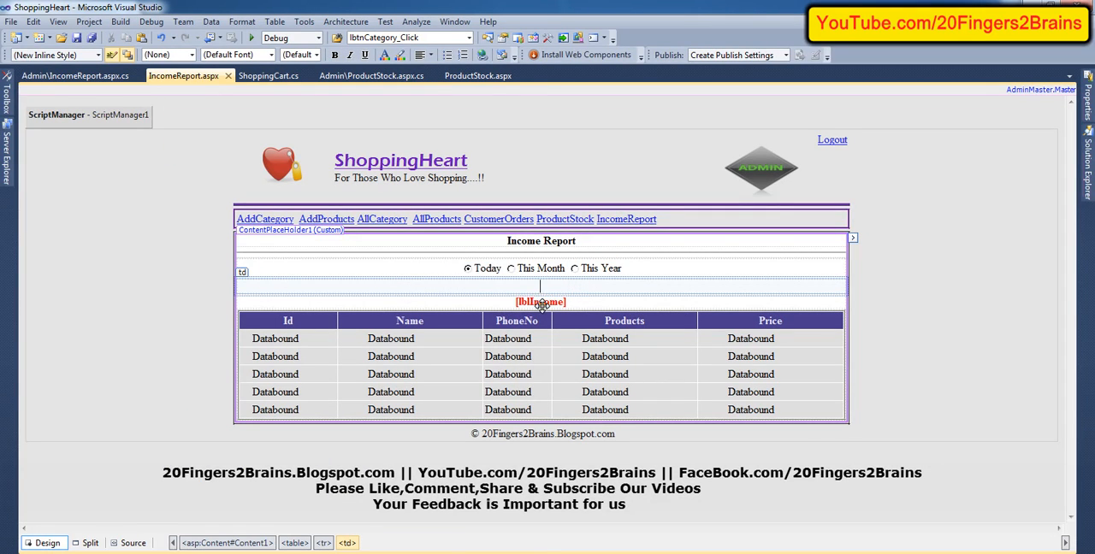
Show the lblIncome label and the gvIncomeReport BoundFields such as CustomerName and TotalProducts
left_click(132, 543)
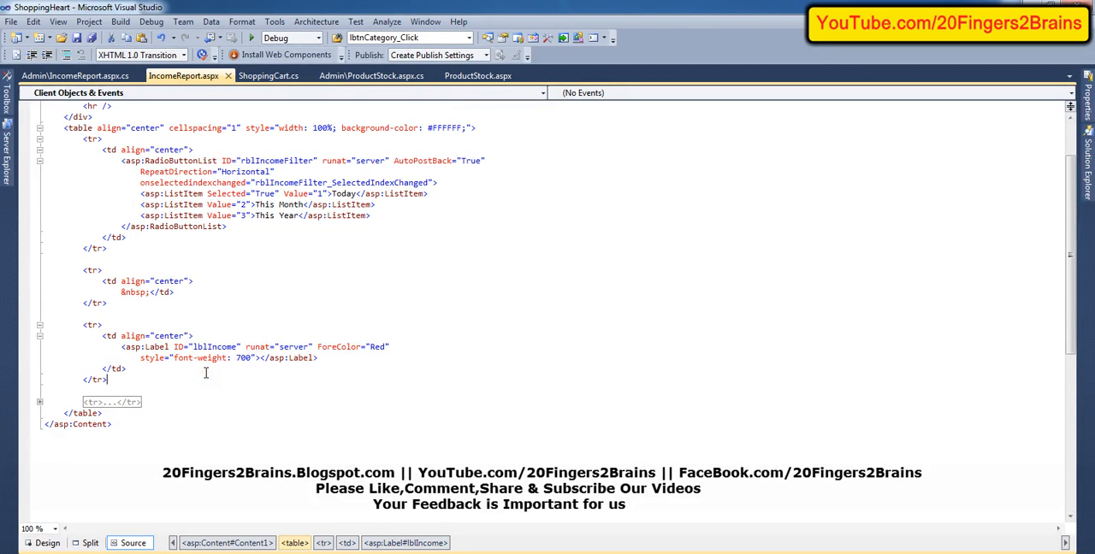
double_click(215, 347)
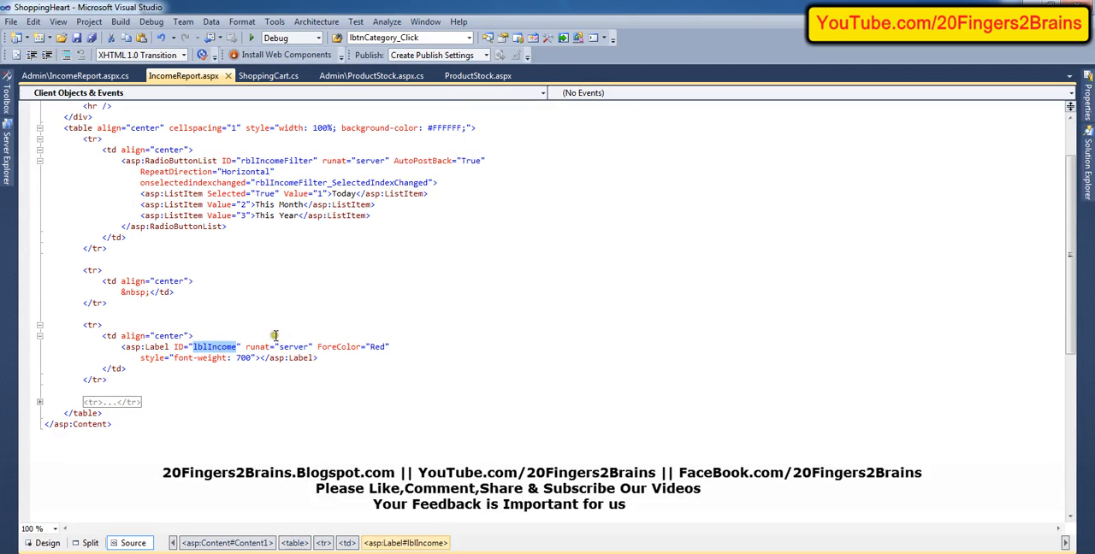
mouse_move(252, 332)
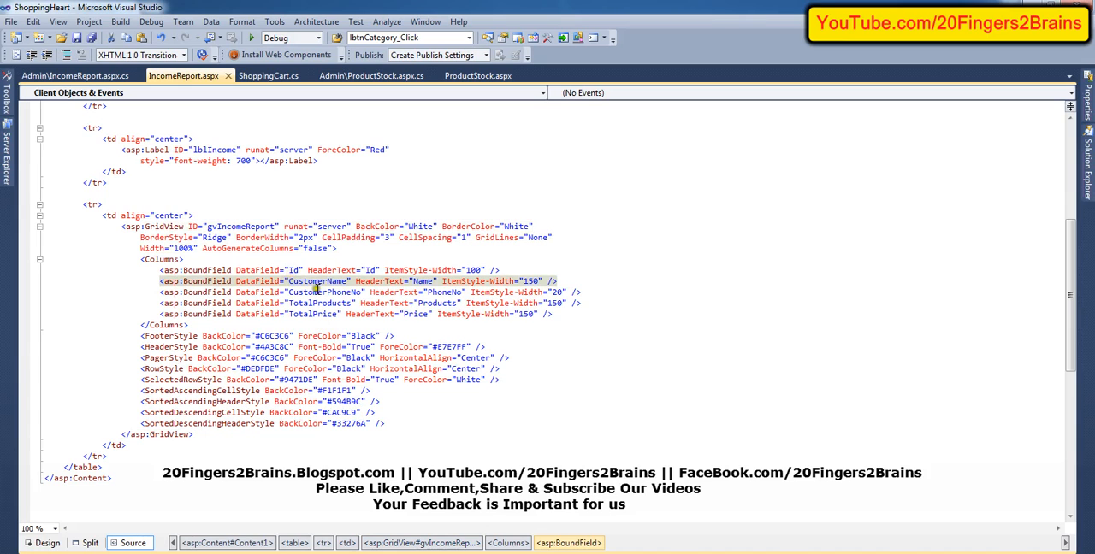
left_click(323, 303)
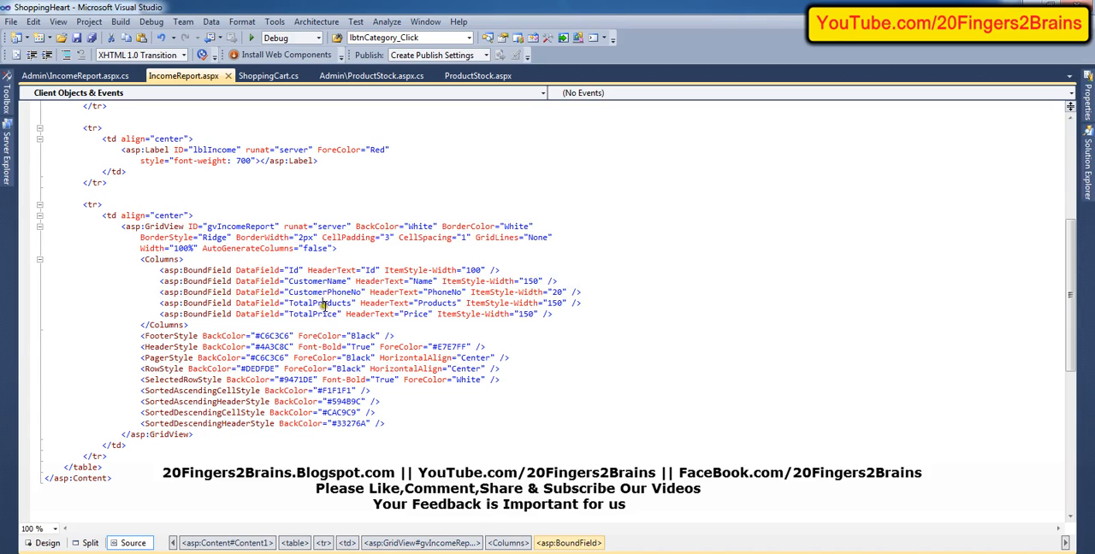
left_click(318, 314)
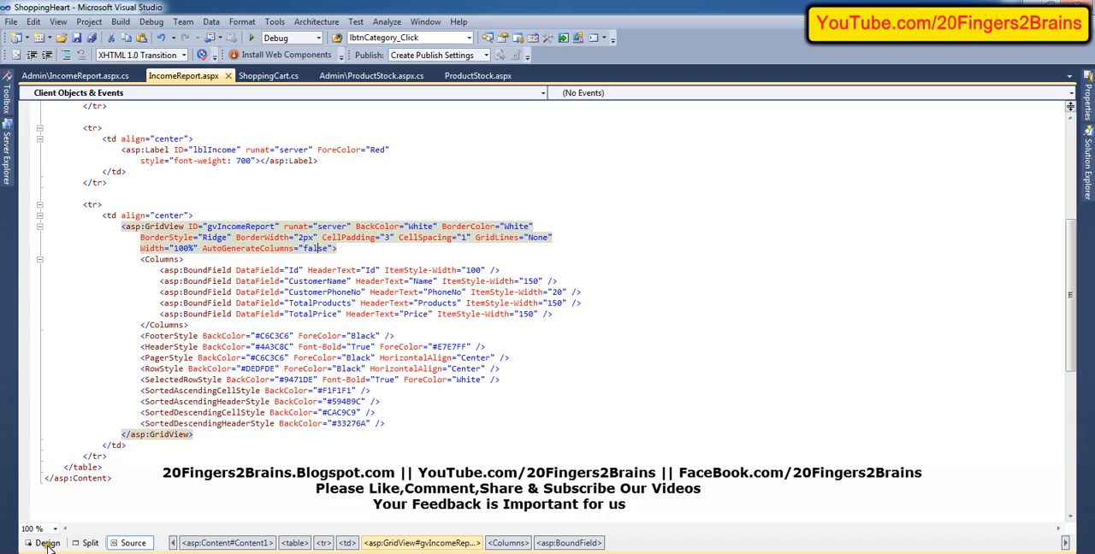
left_click(48, 543)
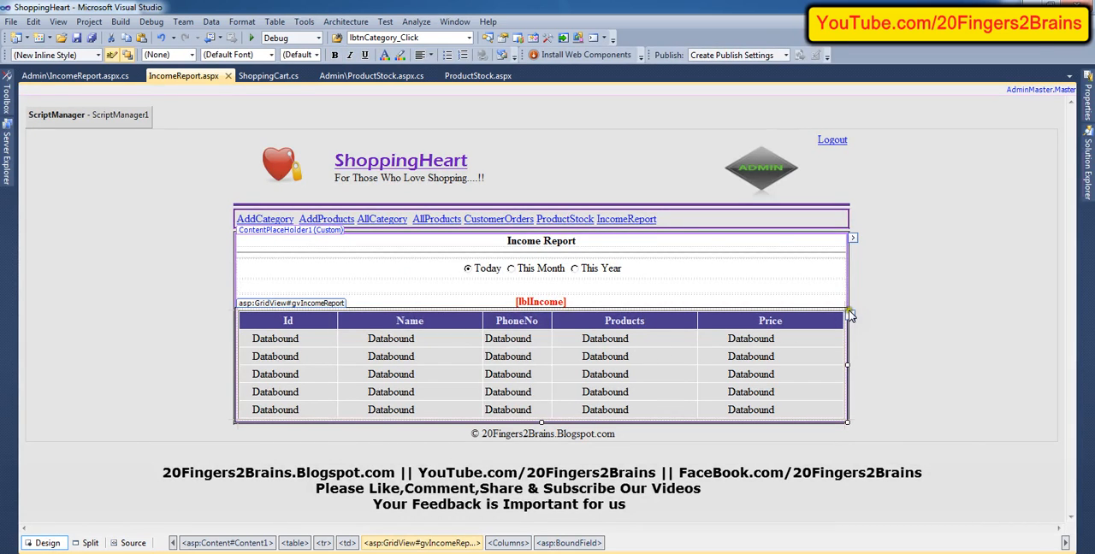
left_click(852, 238)
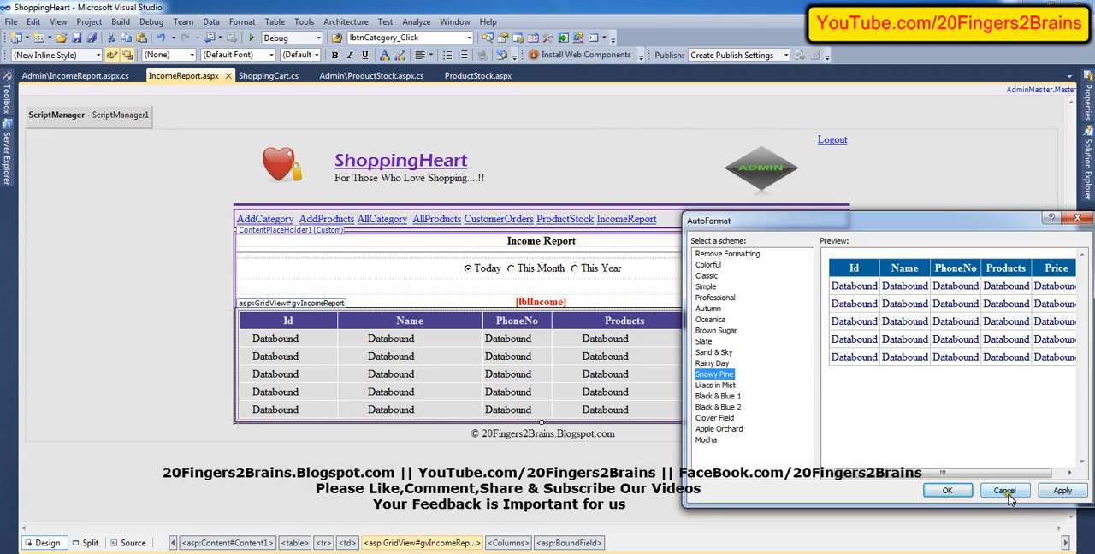
left_click(1004, 490)
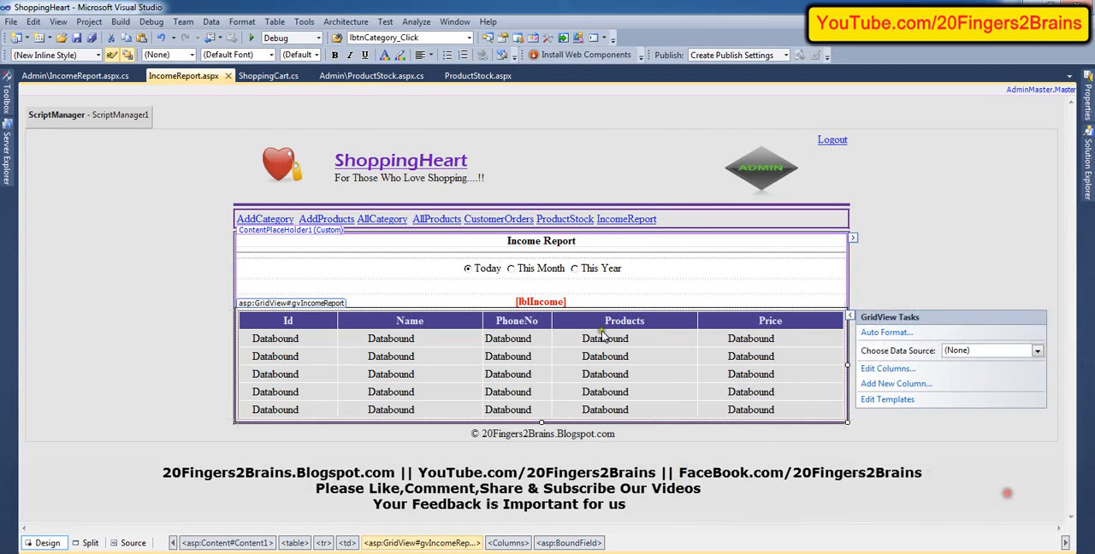
left_click(133, 543)
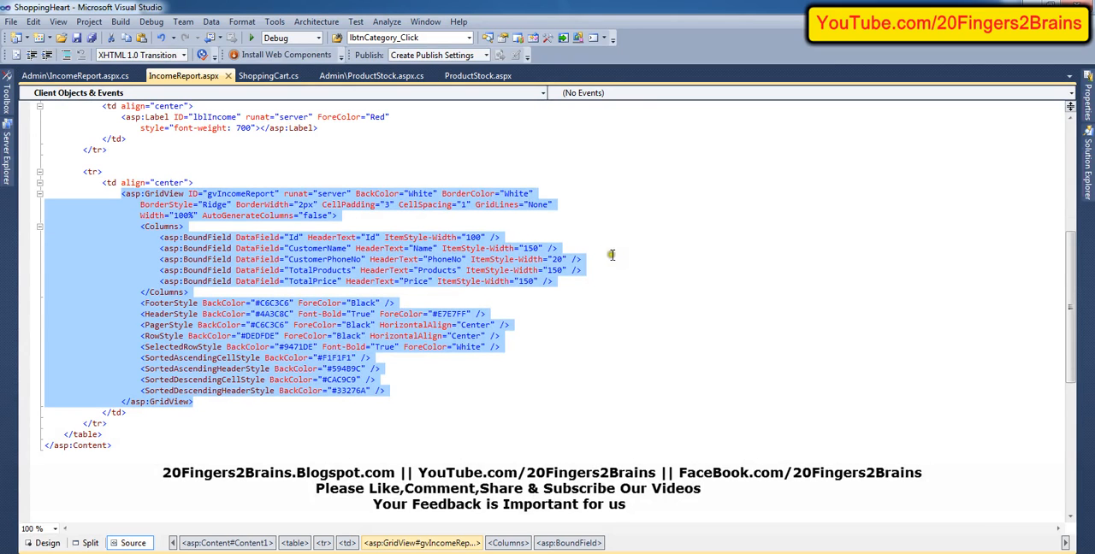
Open IncomeReport.aspx.cs via View Code and review the DataTable result in GetIncomeReport
right_click(663, 230)
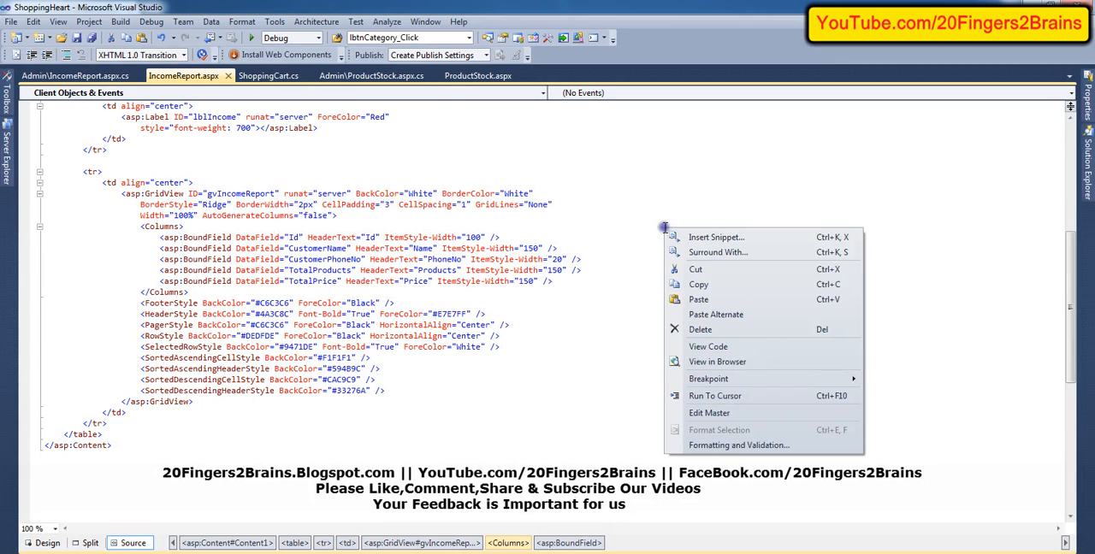
mouse_move(696, 270)
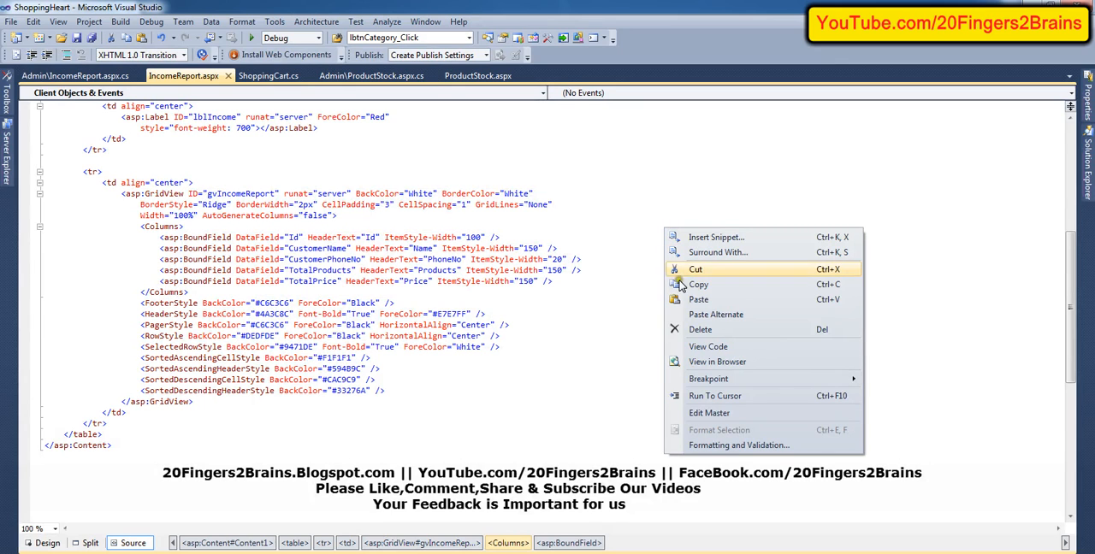
left_click(707, 347)
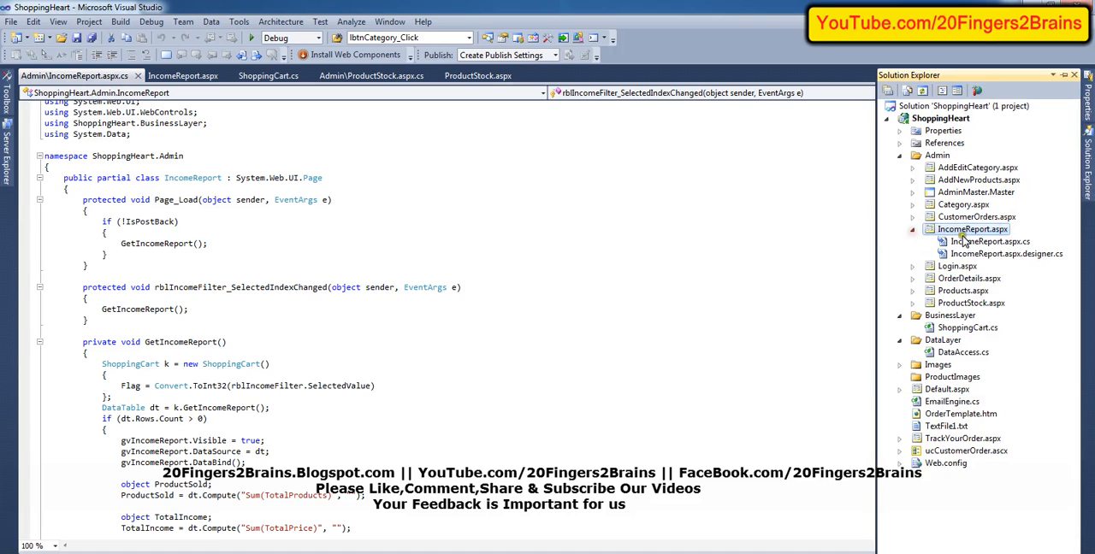
left_click(990, 241)
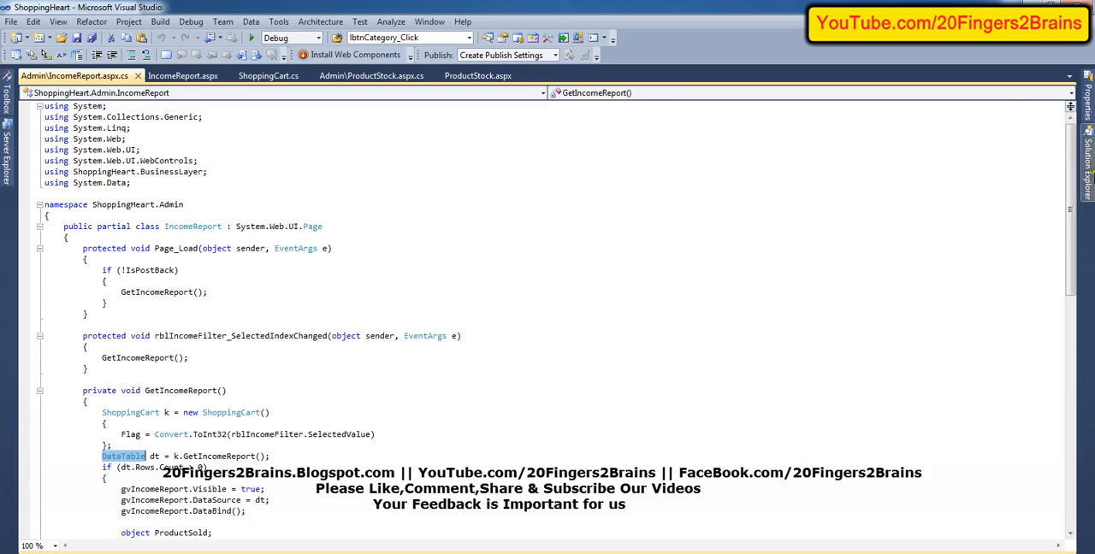
left_click(1087, 154)
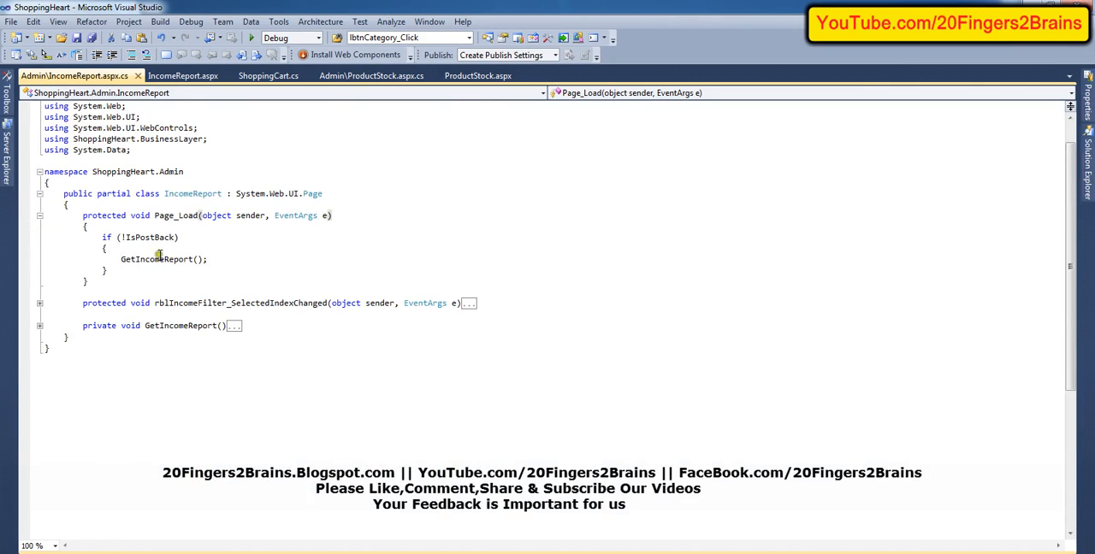
Go to the GetIncomeReport method definition and expand its collapsed body
right_click(159, 259)
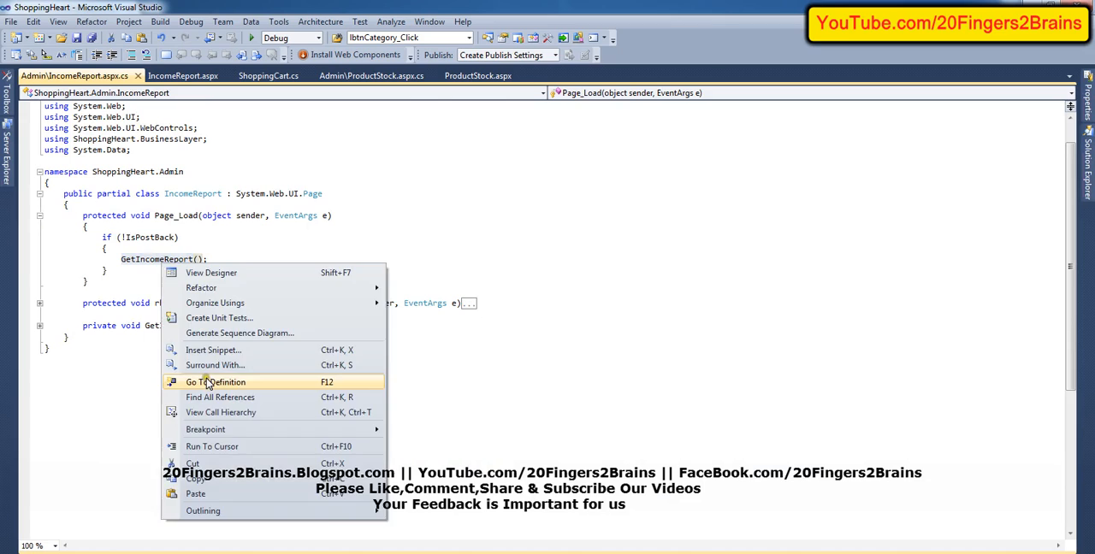
left_click(215, 382)
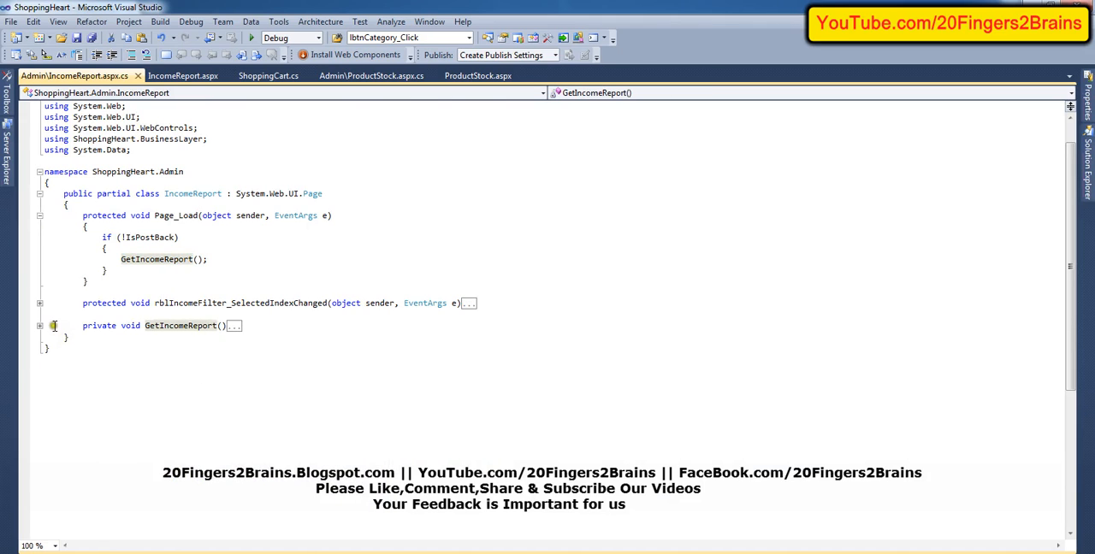
left_click(39, 326)
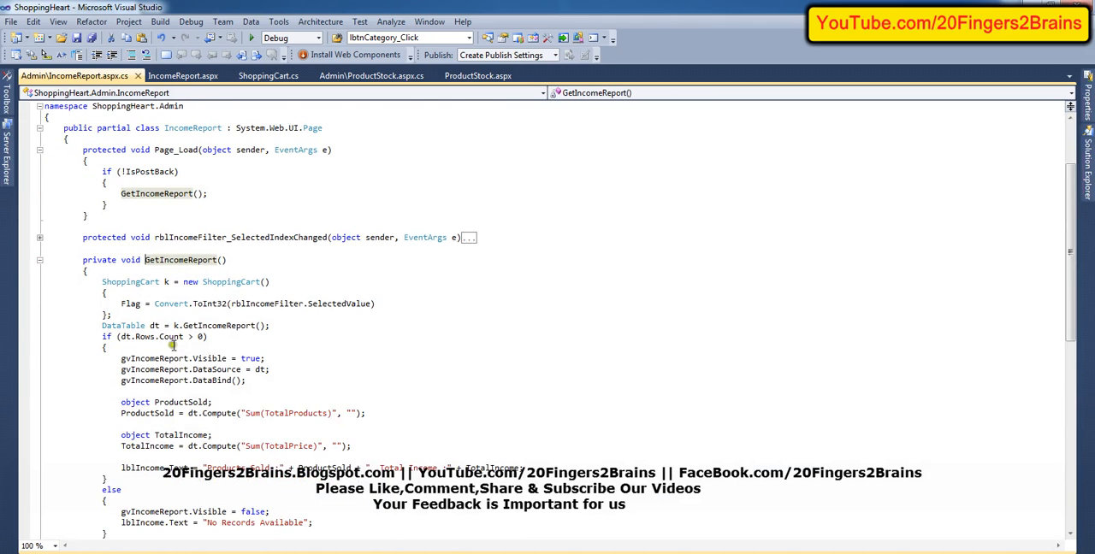
scroll("down", 3)
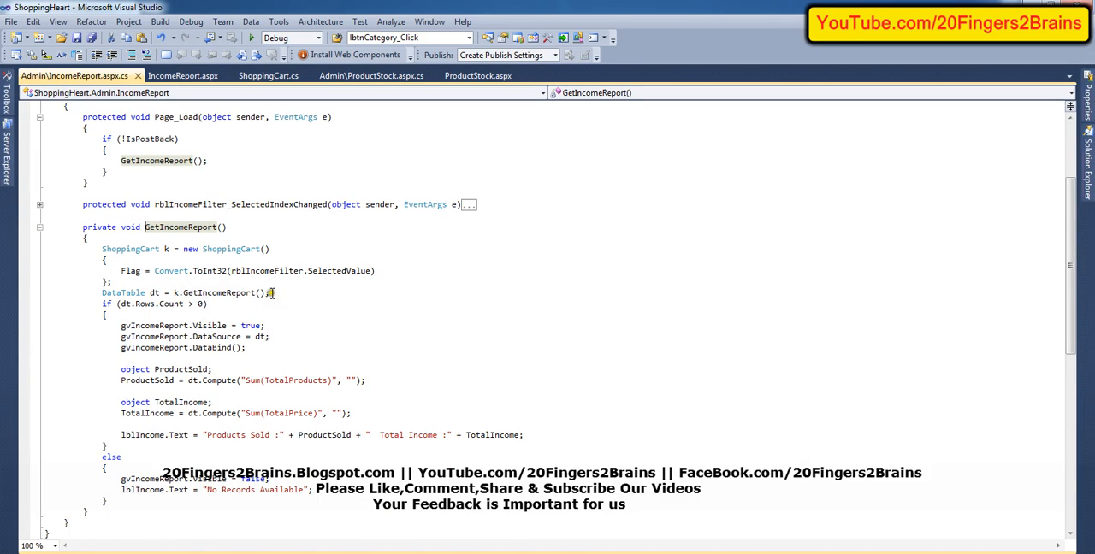
mouse_move(132, 293)
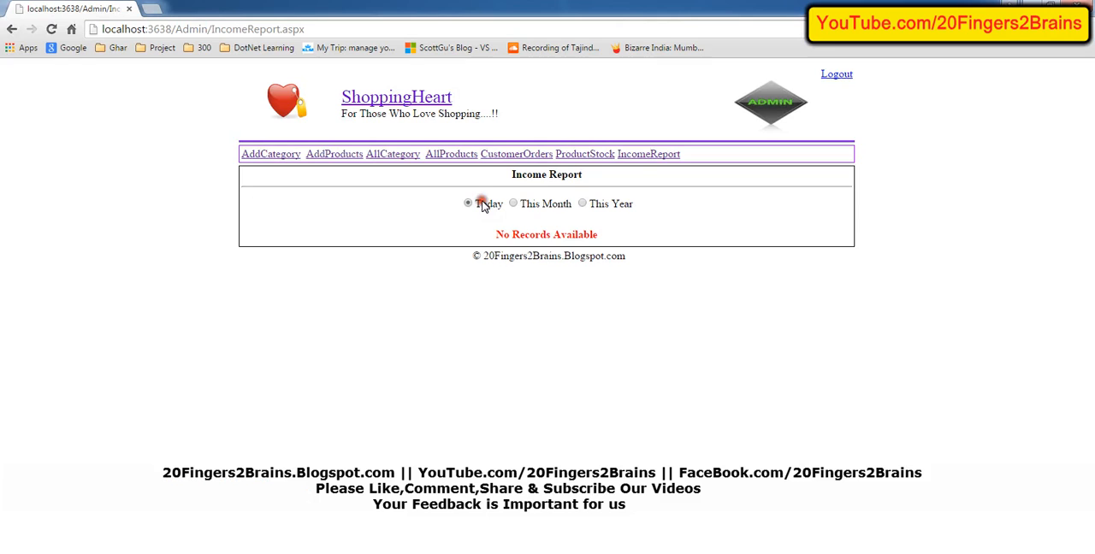
Test the Today and This Year filters in the browser, then review the business-layer GetIncomeReport call
left_click(583, 204)
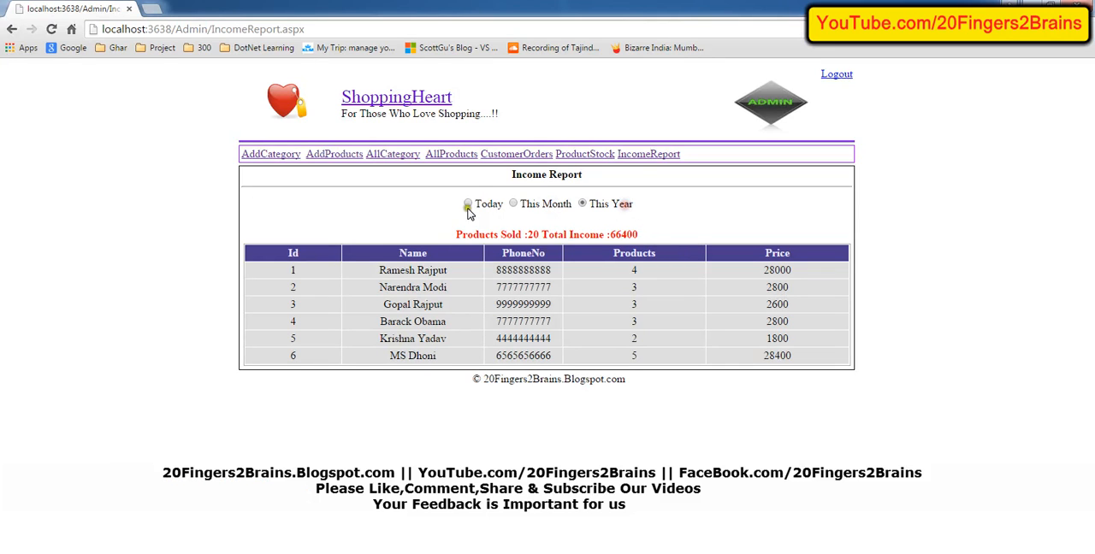
left_click(583, 203)
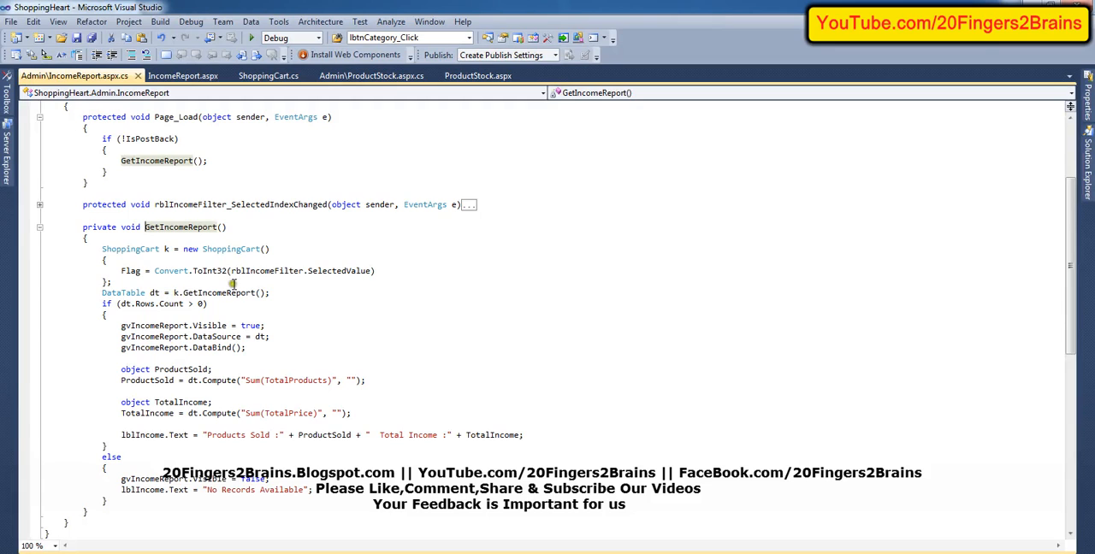
mouse_move(141, 249)
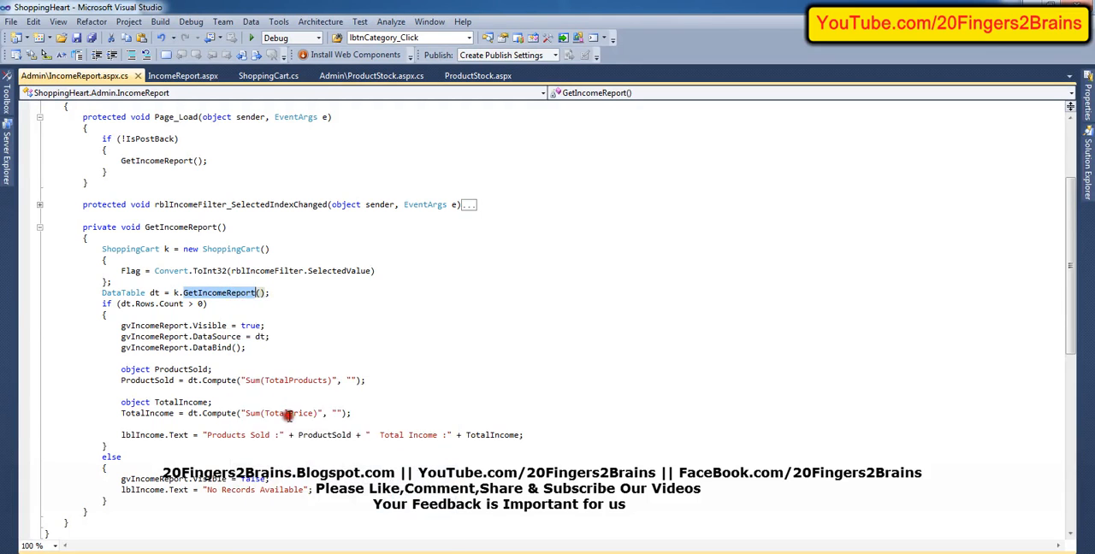
left_click(268, 75)
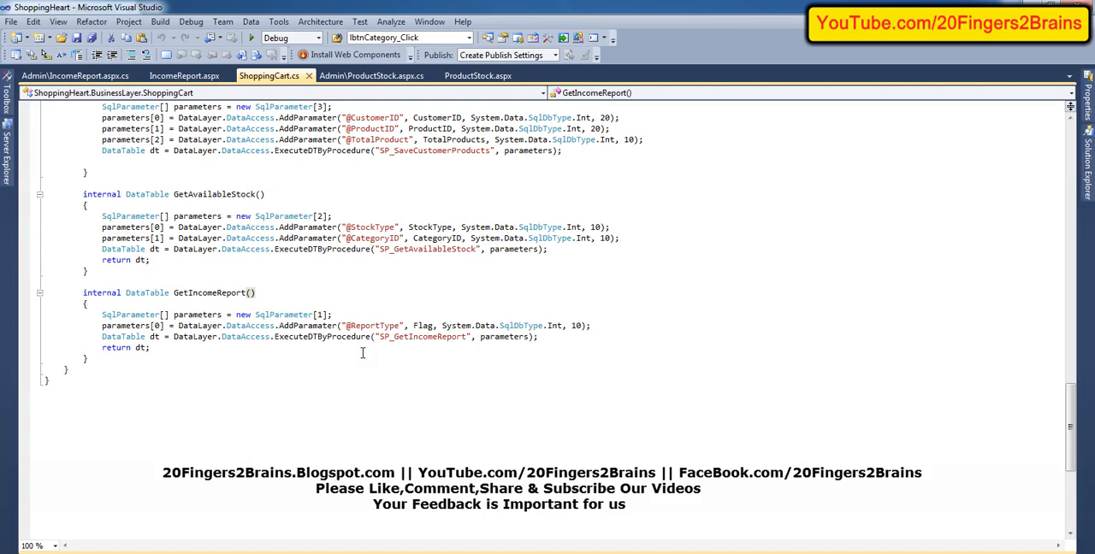
Review ShoppingCart.cs GetIncomeReport calling SP_GetIncomeReport and check the This Month filter in the browser
double_click(373, 326)
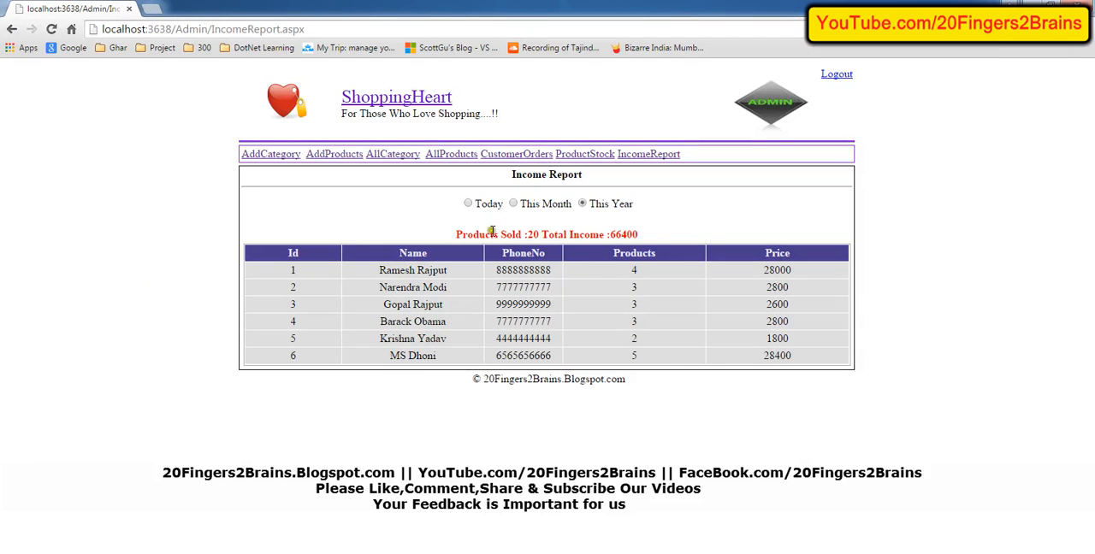
left_click(513, 203)
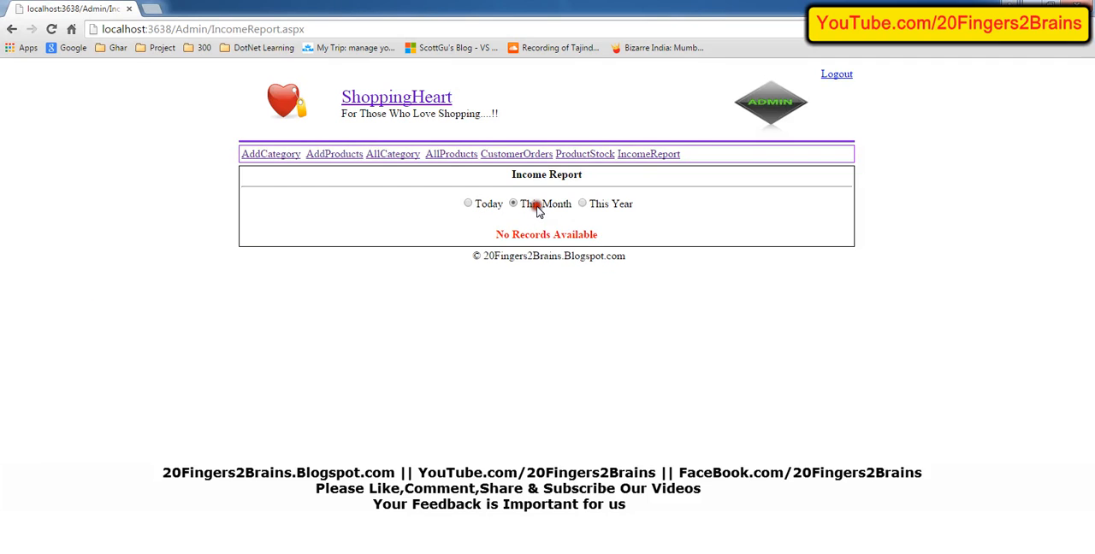
left_click(583, 203)
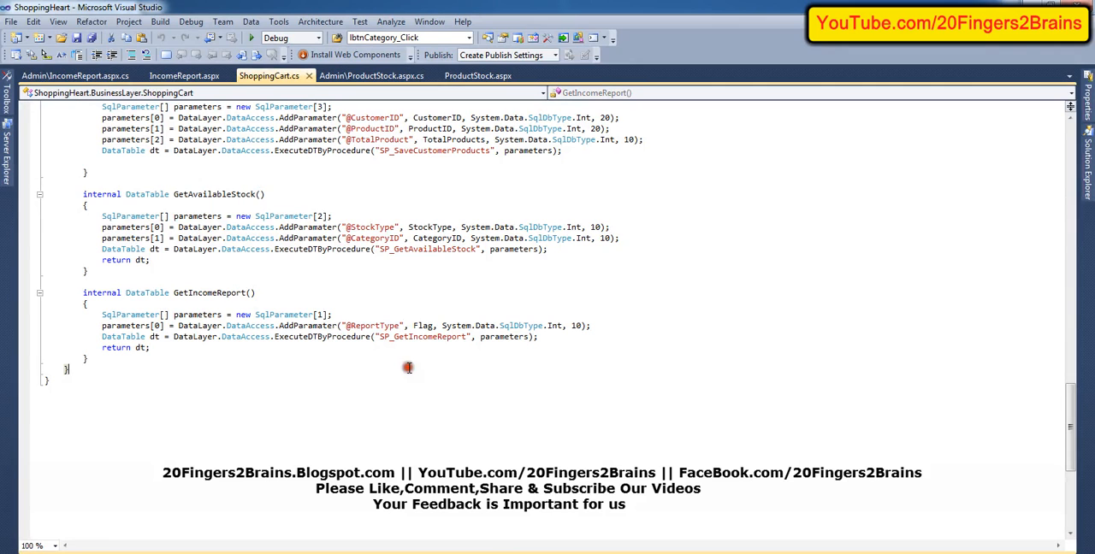
double_click(422, 337)
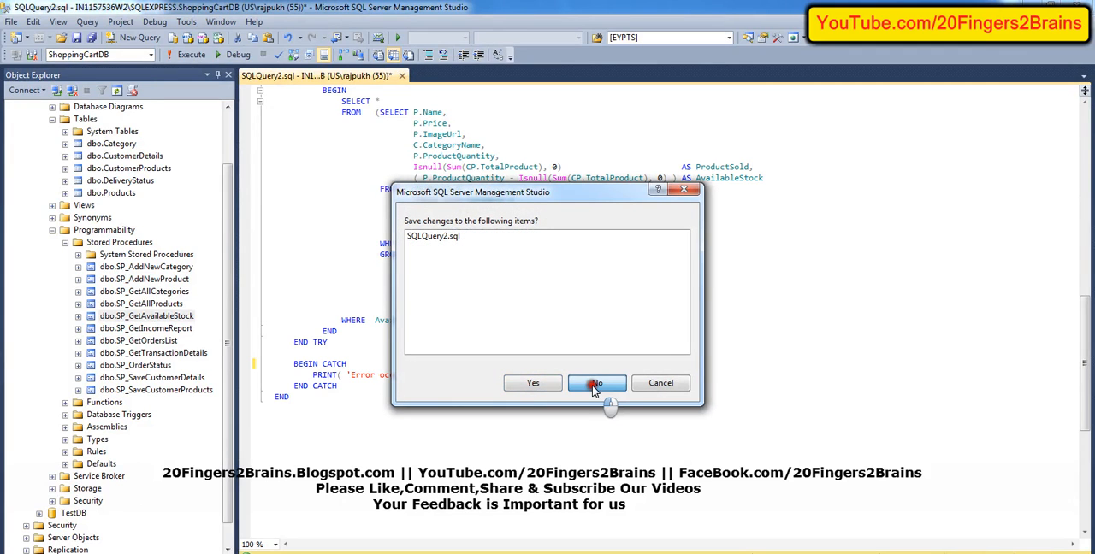
Discard the old query and open dbo.SP_GetIncomeReport under Programmability > Stored Procedures with Modify
left_click(596, 382)
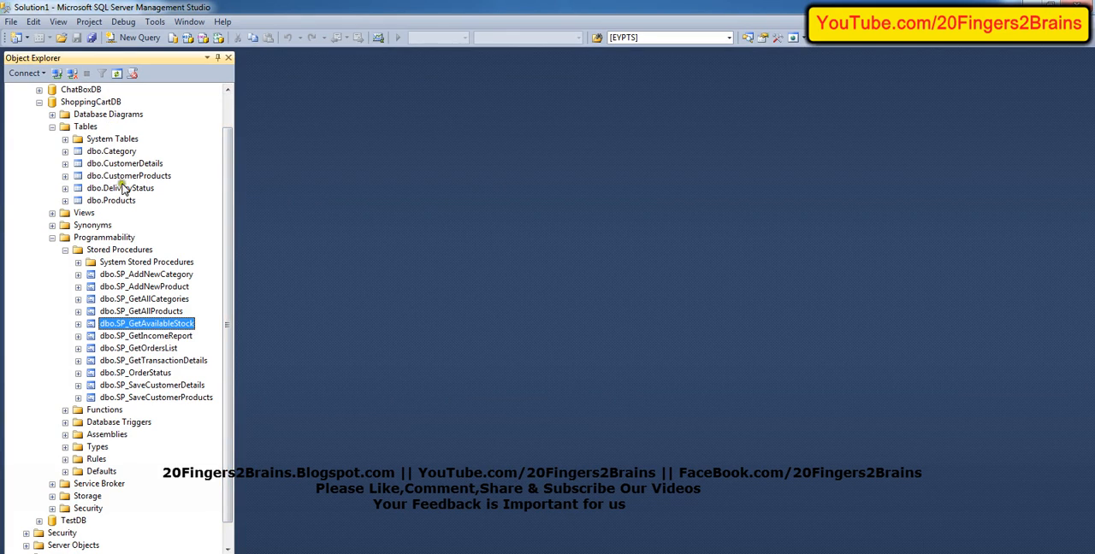
left_click(104, 237)
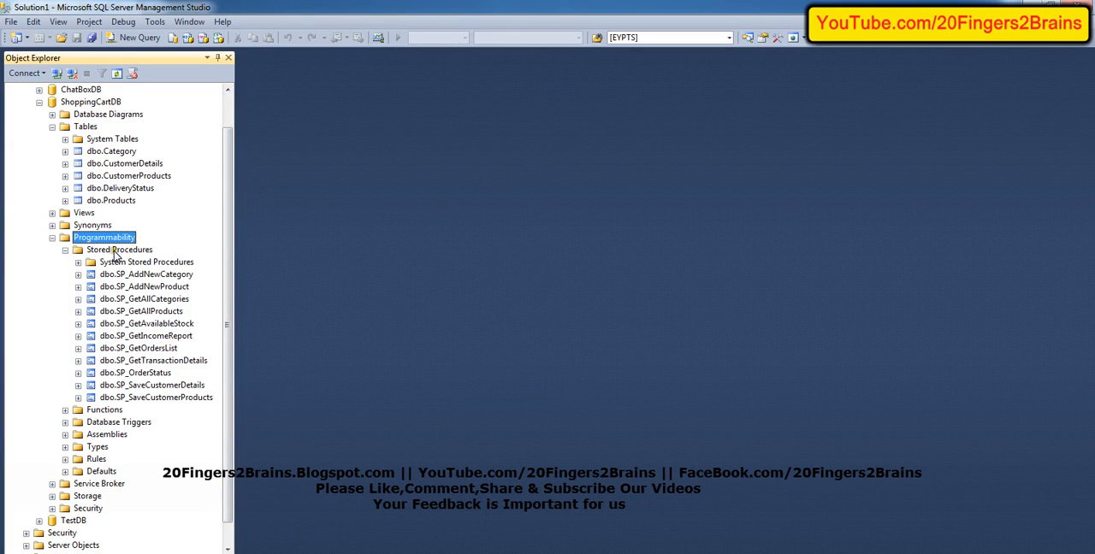
left_click(119, 249)
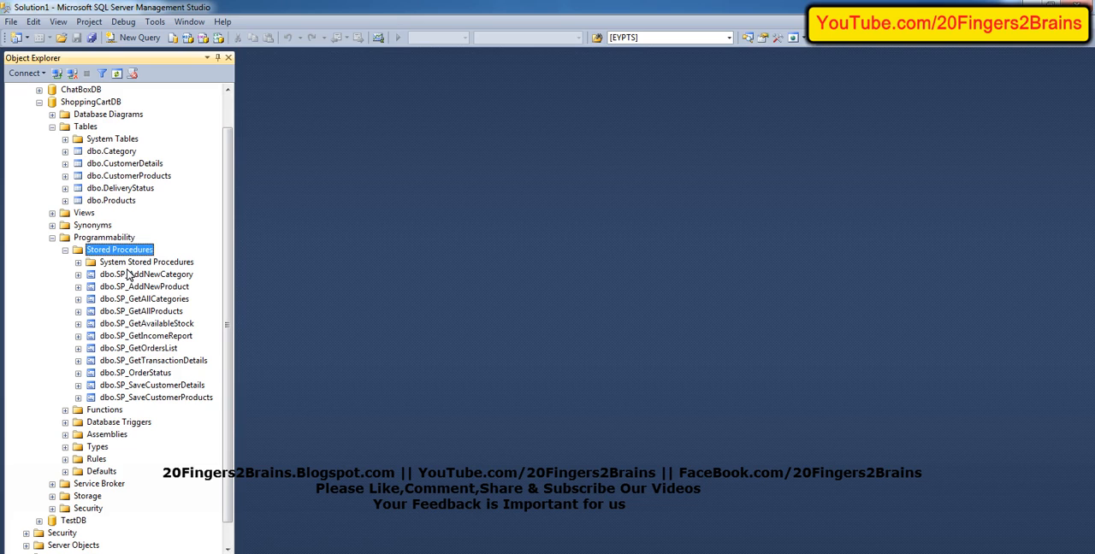
mouse_move(134, 283)
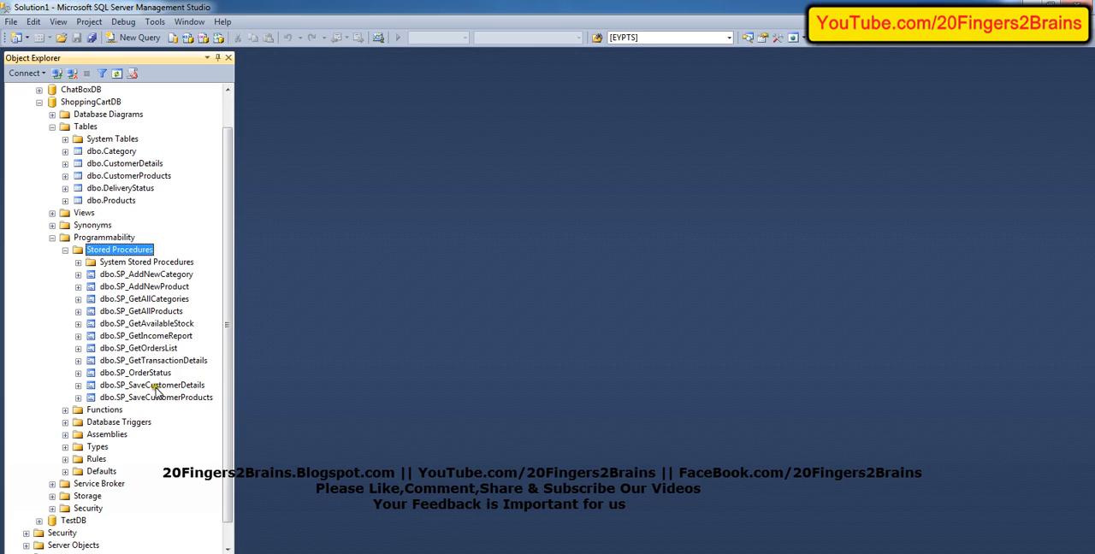
mouse_move(178, 295)
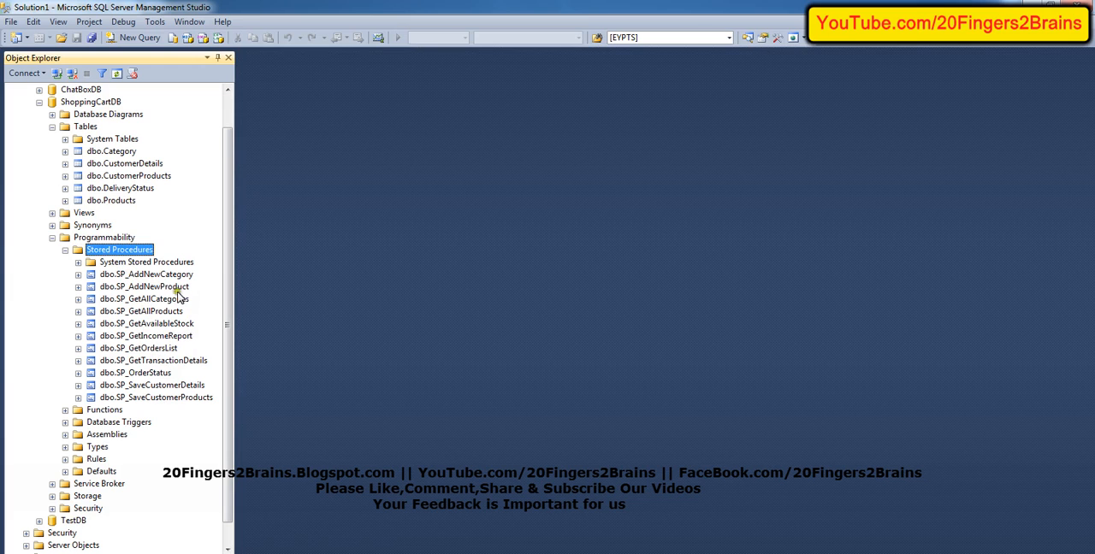
right_click(145, 335)
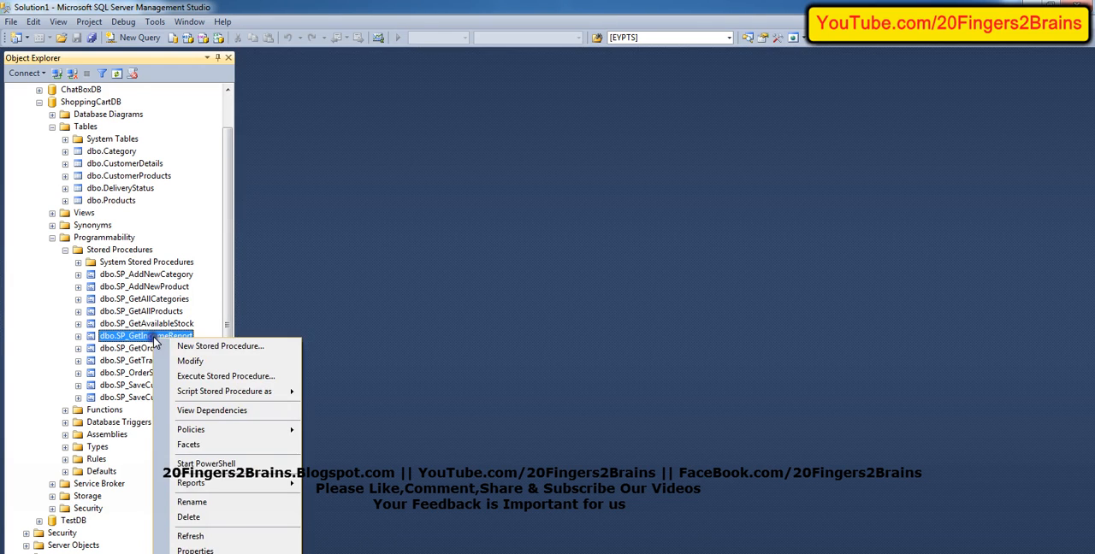
left_click(190, 360)
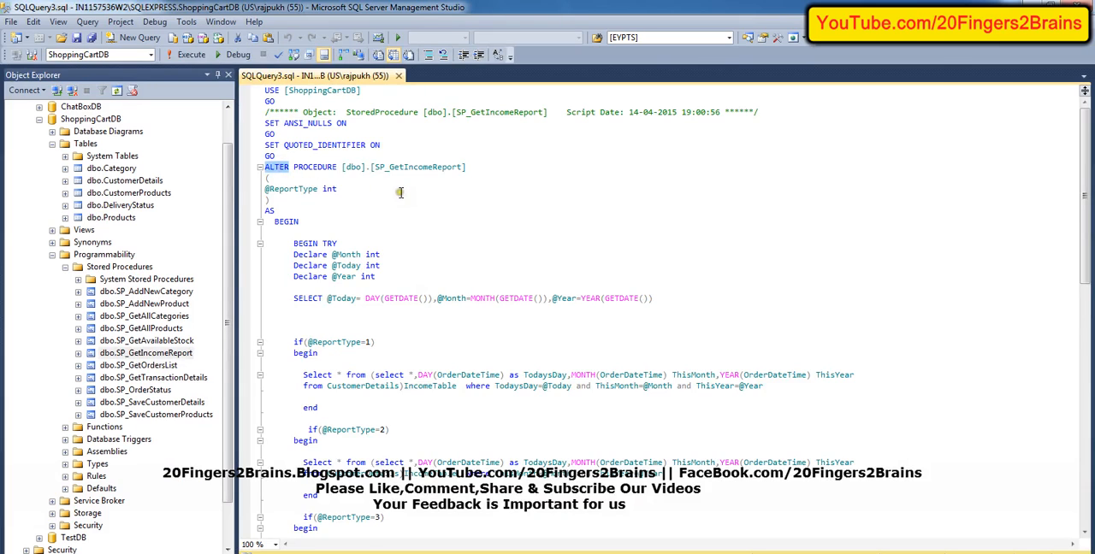
type("create")
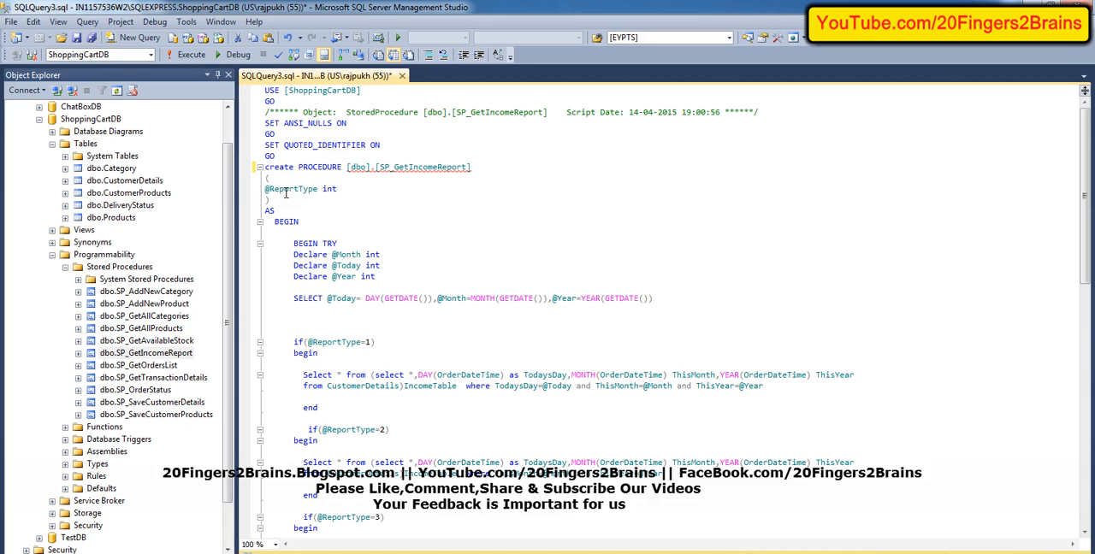
double_click(291, 189)
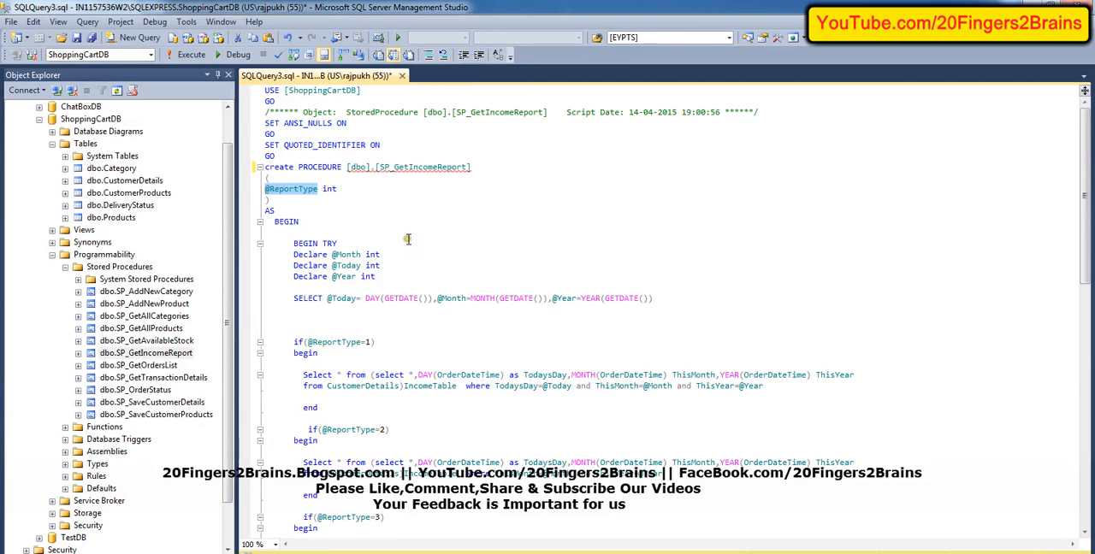
scroll("down", 3)
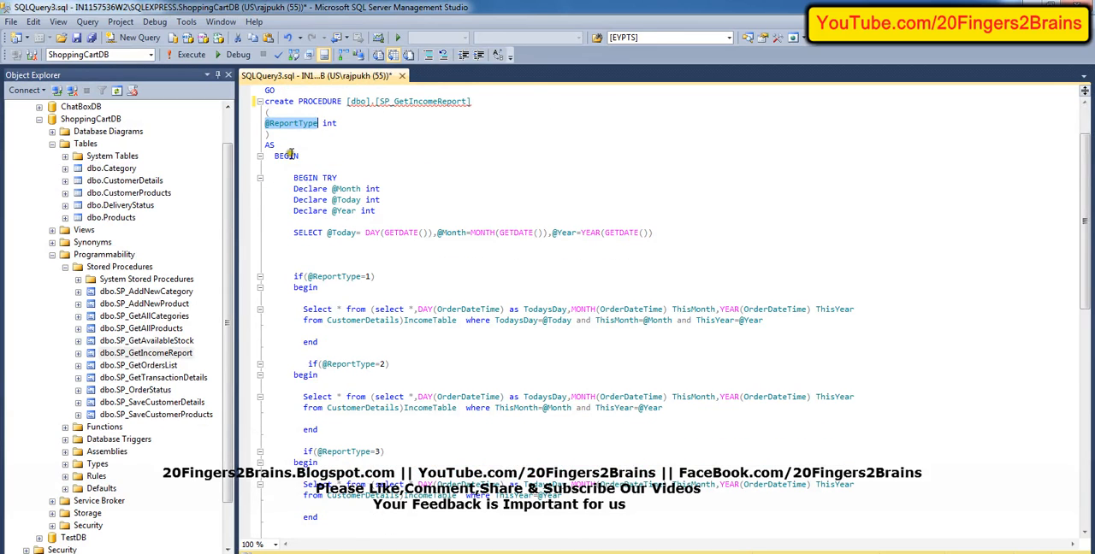
left_click(261, 178)
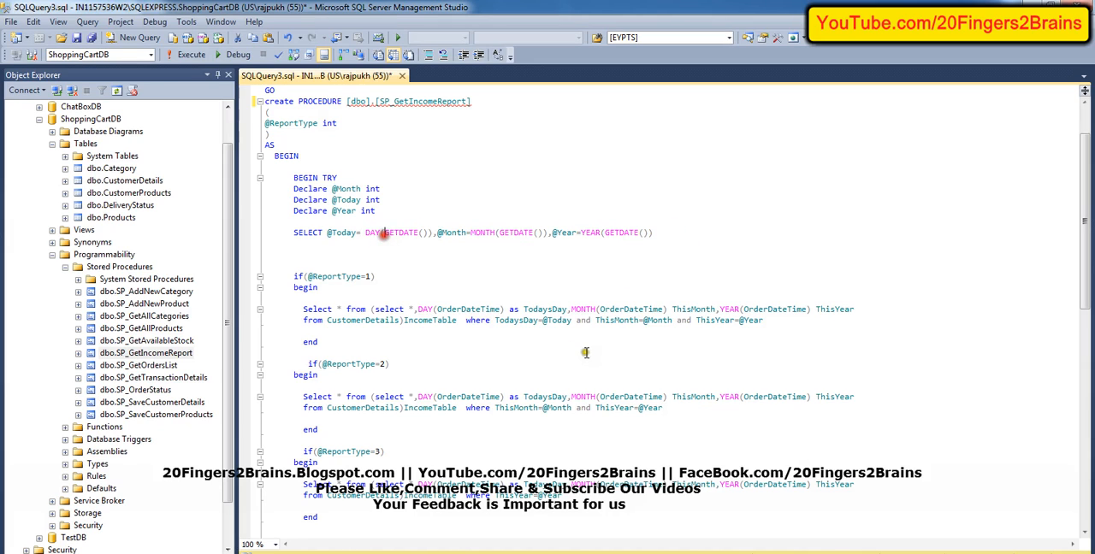
mouse_move(586, 352)
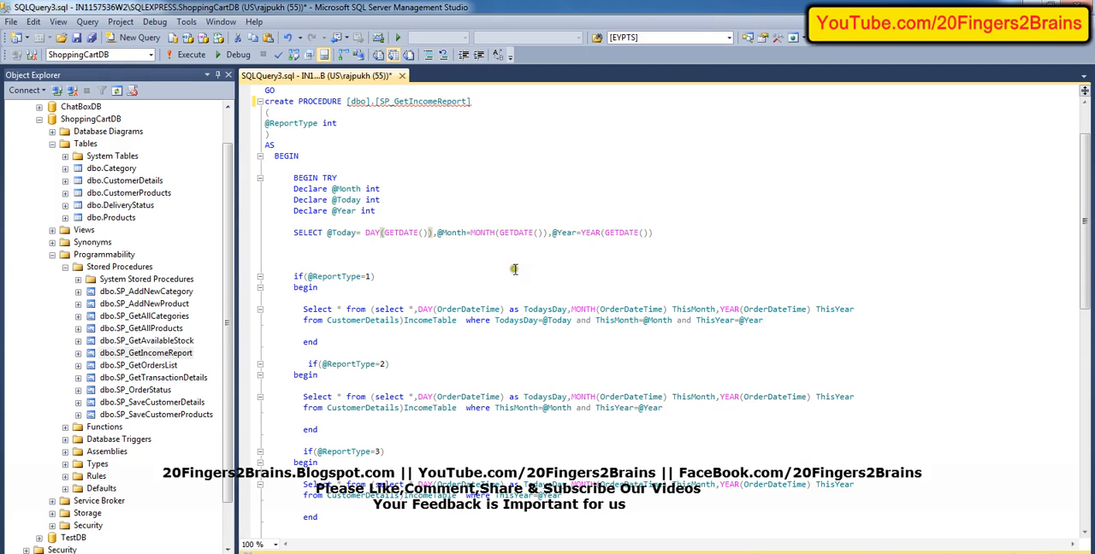
mouse_move(444, 255)
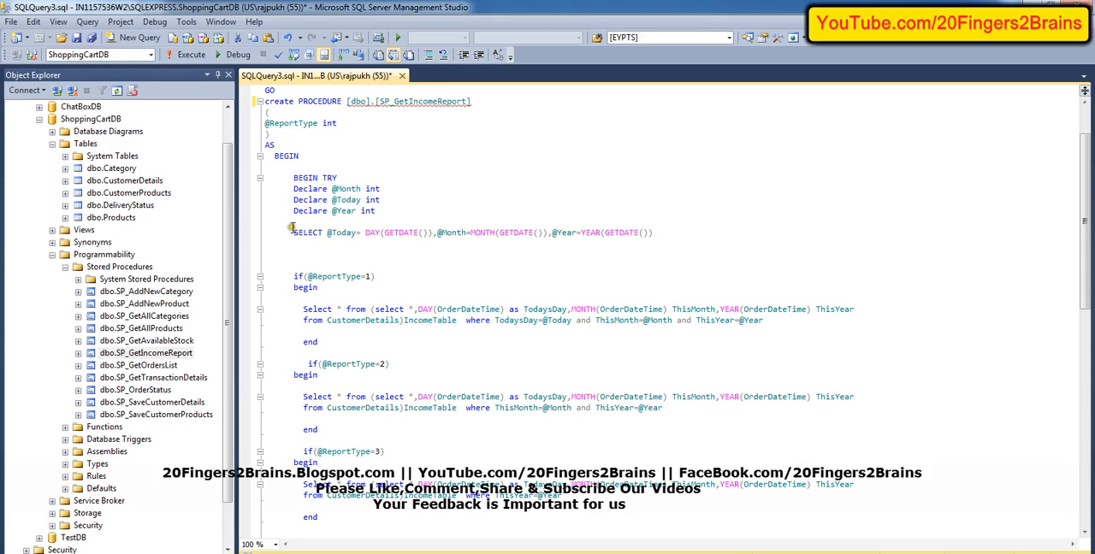
left_click_drag(294, 231, 655, 232)
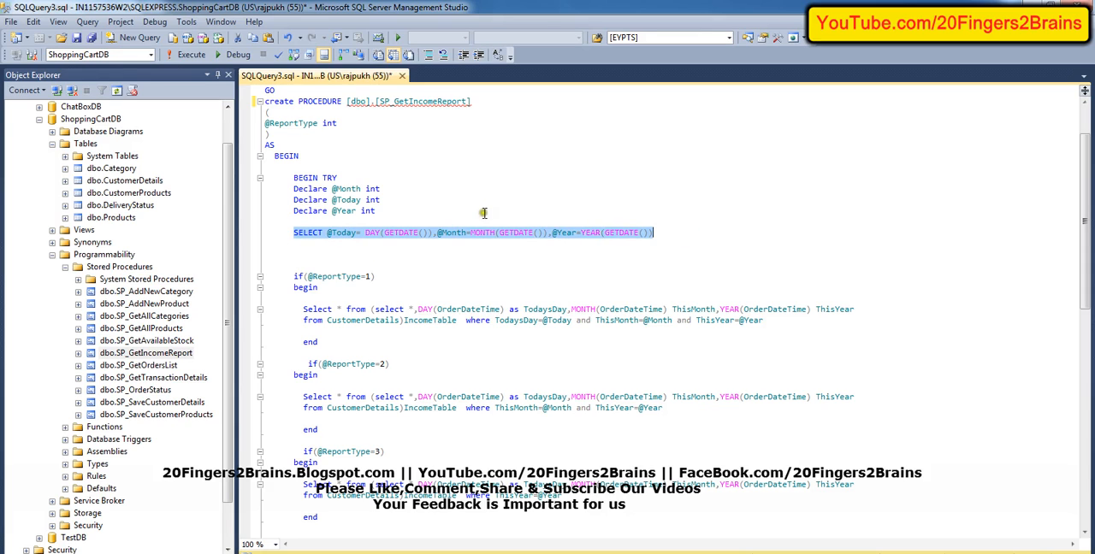
left_click(185, 54)
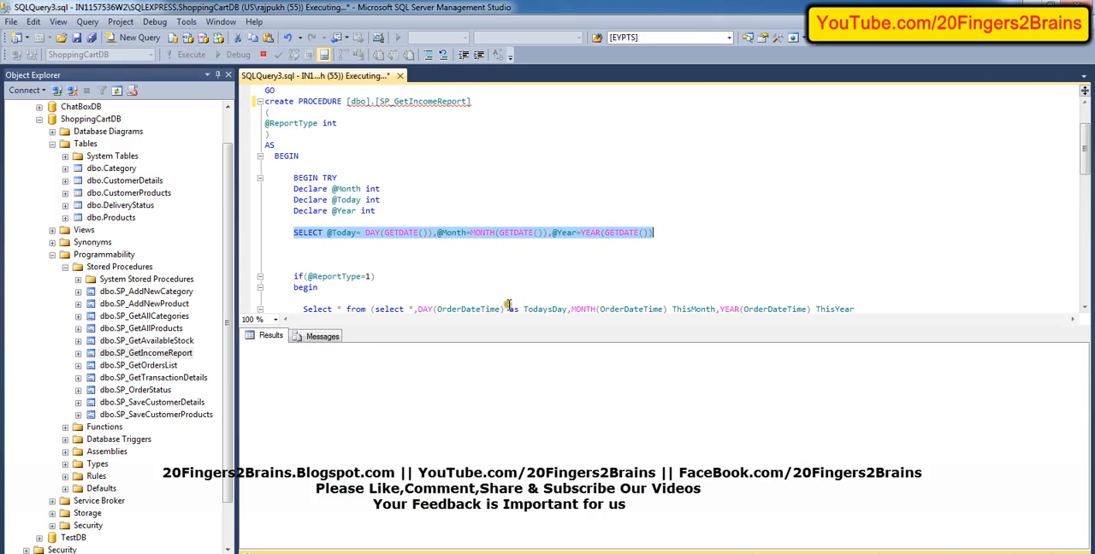
left_click(187, 54)
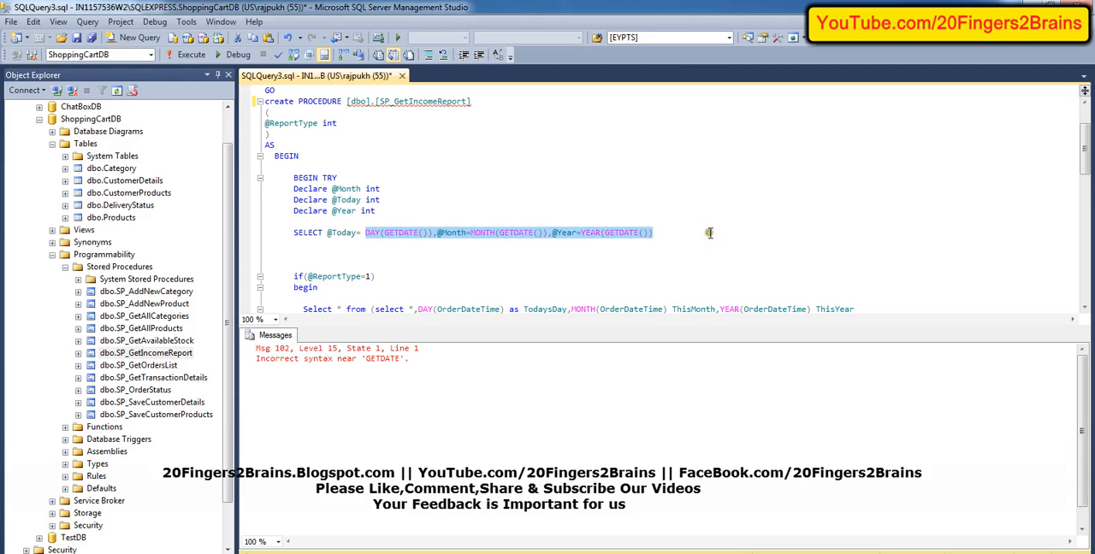
mouse_move(474, 256)
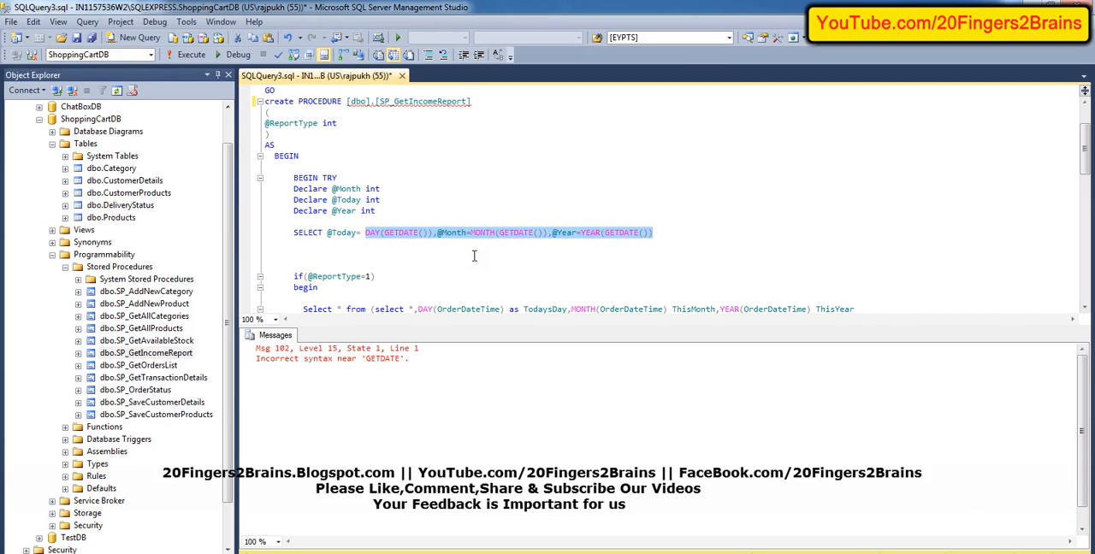
Execute the Declare lines together with the GETDATE assignment successfully, then start typing a new select
left_click(335, 211)
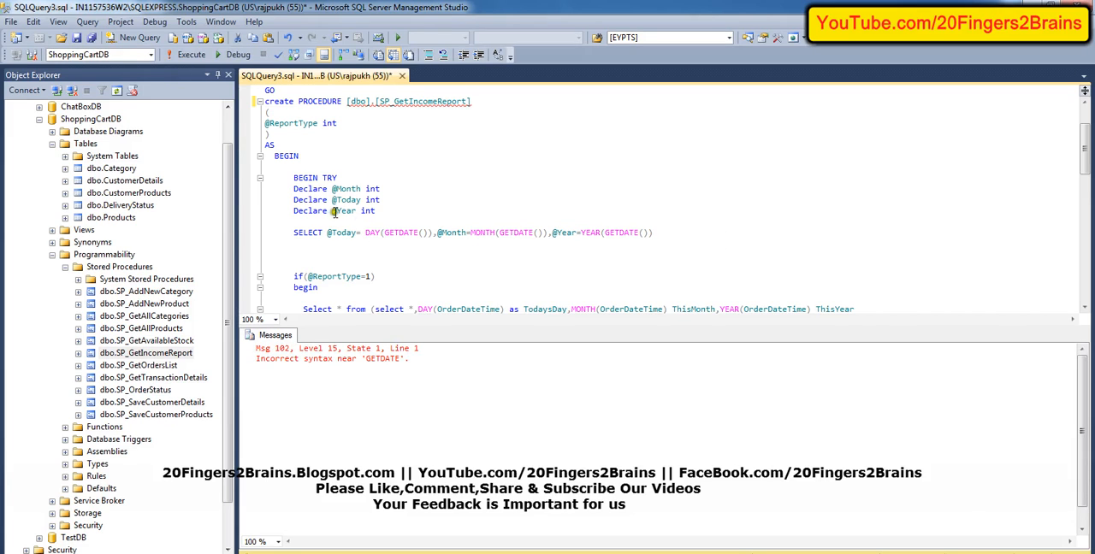
left_click_drag(335, 188, 514, 232)
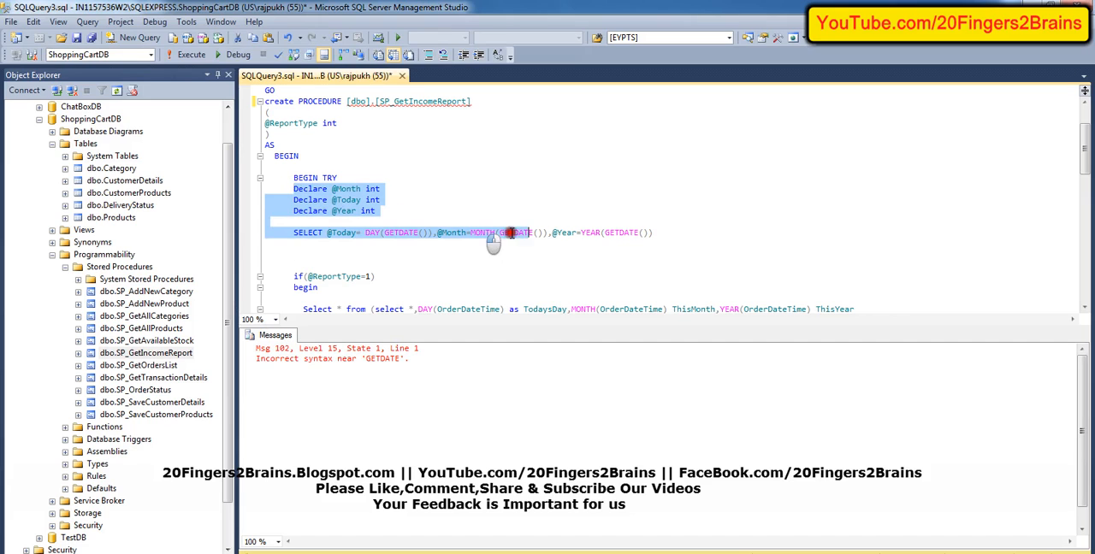
left_click(186, 54)
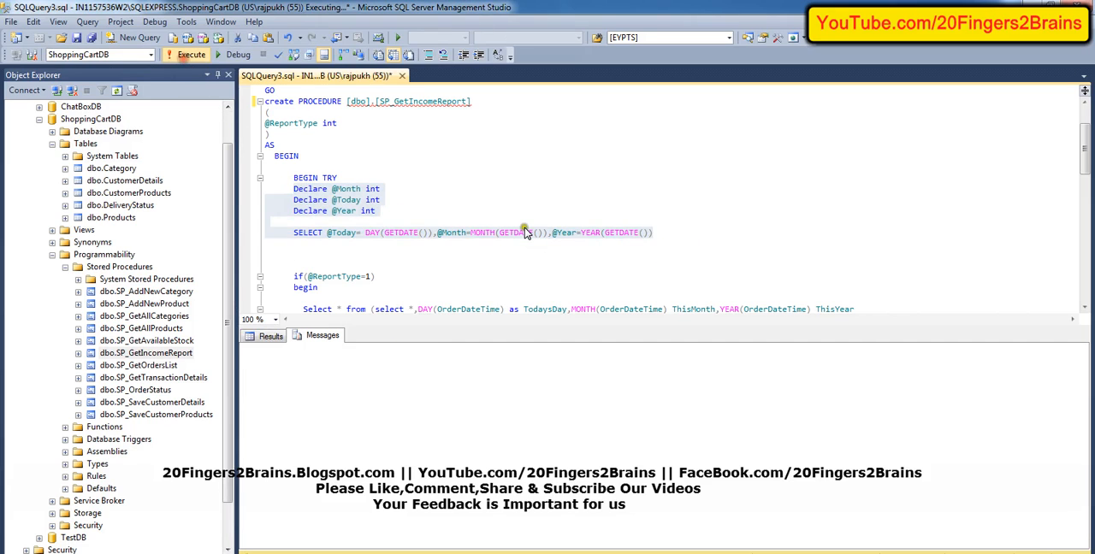
left_click(185, 54)
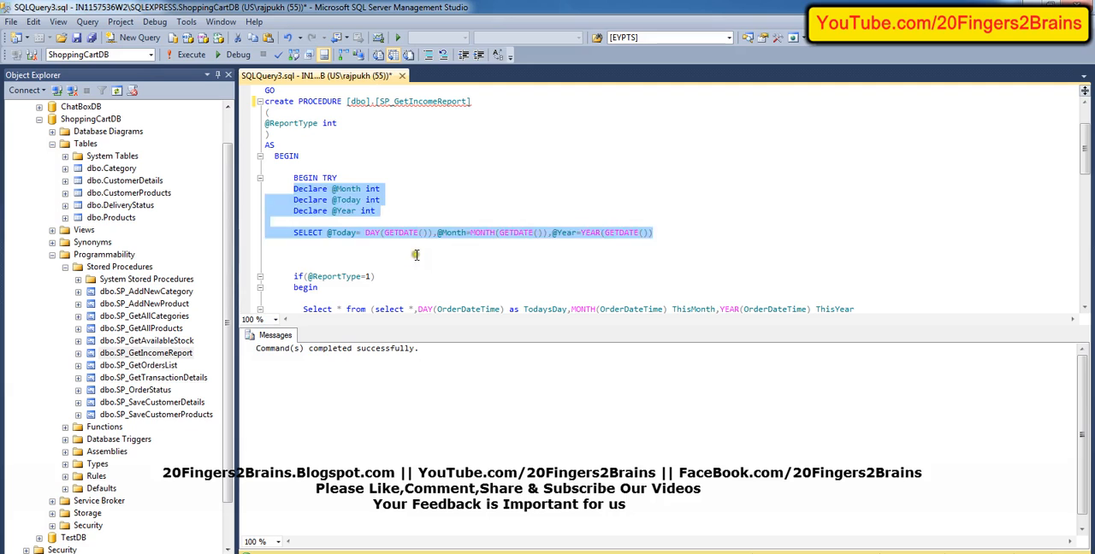
type("select @")
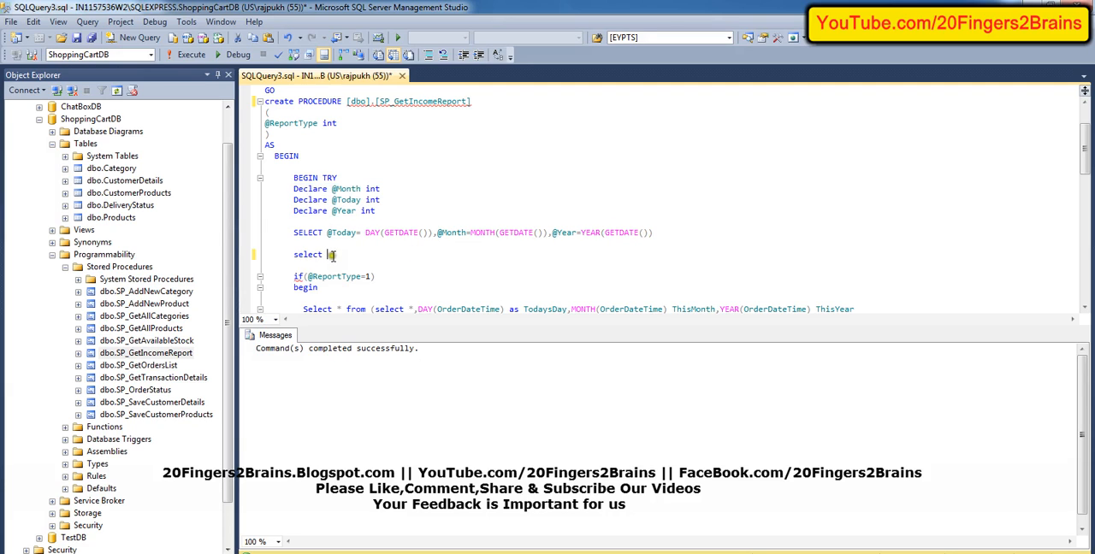
double_click(308, 254)
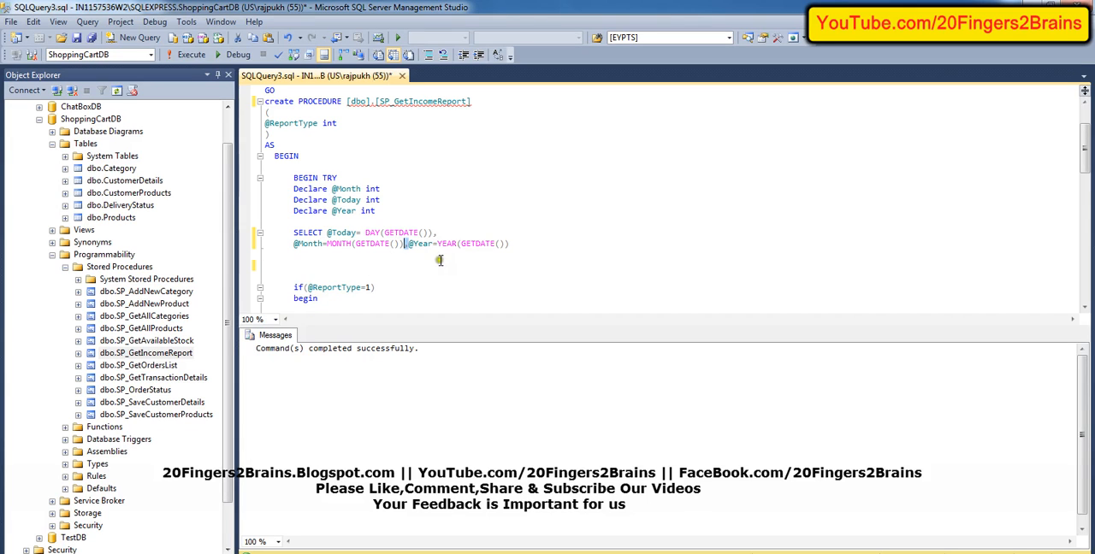
type(",")
key("Enter")
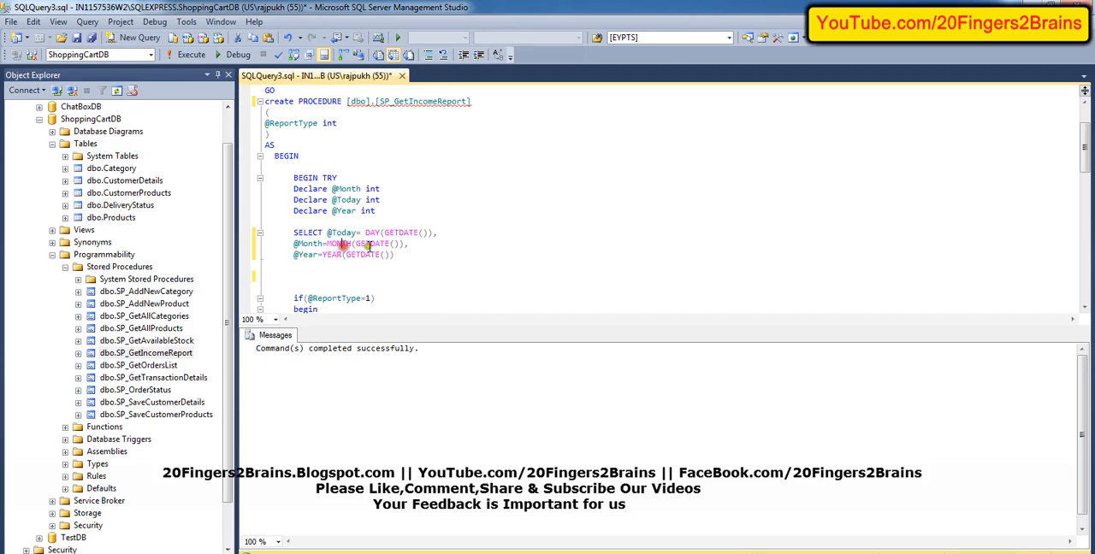
mouse_move(368, 254)
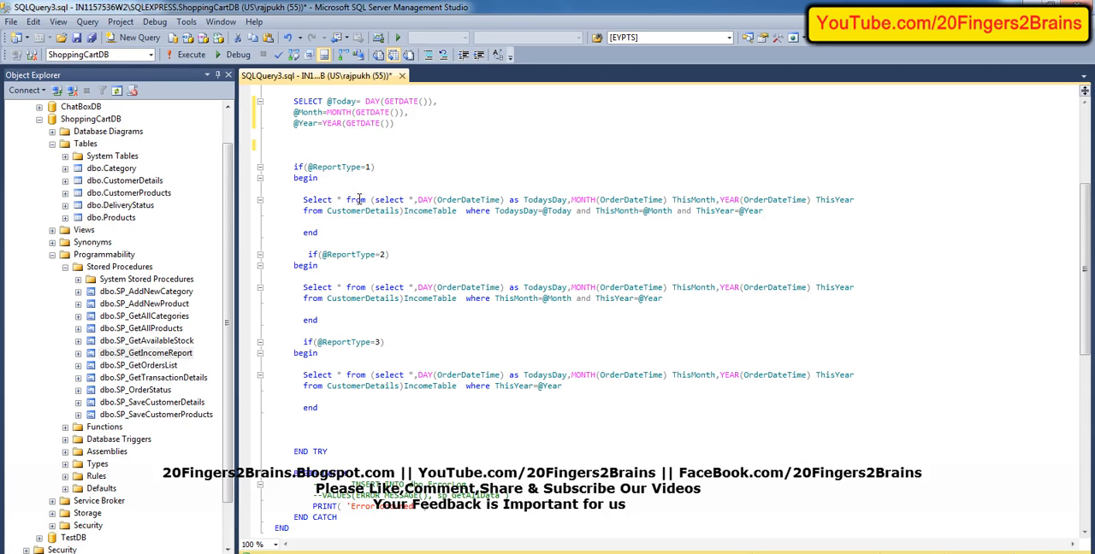
mouse_move(356, 198)
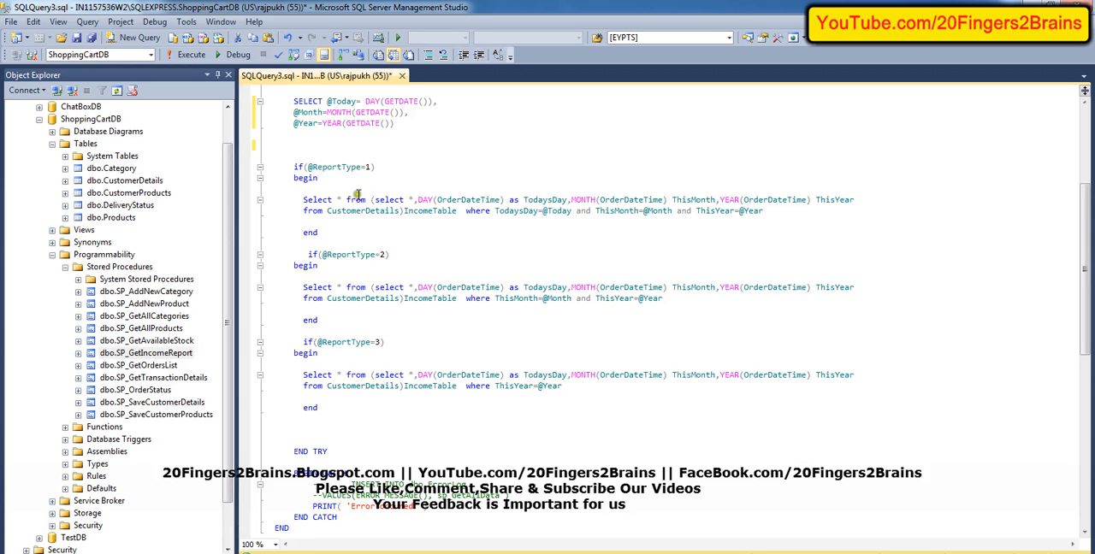
mouse_move(342, 166)
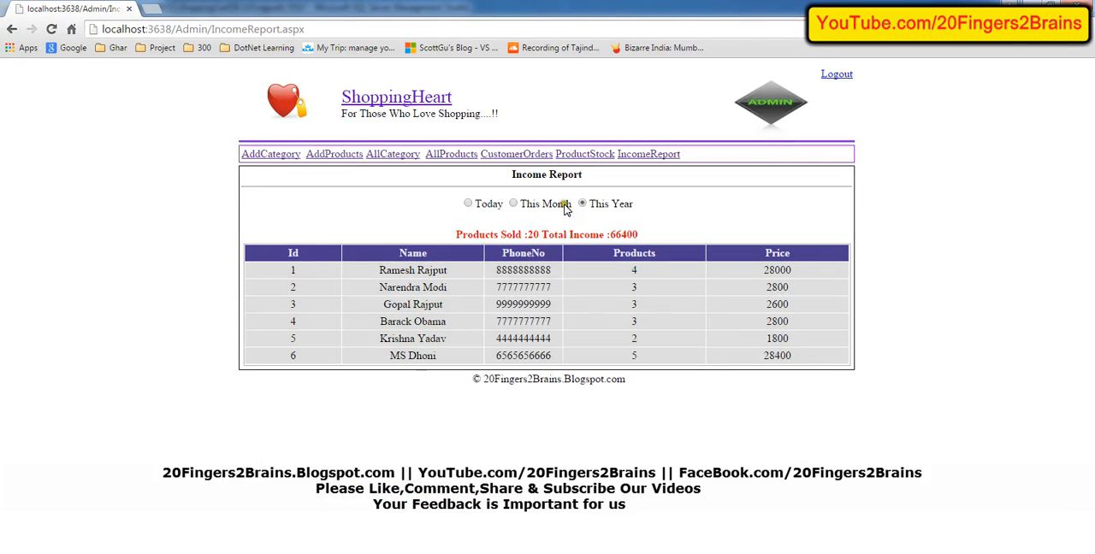
left_click(468, 202)
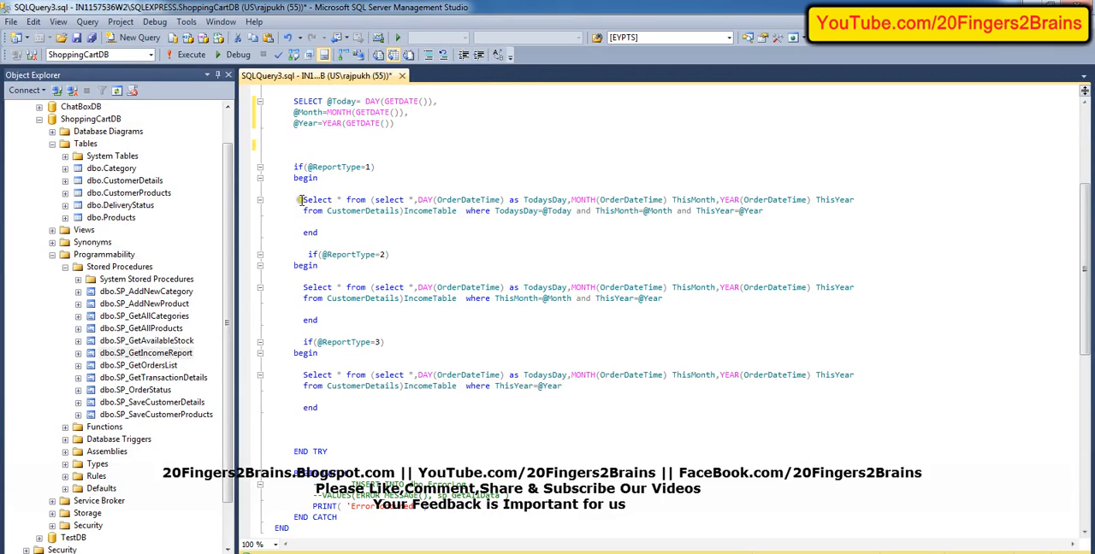
mouse_move(364, 211)
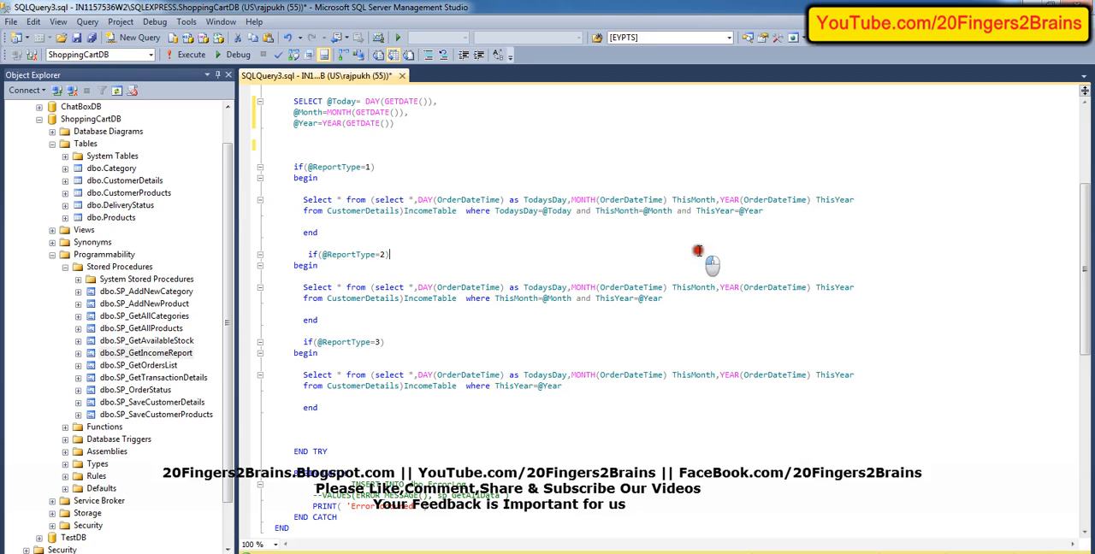
mouse_move(453, 228)
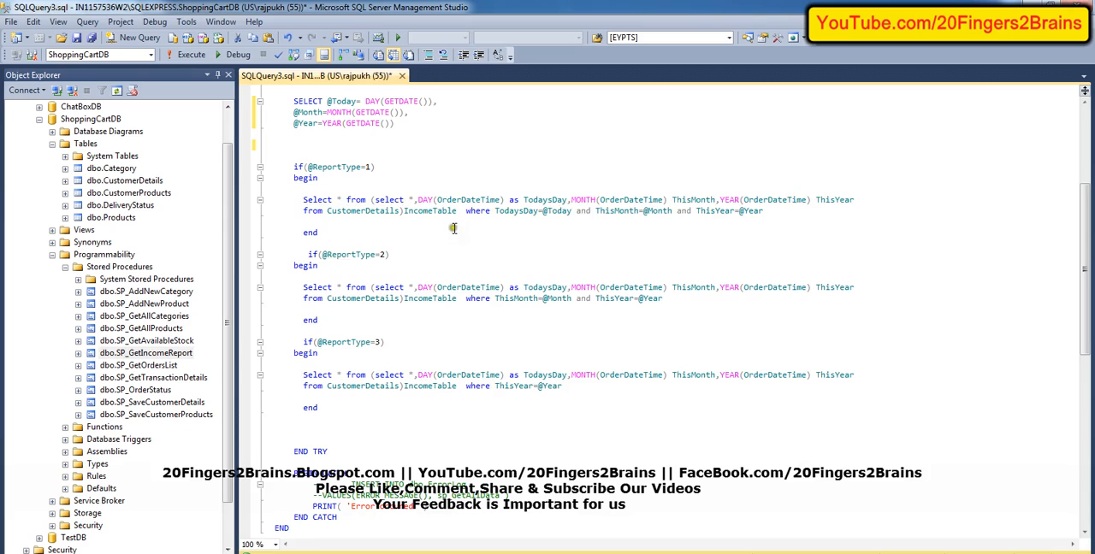
Write and run 'select * from CustomerDetails' above the IF blocks
double_click(362, 211)
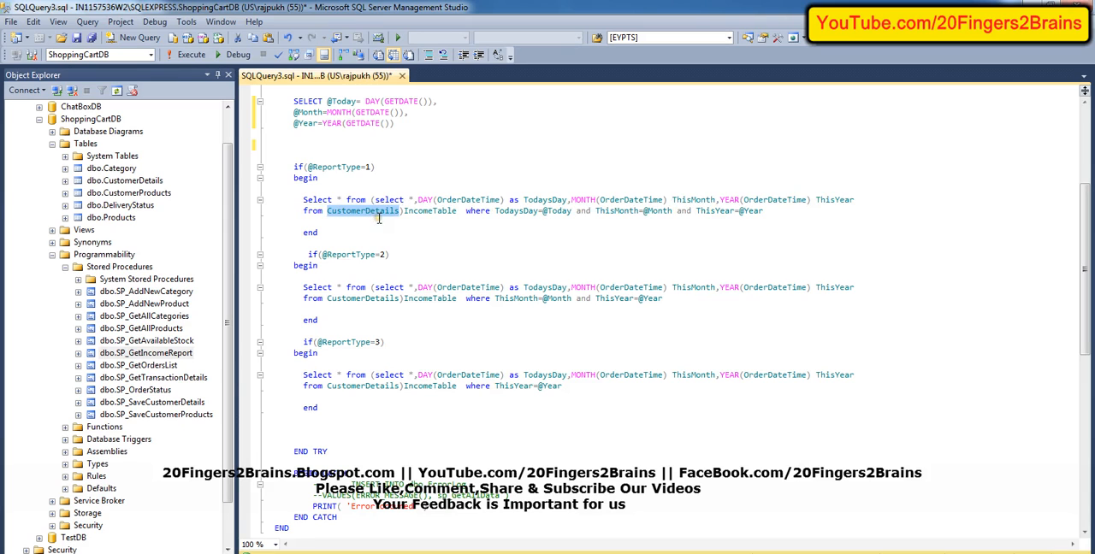
type("s")
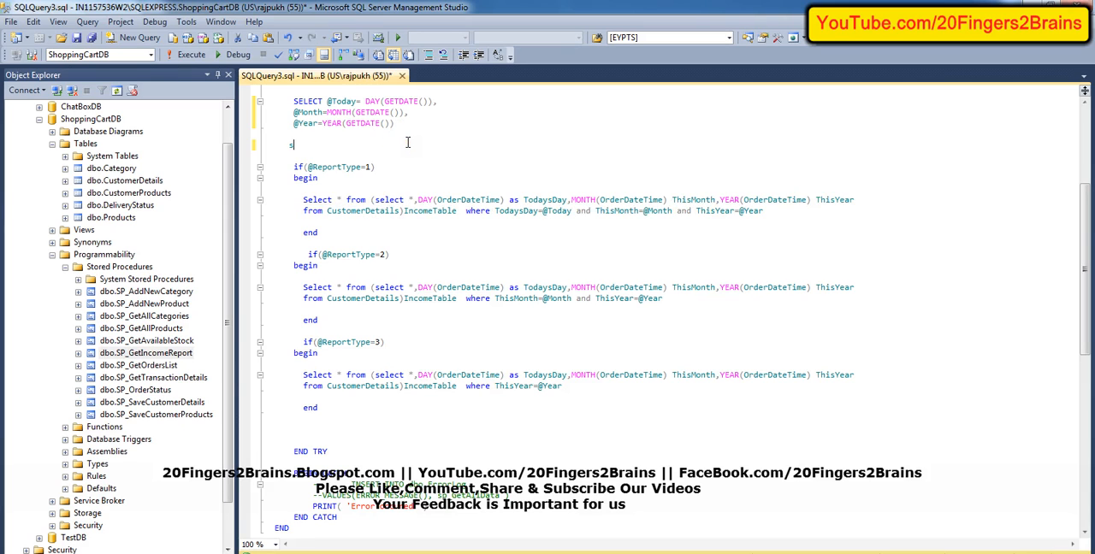
type("select")
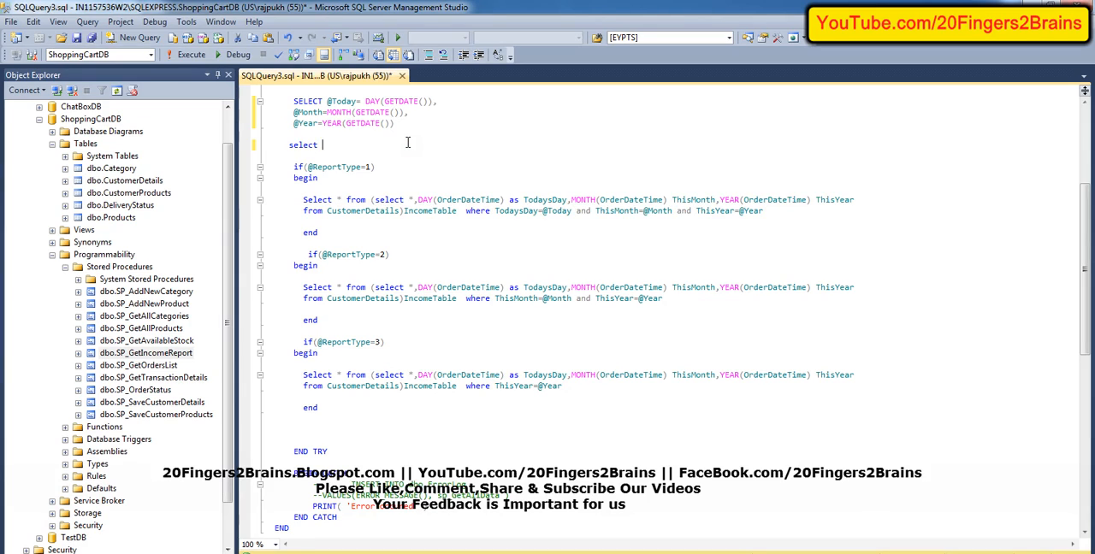
type("* from CustomerDetails")
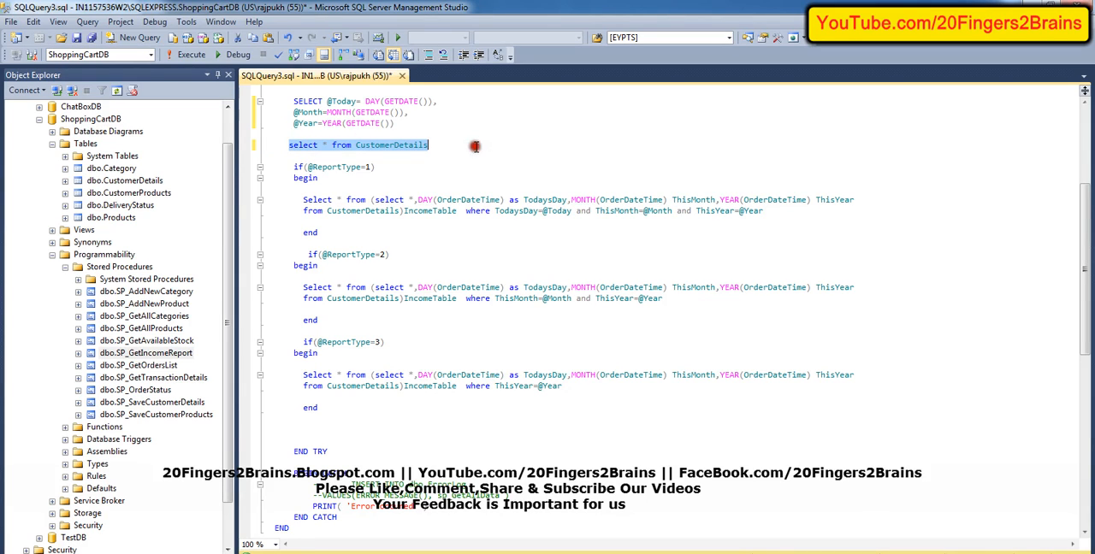
left_click(192, 54)
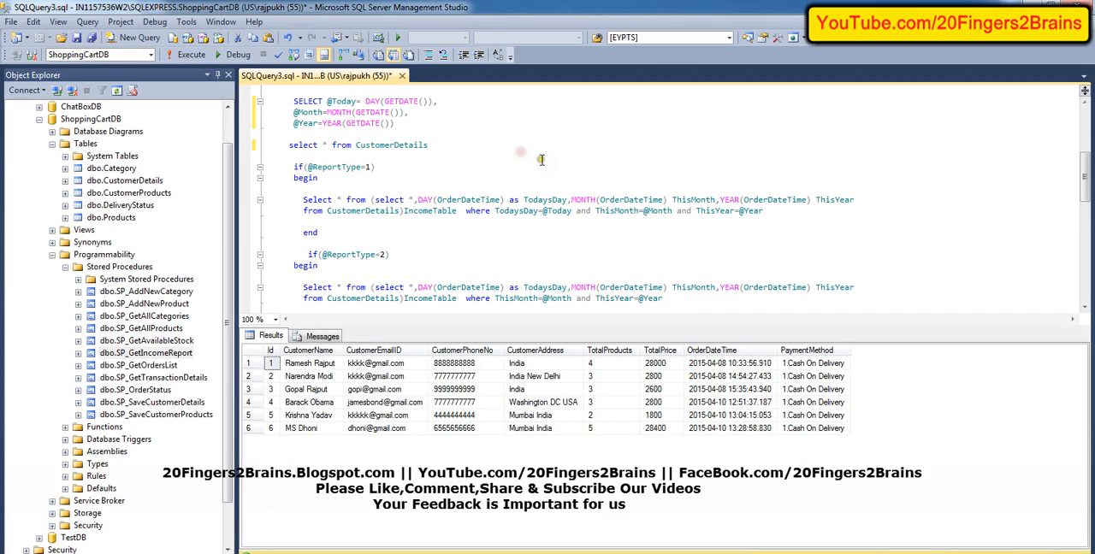
Inspect the six returned customer order rows and SP_GetIncomeReport's context options
left_click(290, 156)
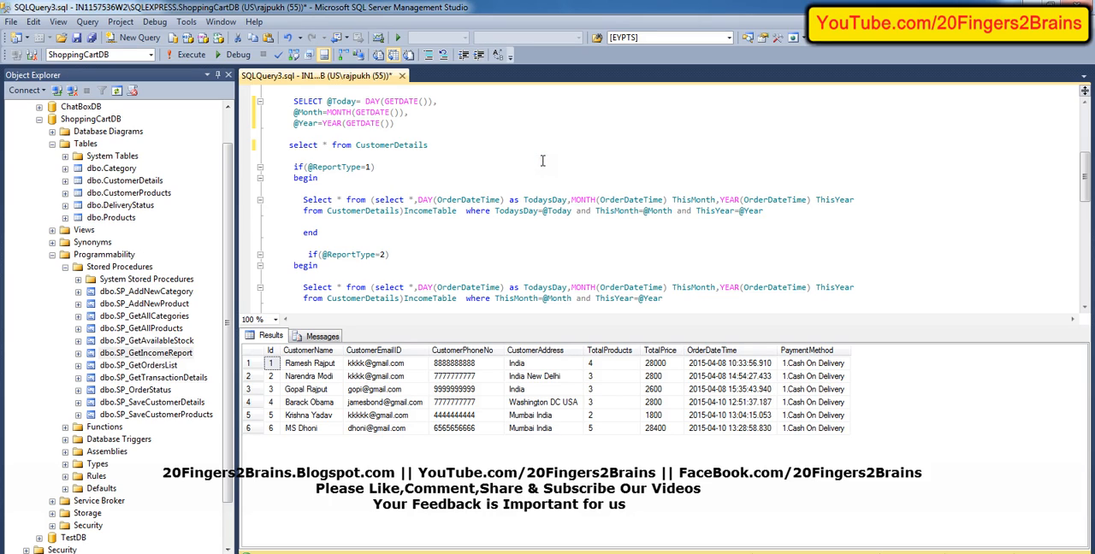
left_click(729, 362)
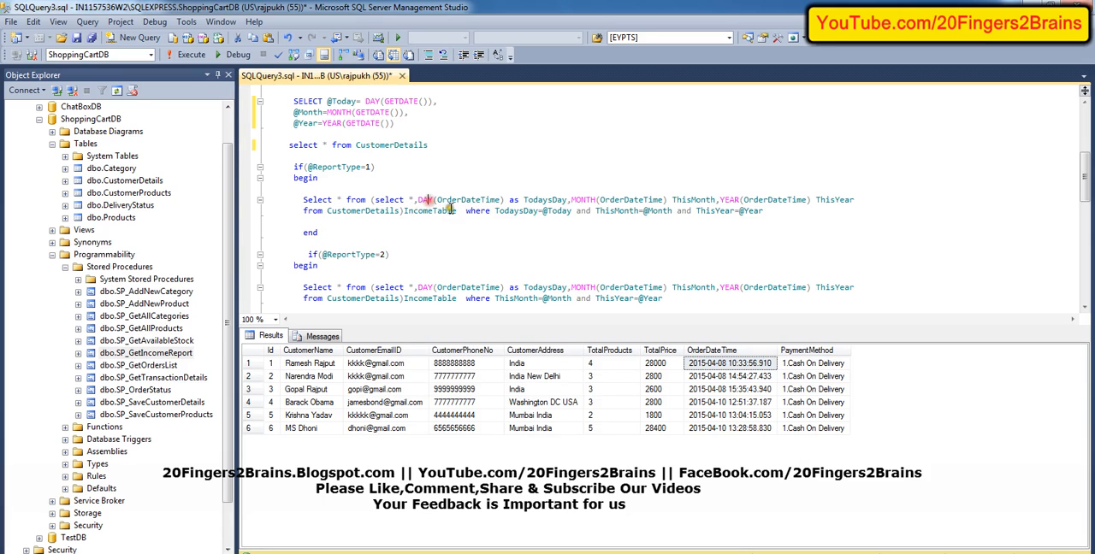
double_click(468, 199)
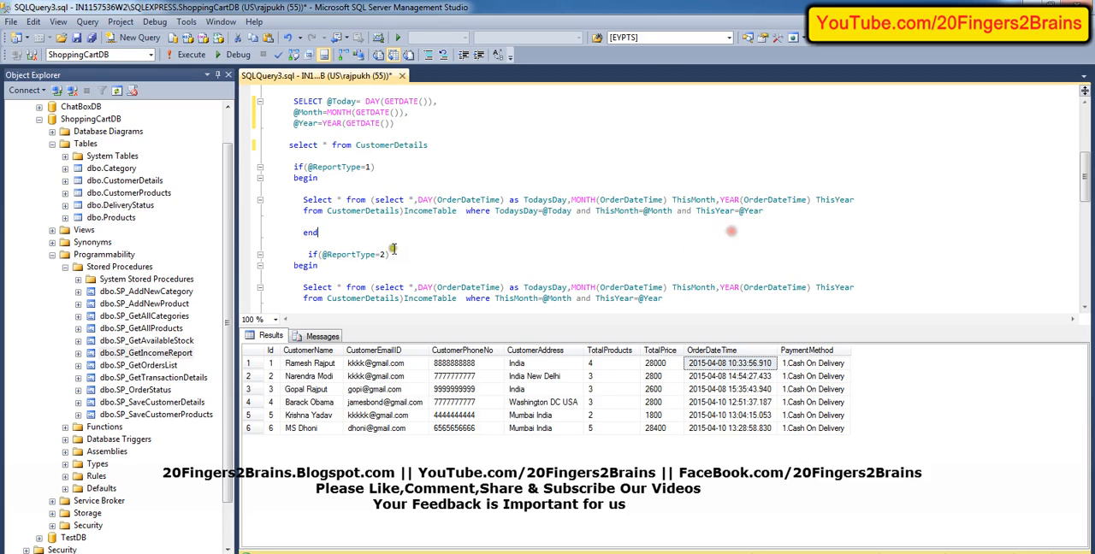
double_click(361, 210)
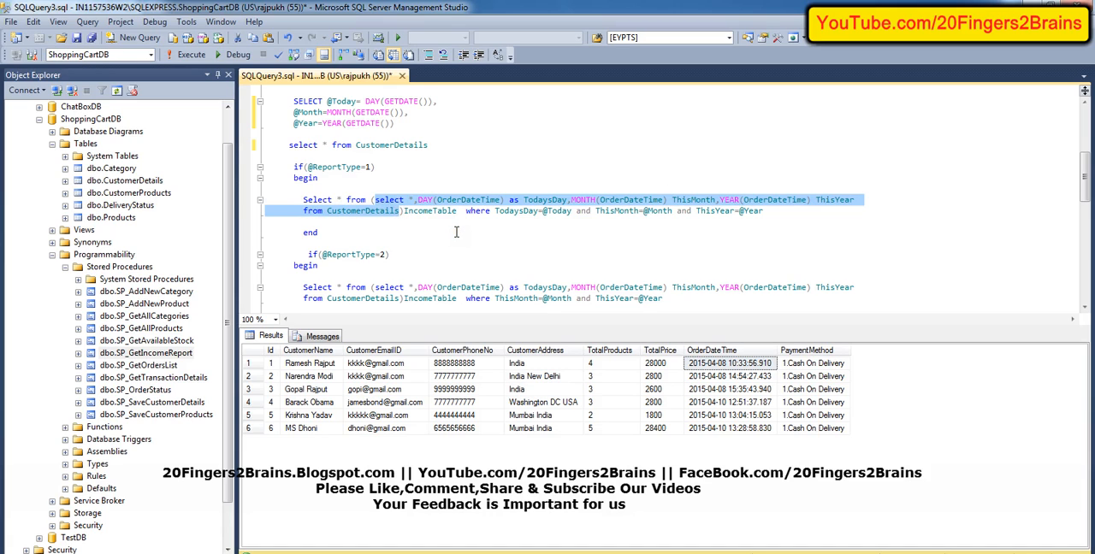
mouse_move(446, 110)
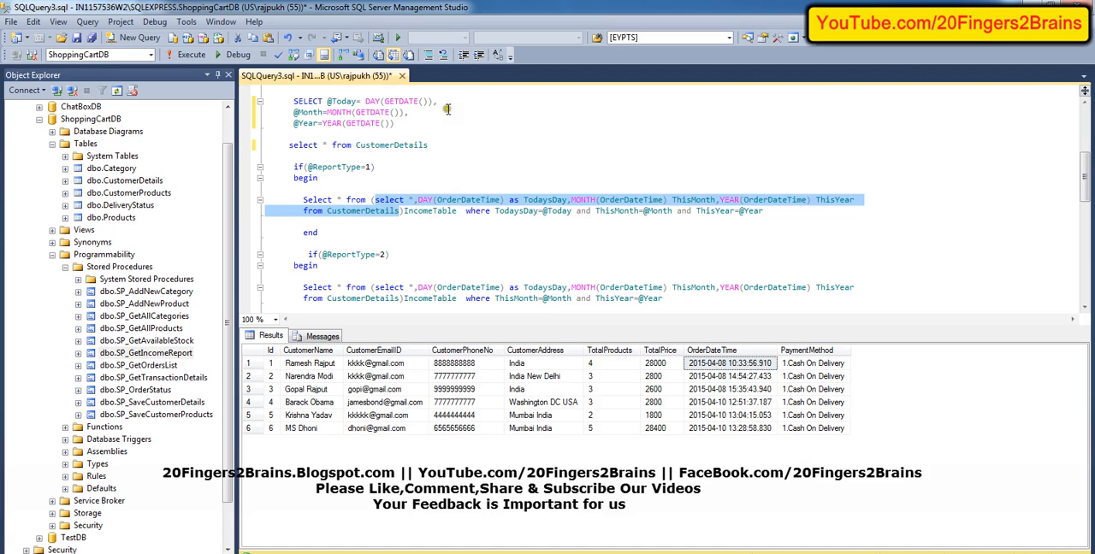
right_click(116, 352)
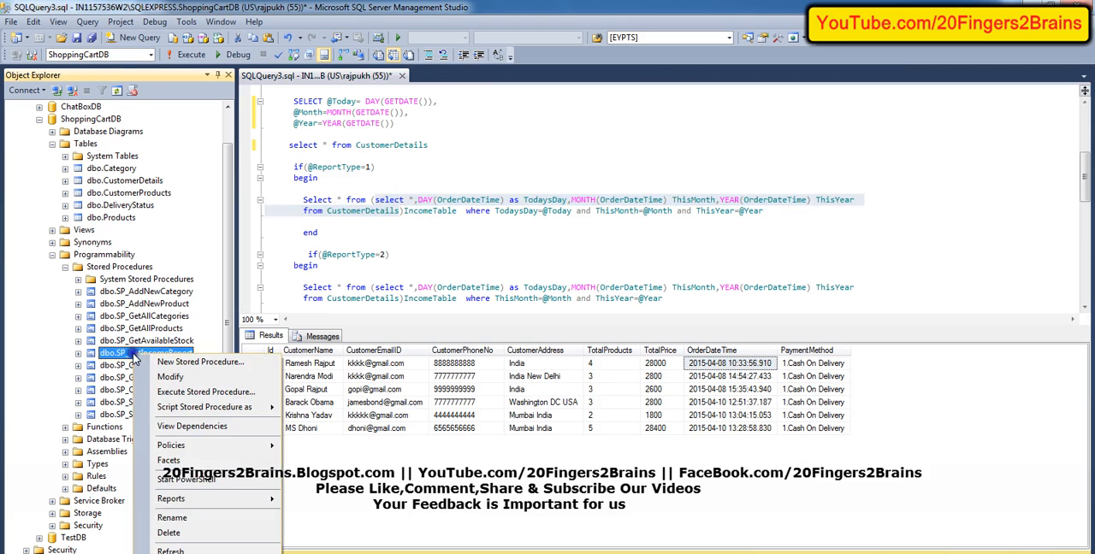
Dismiss the SP_GetIncomeReport options menu without choosing anything
left_click(168, 377)
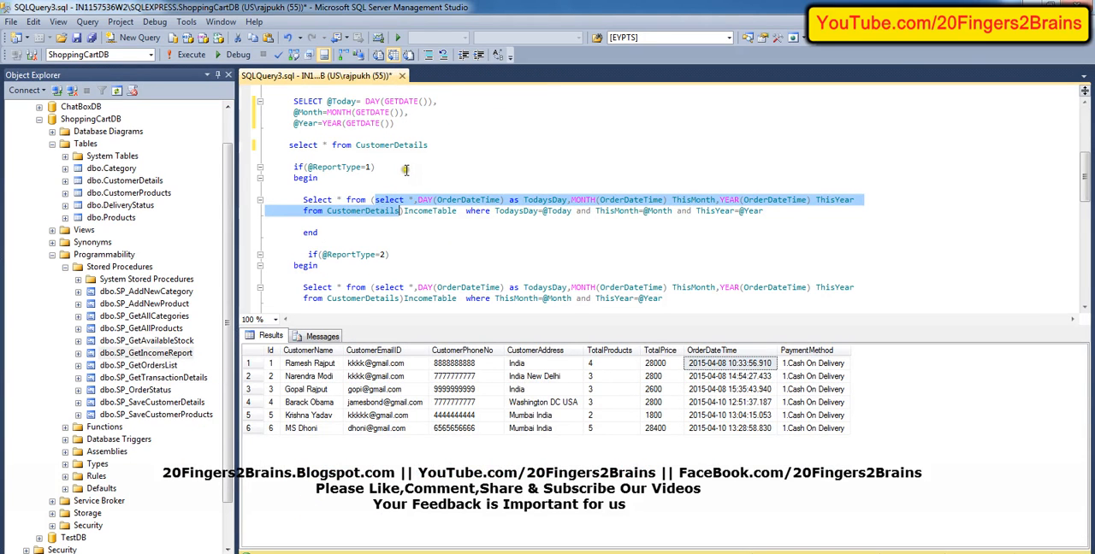
mouse_move(426, 182)
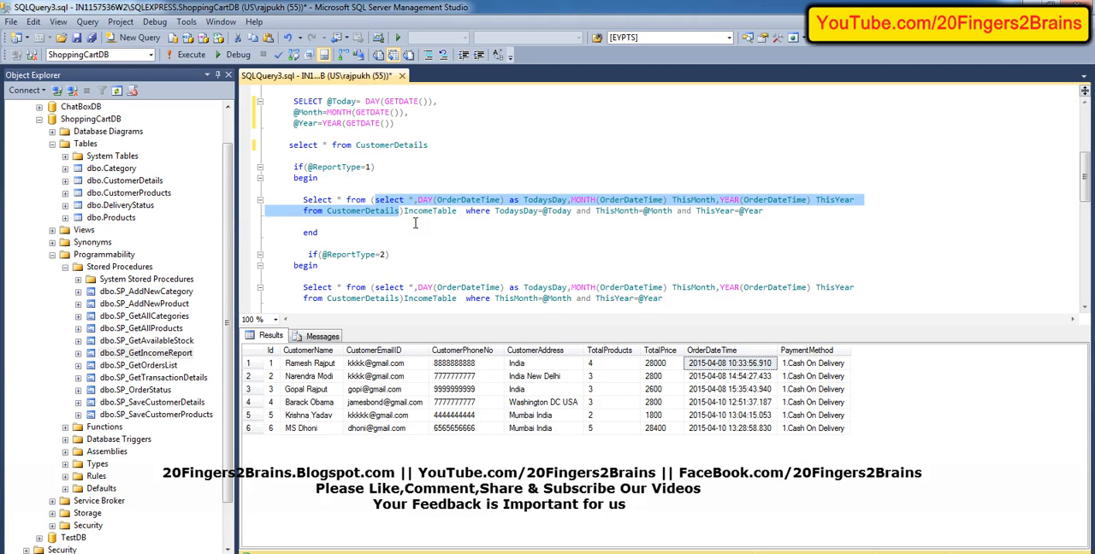
mouse_move(375, 211)
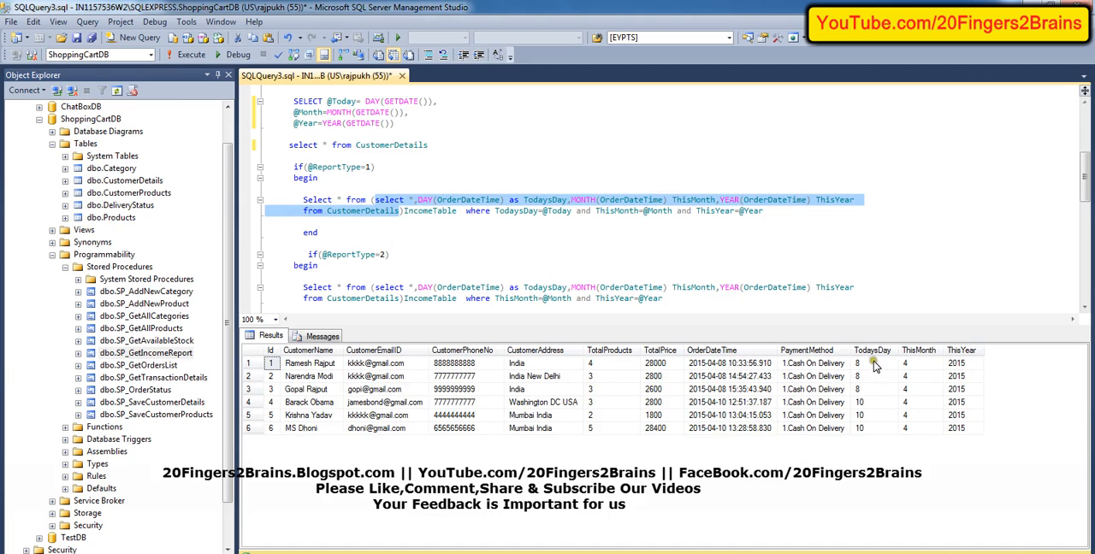
mouse_move(964, 368)
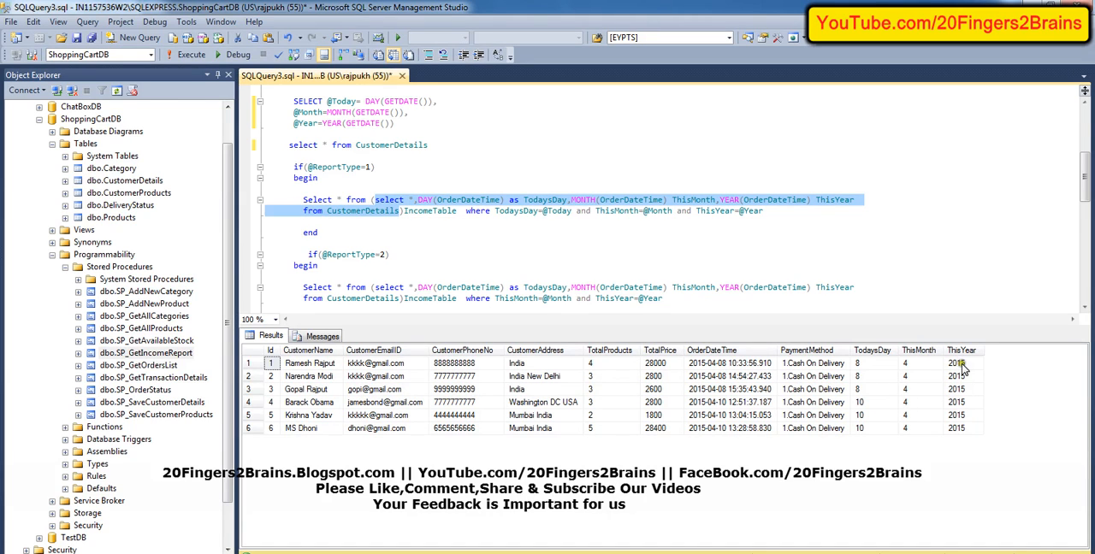
mouse_move(875, 408)
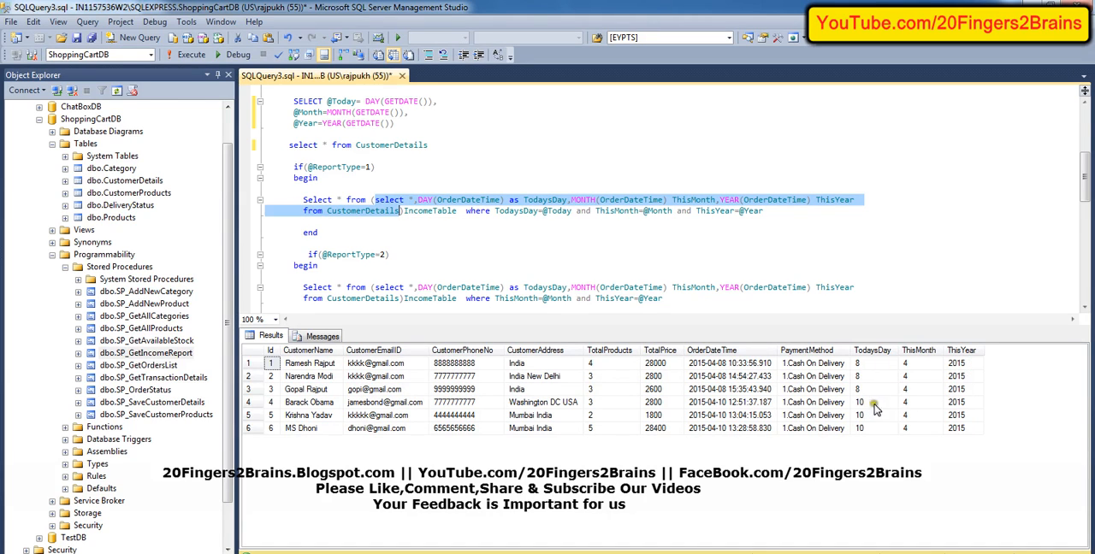
mouse_move(898, 366)
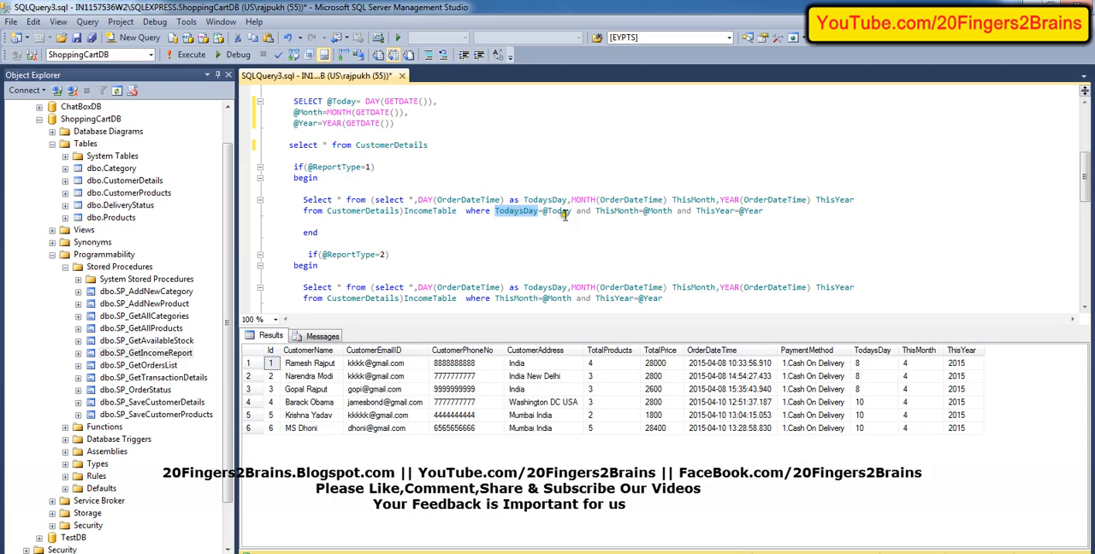
Highlight the TodaysDay and ThisMonth conditions in the report-type WHERE clauses
double_click(657, 211)
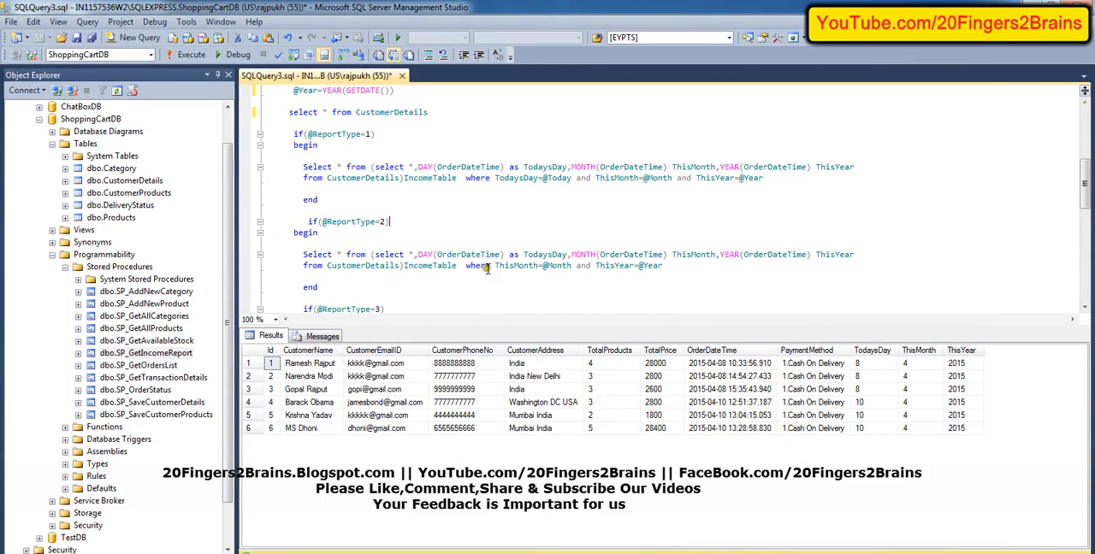
scroll("down", 3)
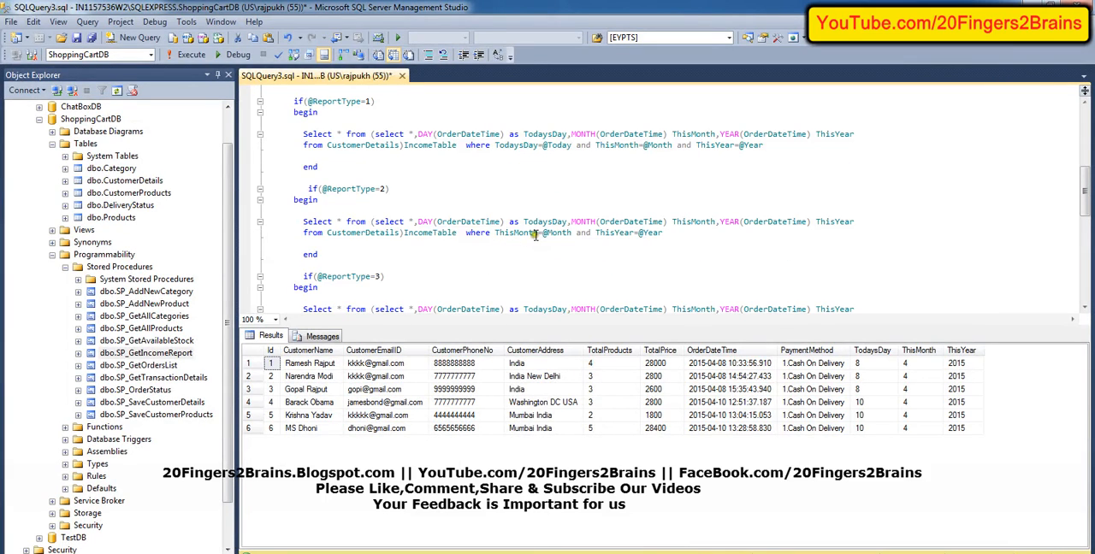
double_click(653, 233)
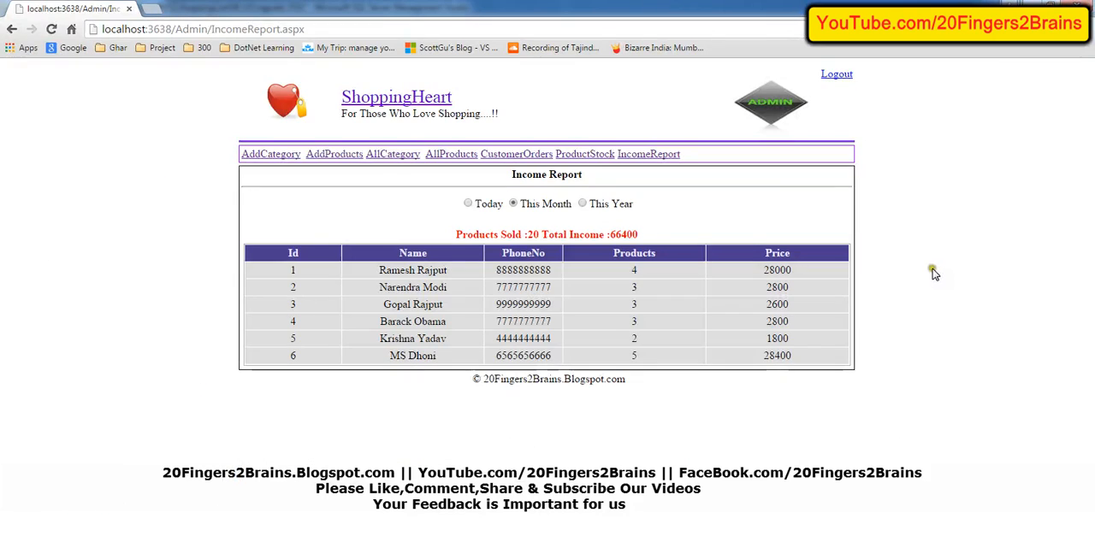
View This Month's income report results on IncomeReport.aspx in Chrome
left_click(583, 202)
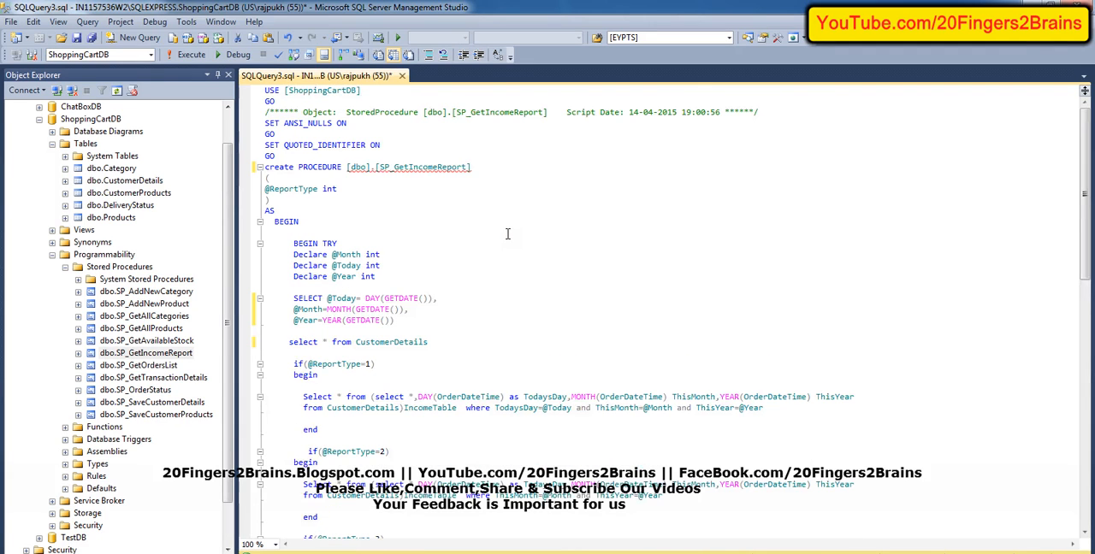
Scroll through SP_GetIncomeReport's header and declarations, and check the Today report option
scroll("down", 3)
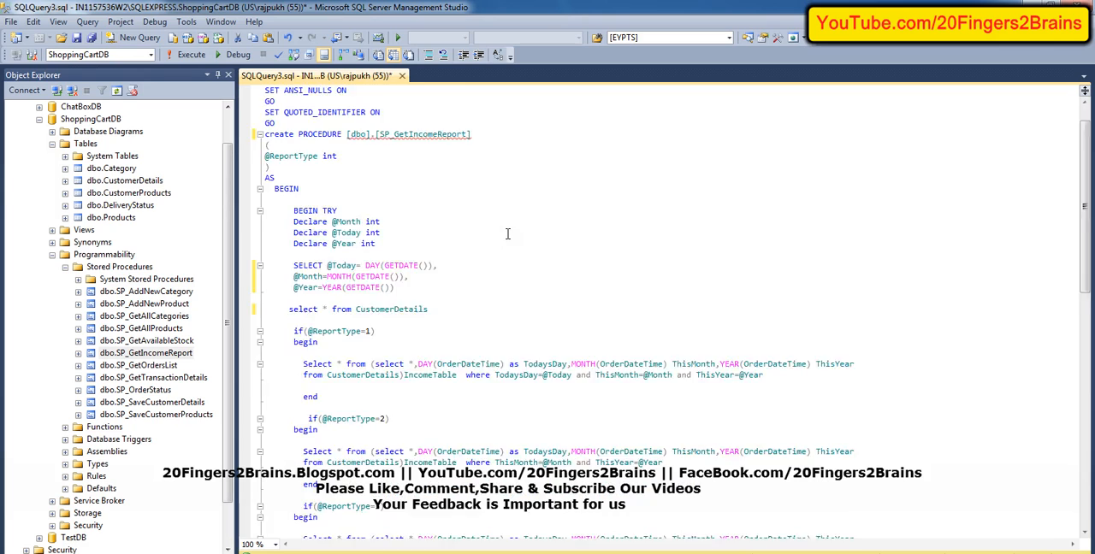
scroll("down", 3)
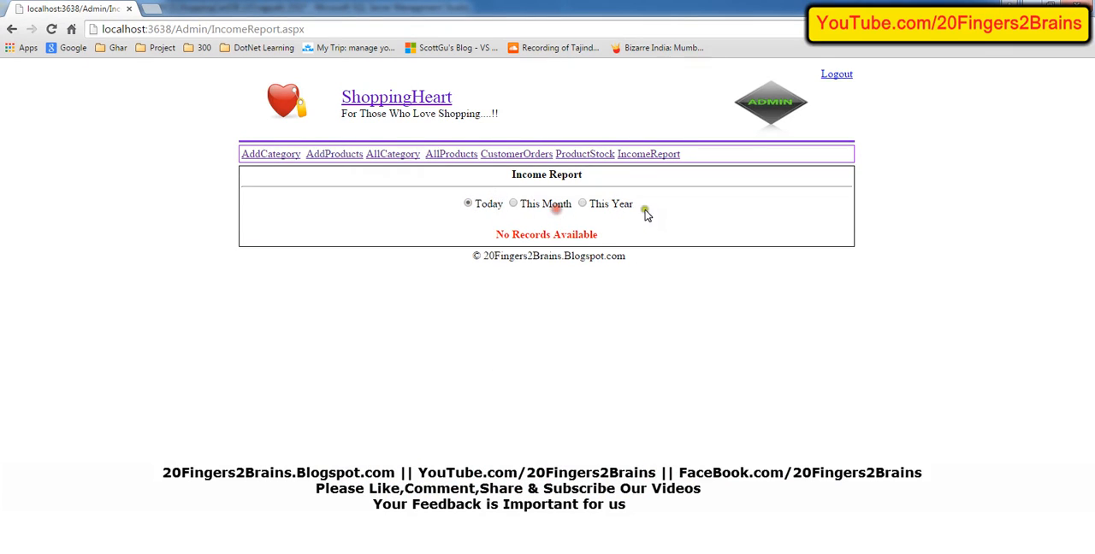
left_click(582, 203)
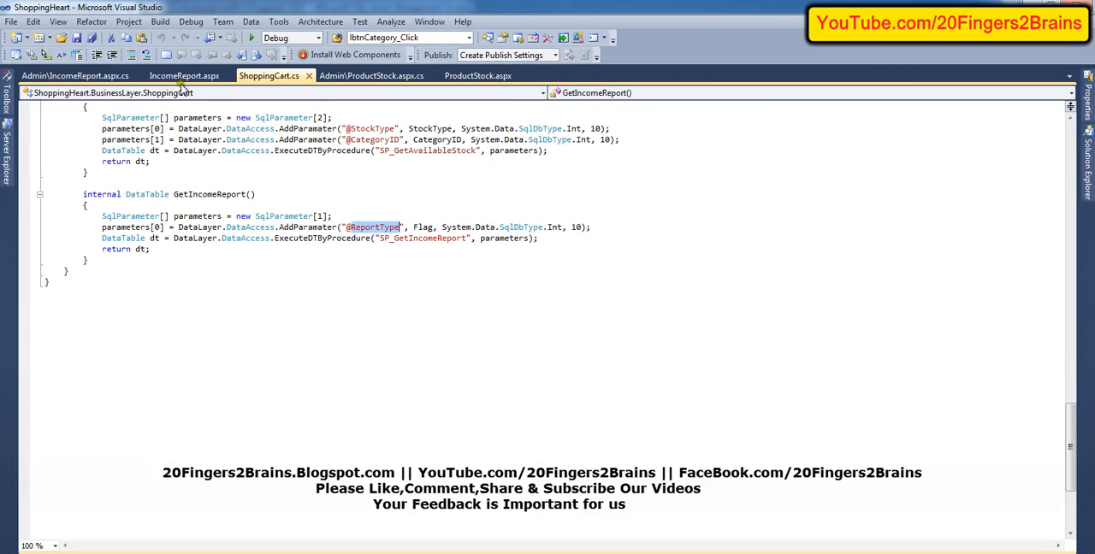
Open the IncomeReport.aspx.cs code-behind and review its GetIncomeReport() method
left_click(72, 75)
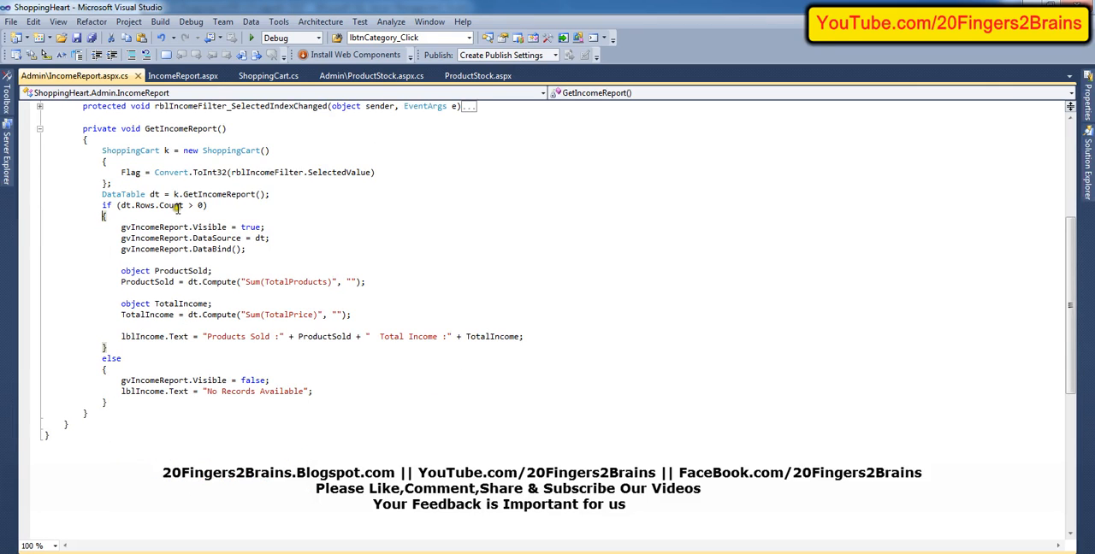
left_click(118, 226)
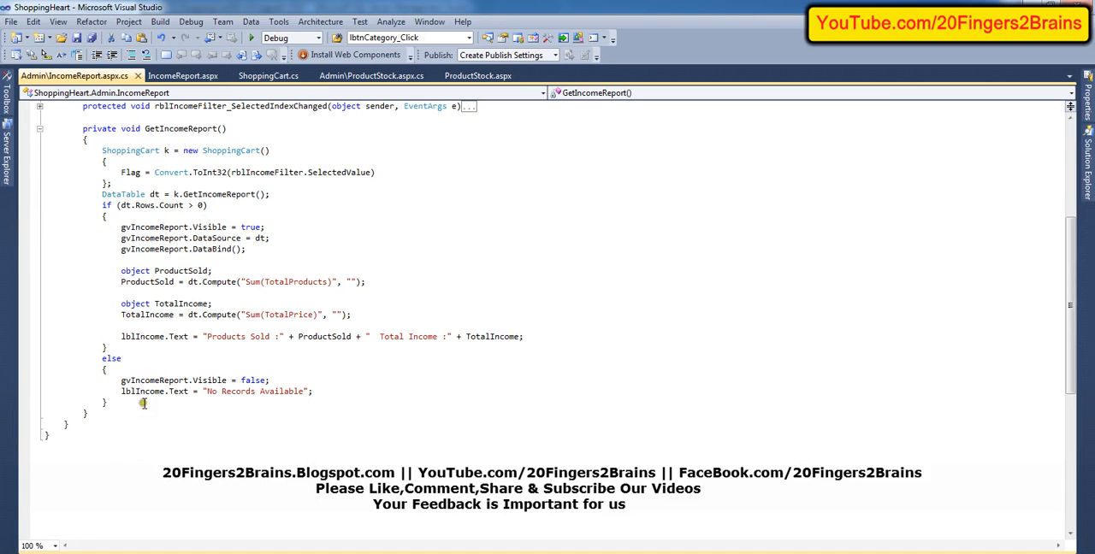
mouse_move(218, 391)
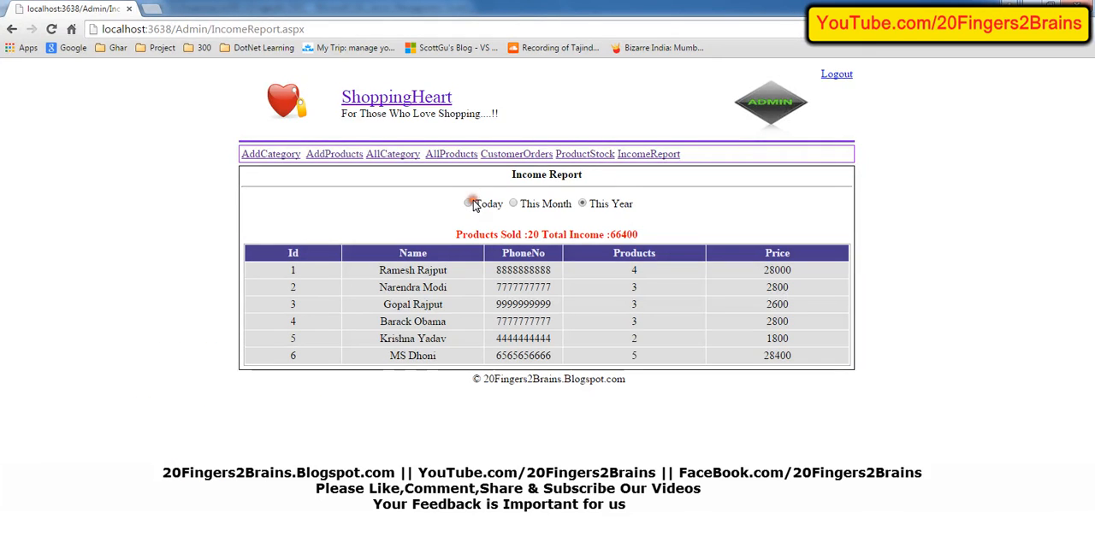
Filter ShoppingHeart's income report to Today's orders
left_click(468, 204)
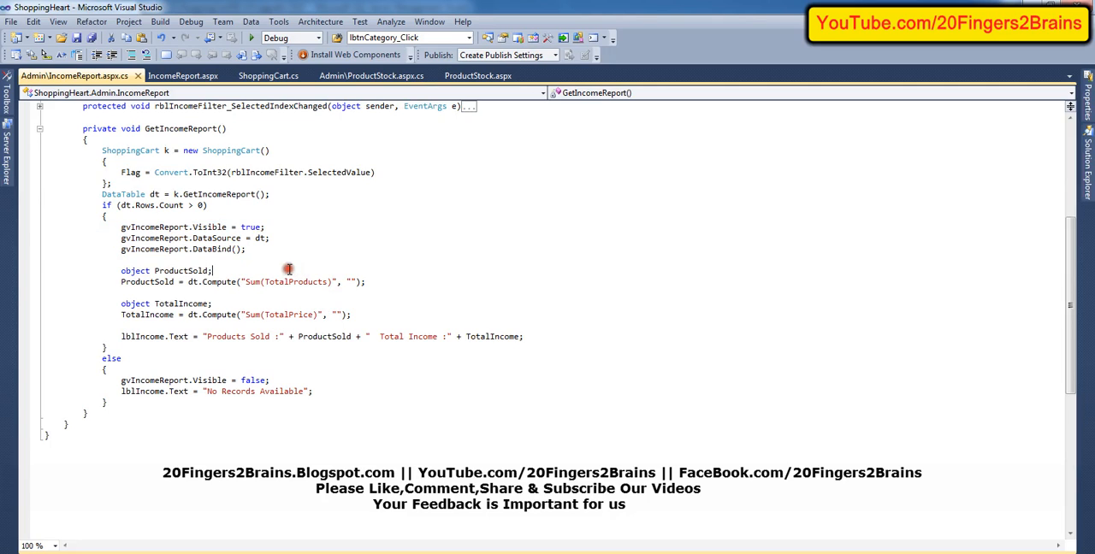
mouse_move(165, 335)
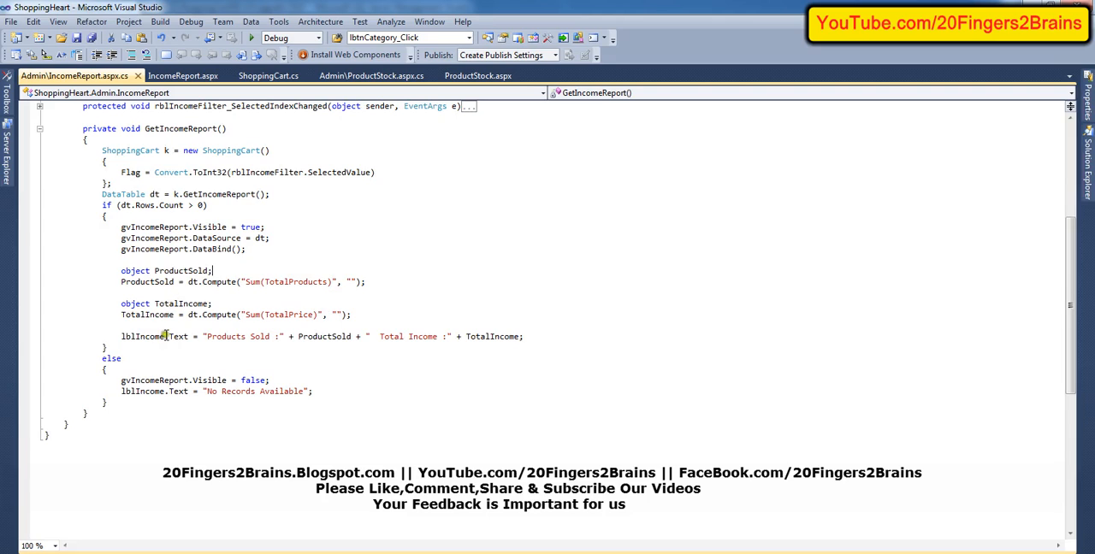
mouse_move(261, 282)
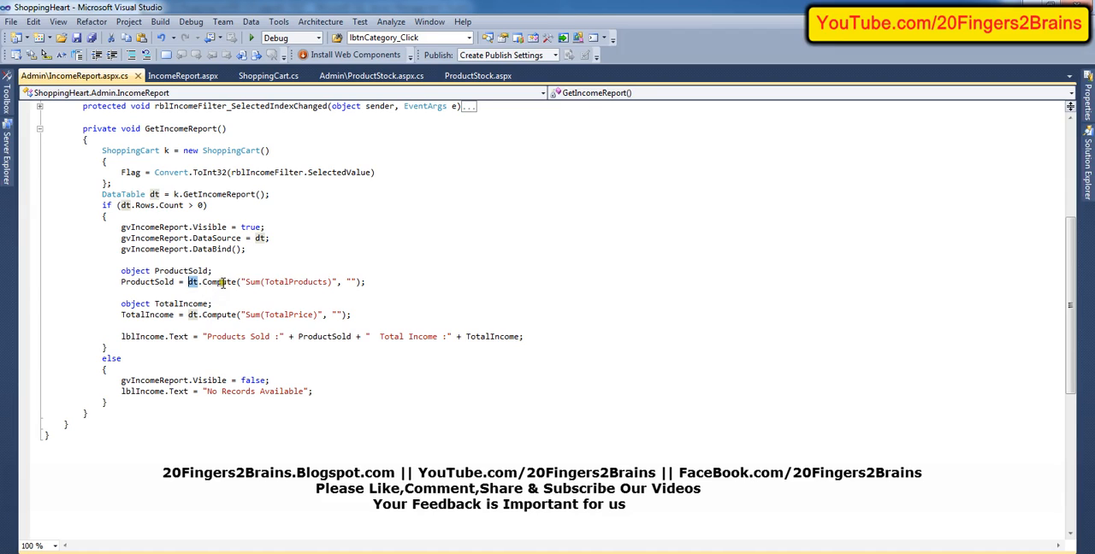
mouse_move(221, 282)
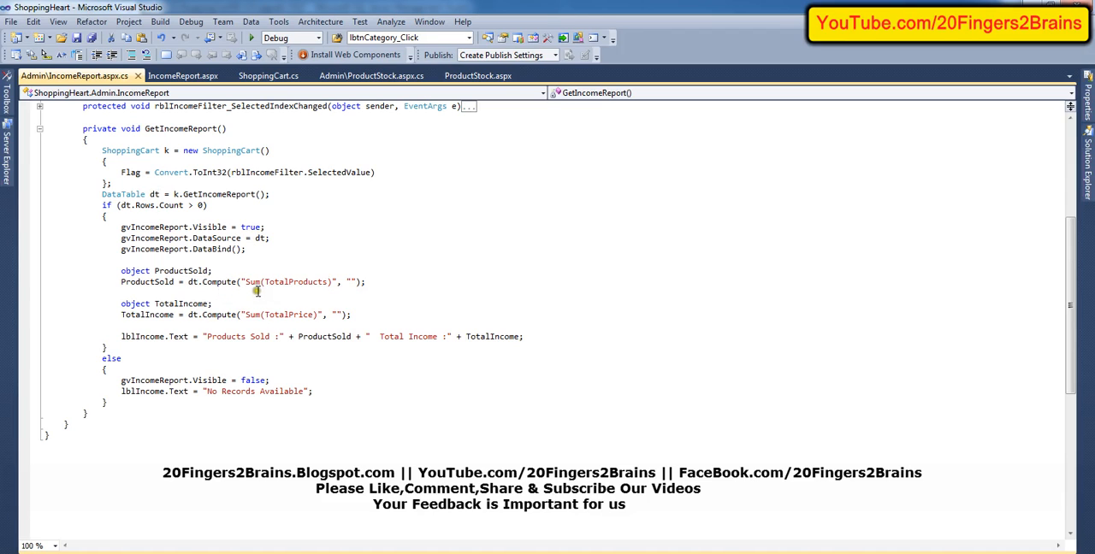
Highlight TotalProducts, TotalPrice and ProductSold in the Compute and label lines
double_click(295, 281)
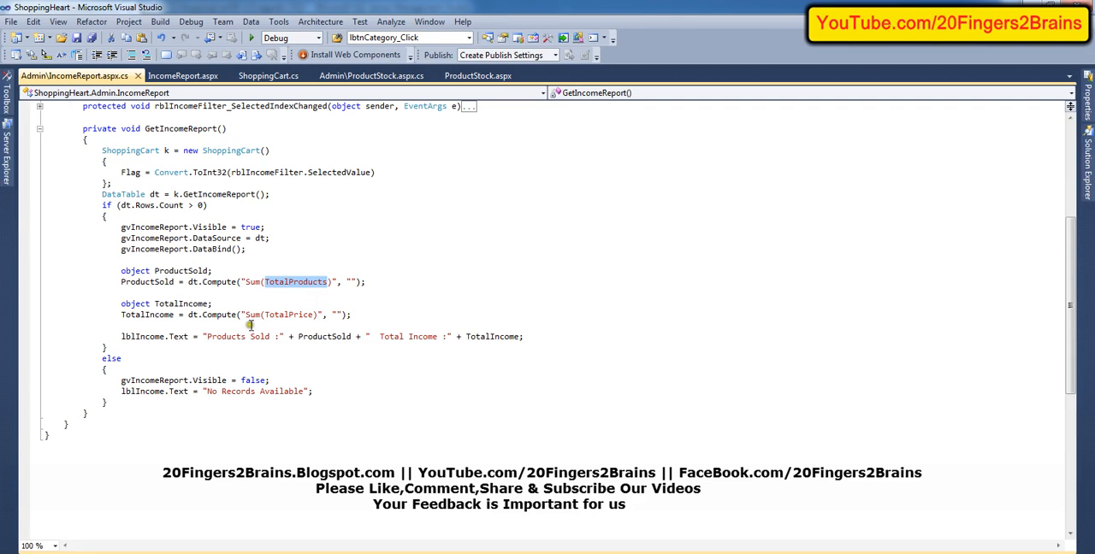
mouse_move(207, 330)
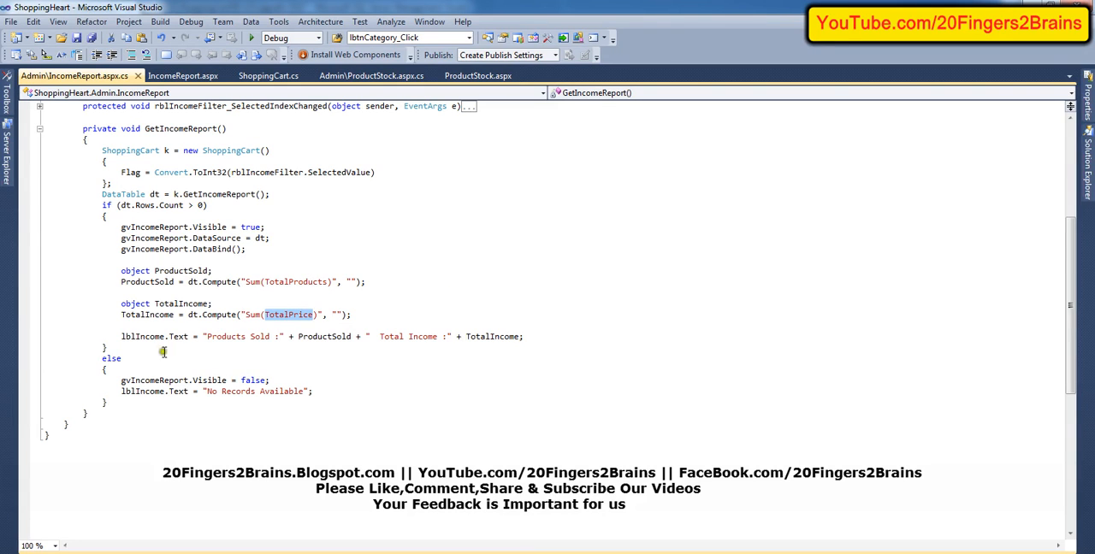
double_click(142, 336)
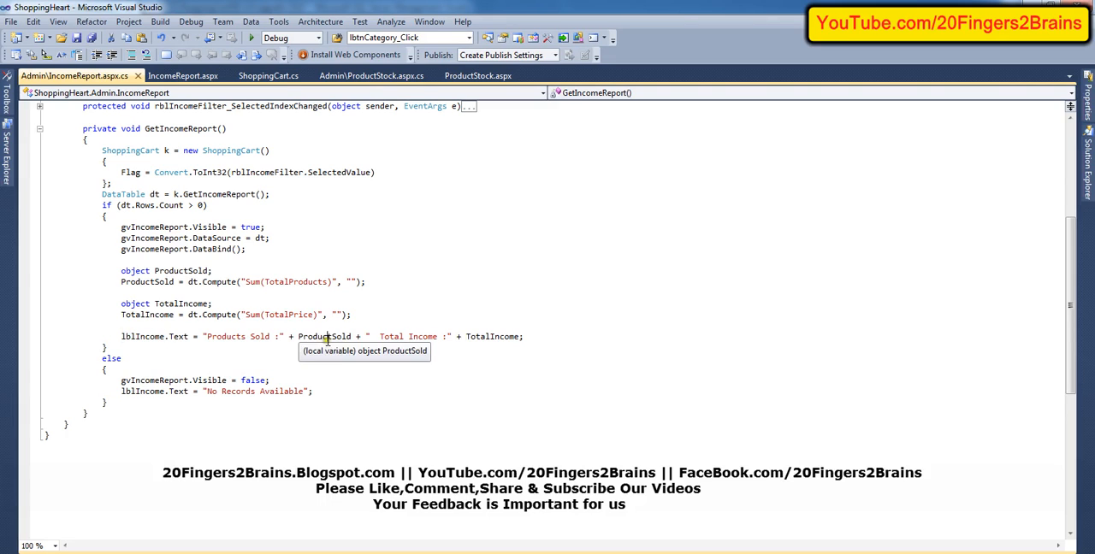
double_click(493, 336)
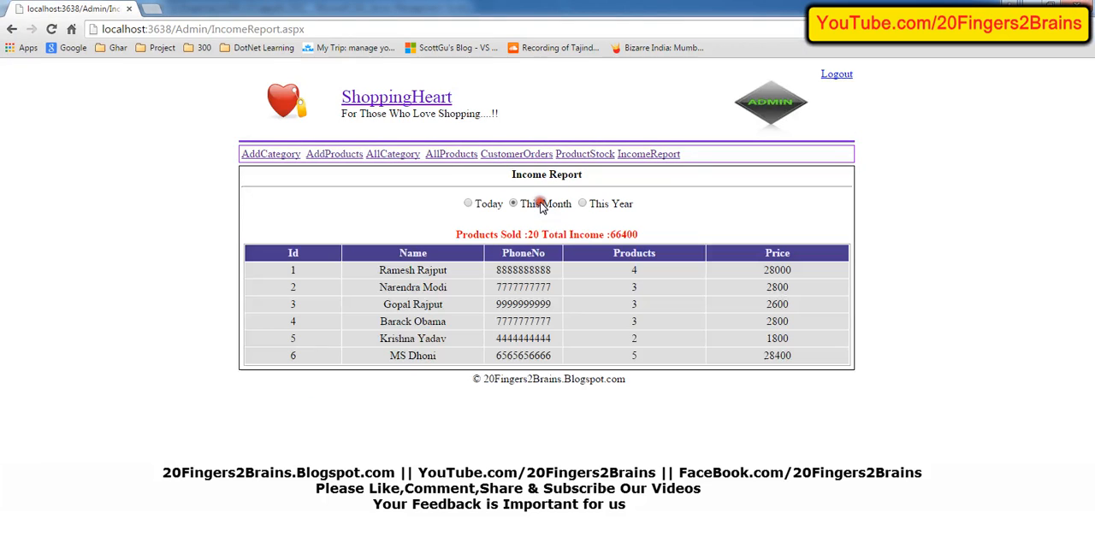
Highlight the TotalIncome code and test the Today and This Year filters
left_click(514, 204)
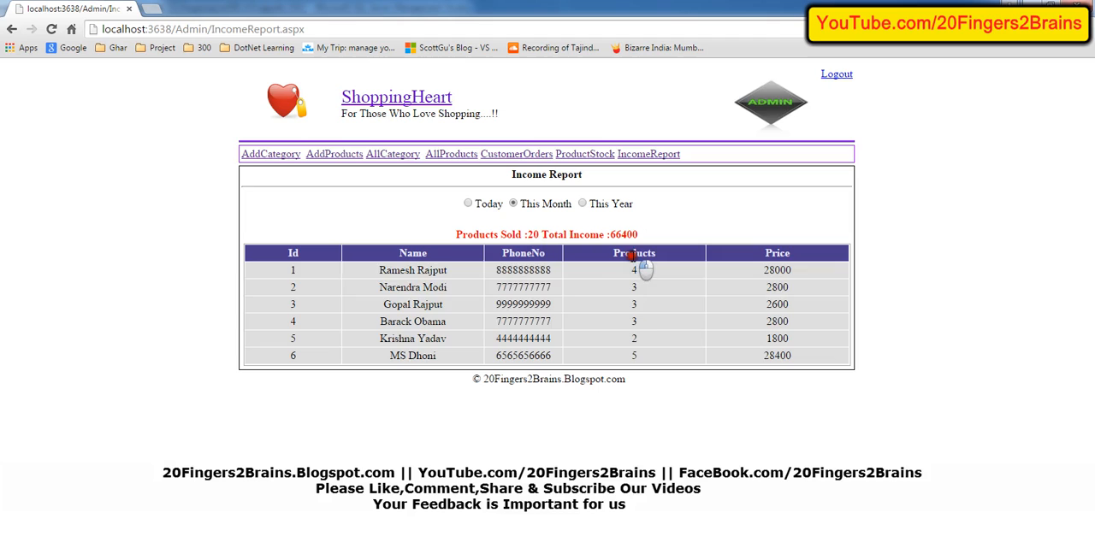
mouse_move(779, 261)
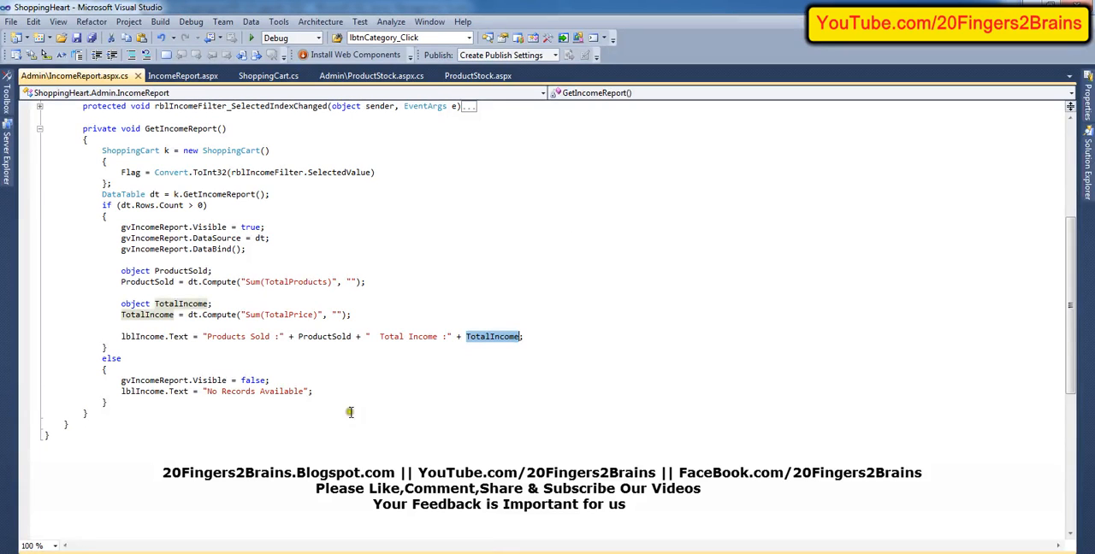
left_click_drag(120, 271, 351, 314)
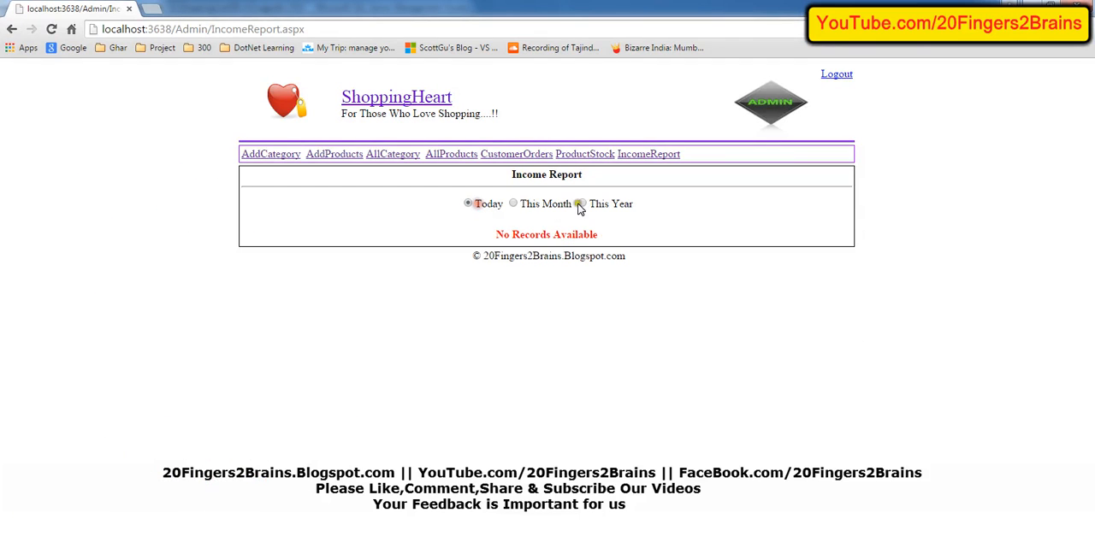
left_click(582, 204)
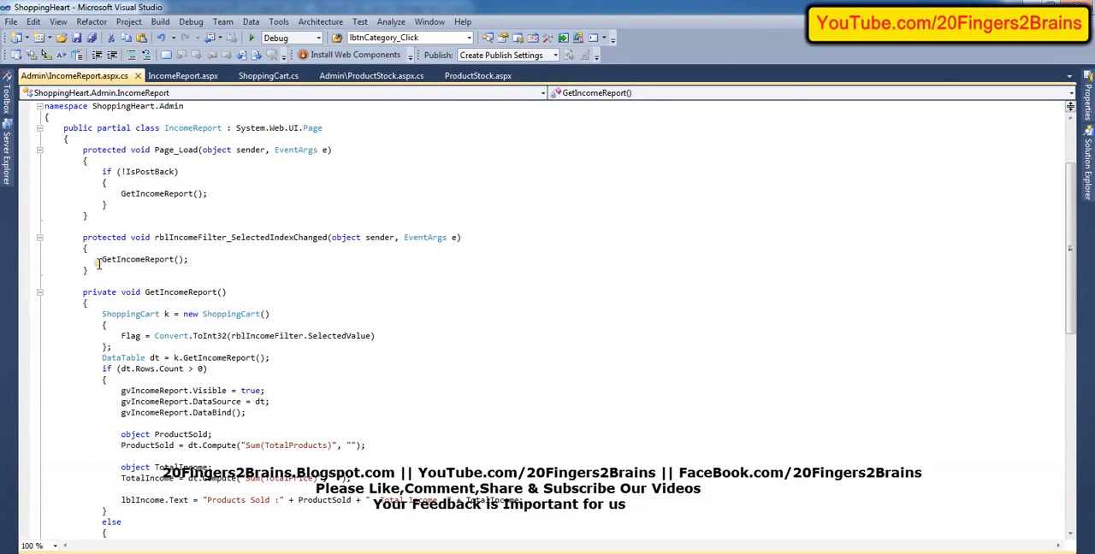
Highlight GetIncomeReport() in Page_Load and go to the Customer Orders admin page
double_click(143, 259)
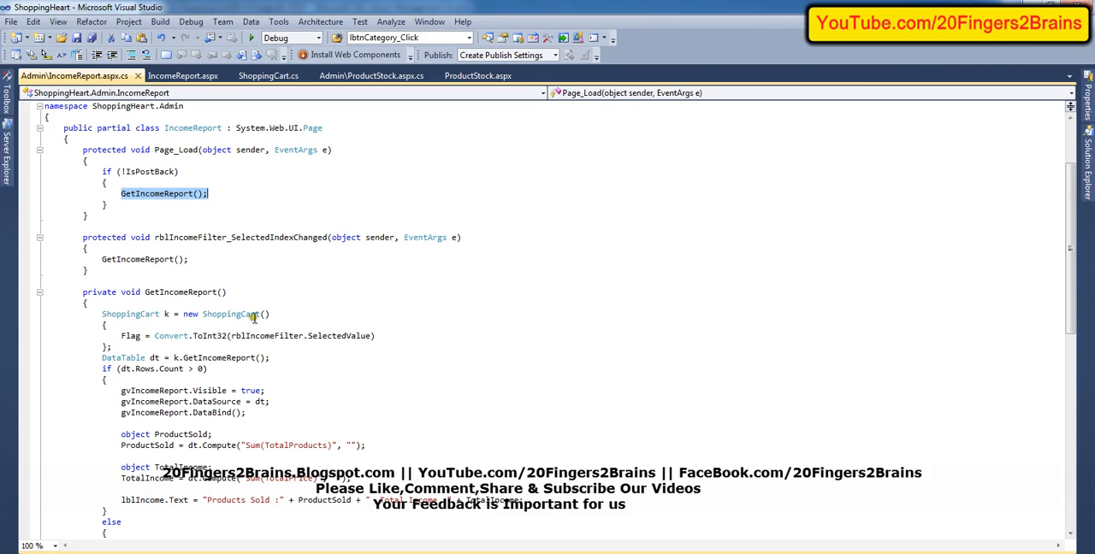
scroll("down", 3)
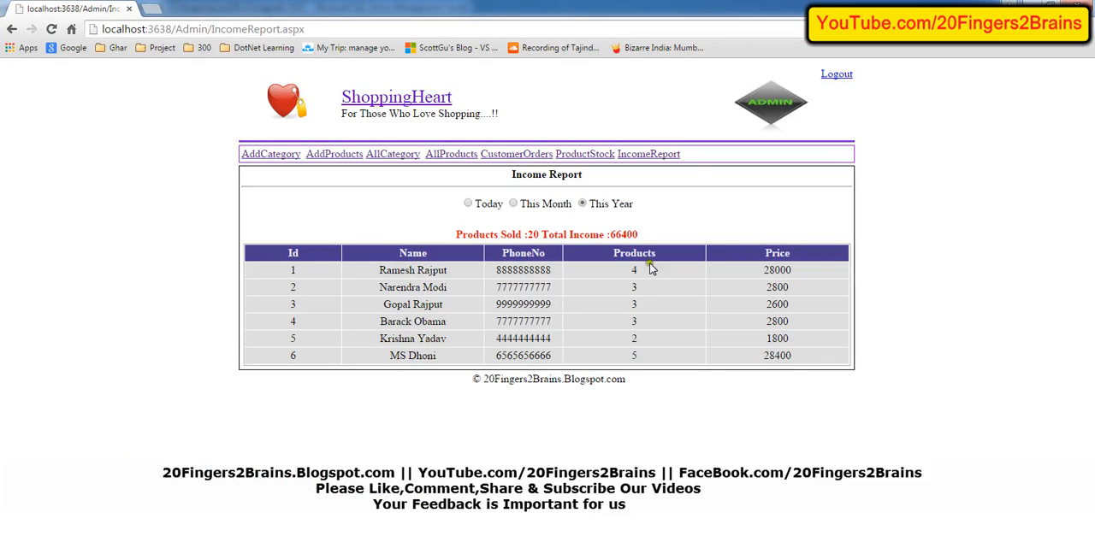
mouse_move(289, 163)
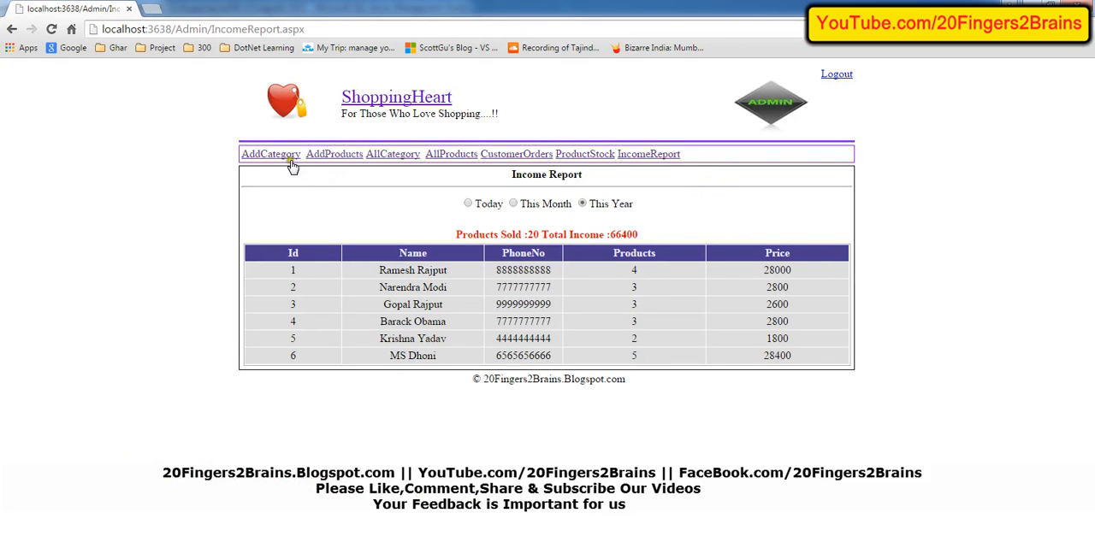
mouse_move(647, 154)
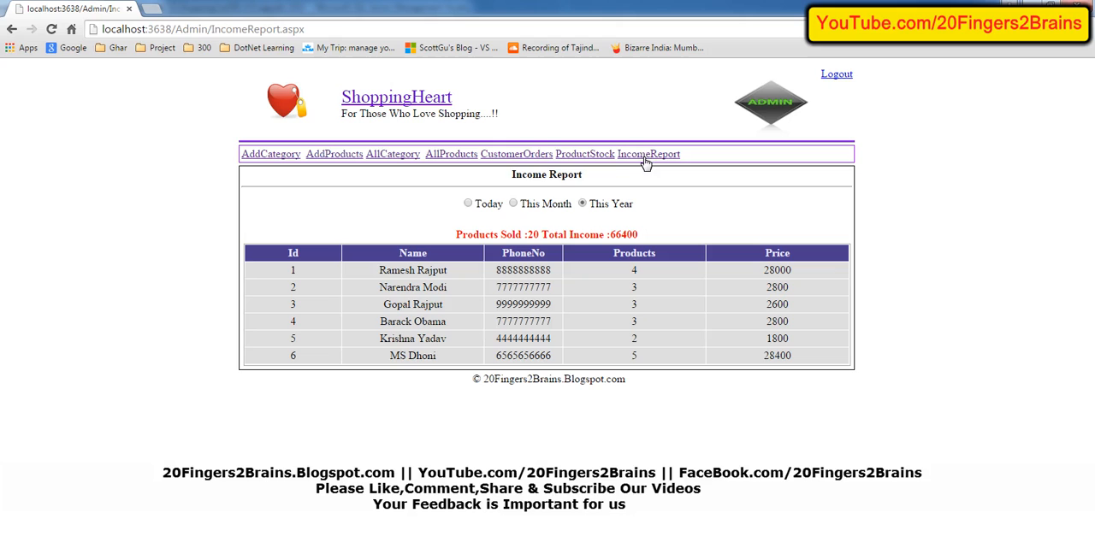
left_click(516, 154)
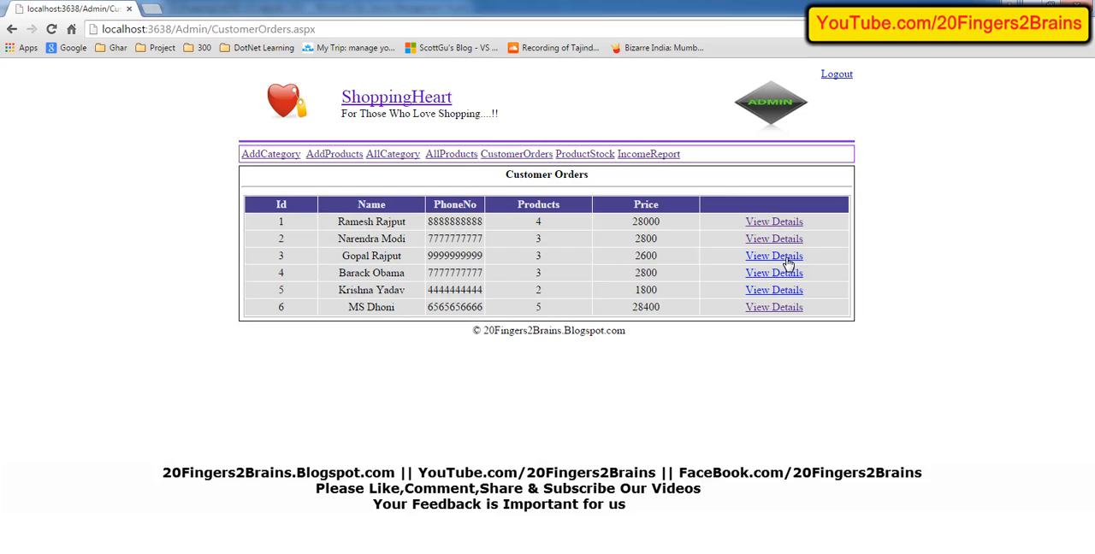
Go to the CustomerOrders admin page to see all six orders and their prices
left_click(773, 256)
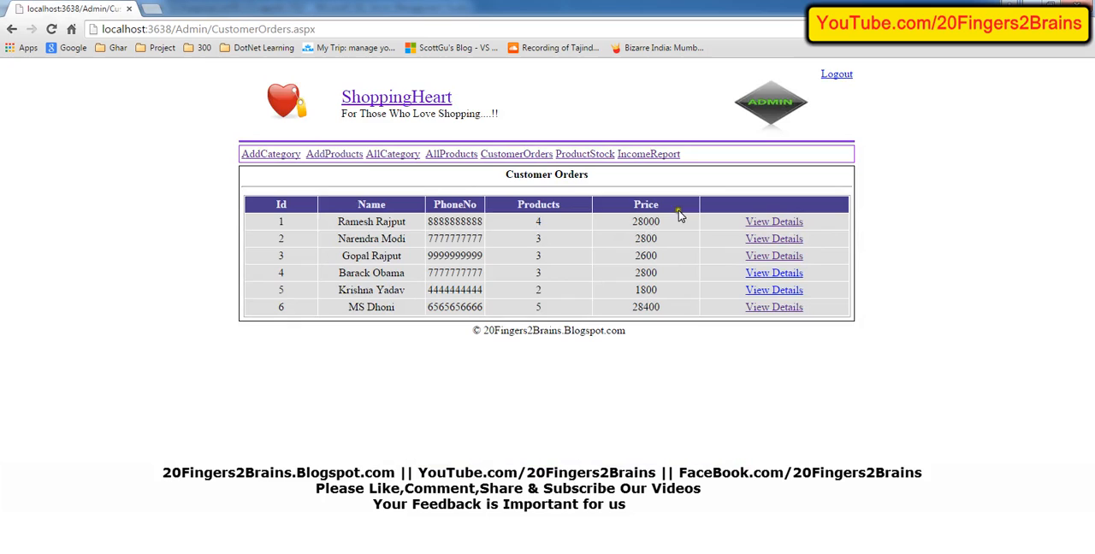
mouse_move(961, 287)
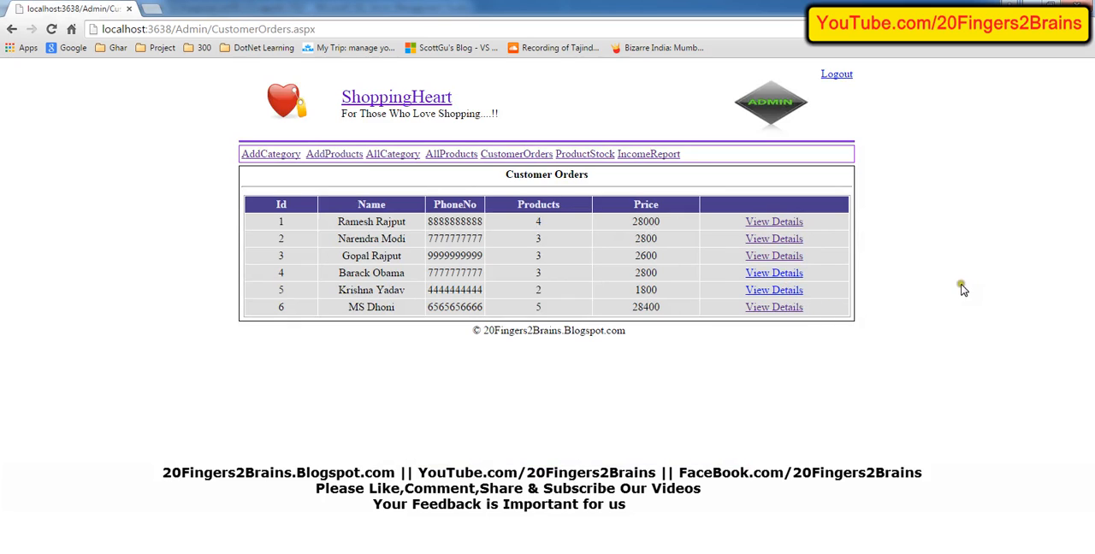
mouse_move(978, 278)
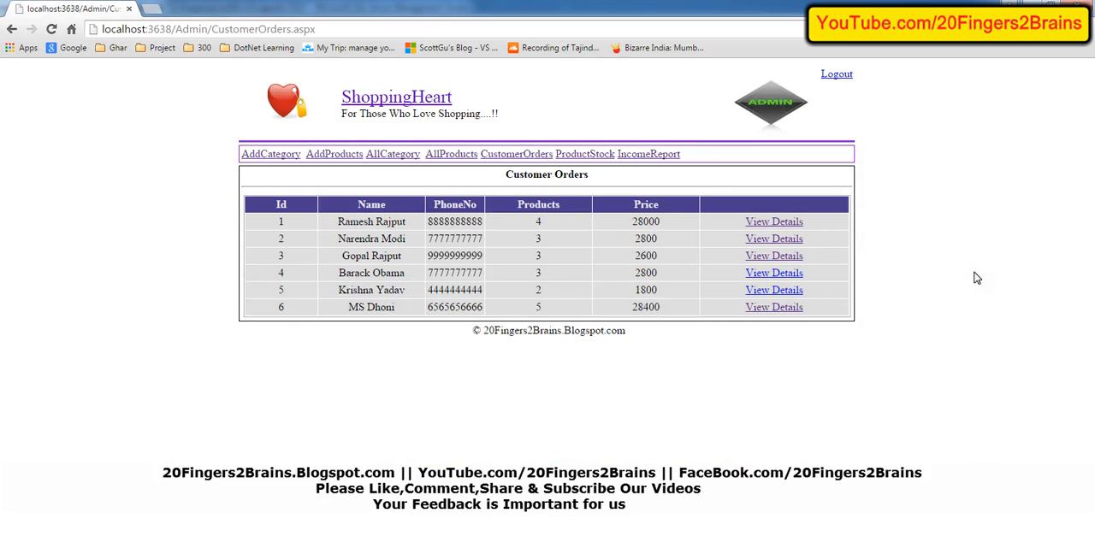